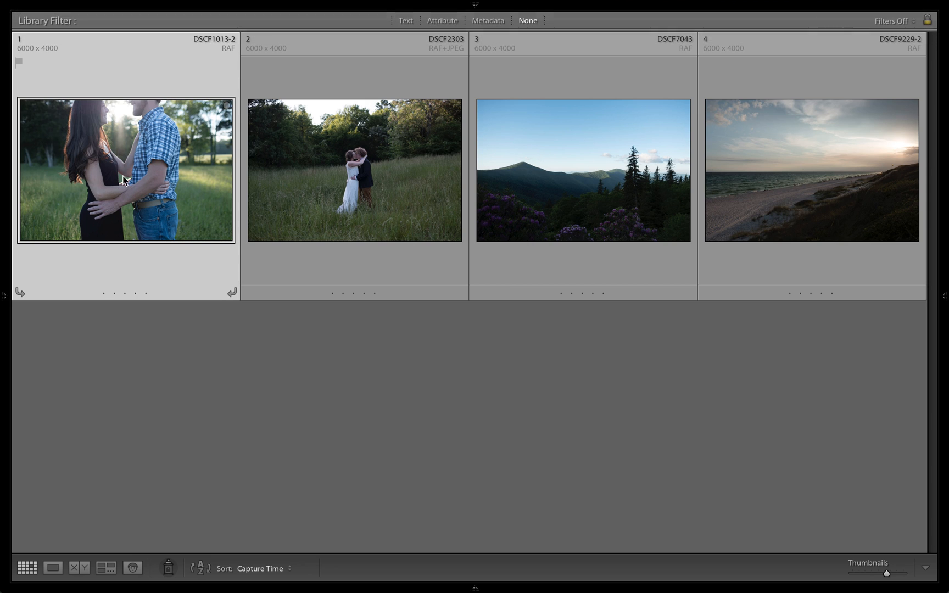
Step: Open the engagement photo of the couple in Develop and shift its white balance temperature to Custom
double_click(125, 169)
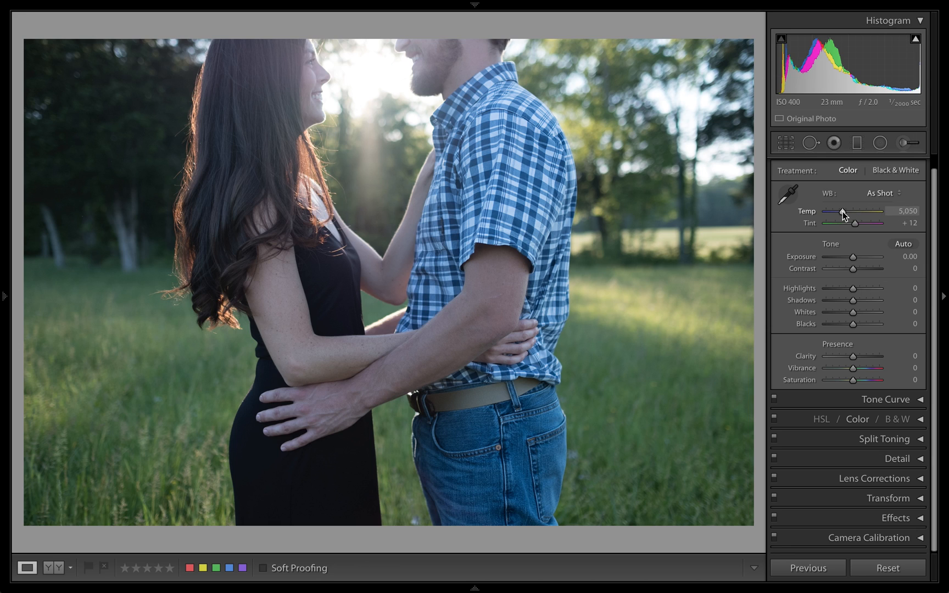
drag(840, 212, 863, 211)
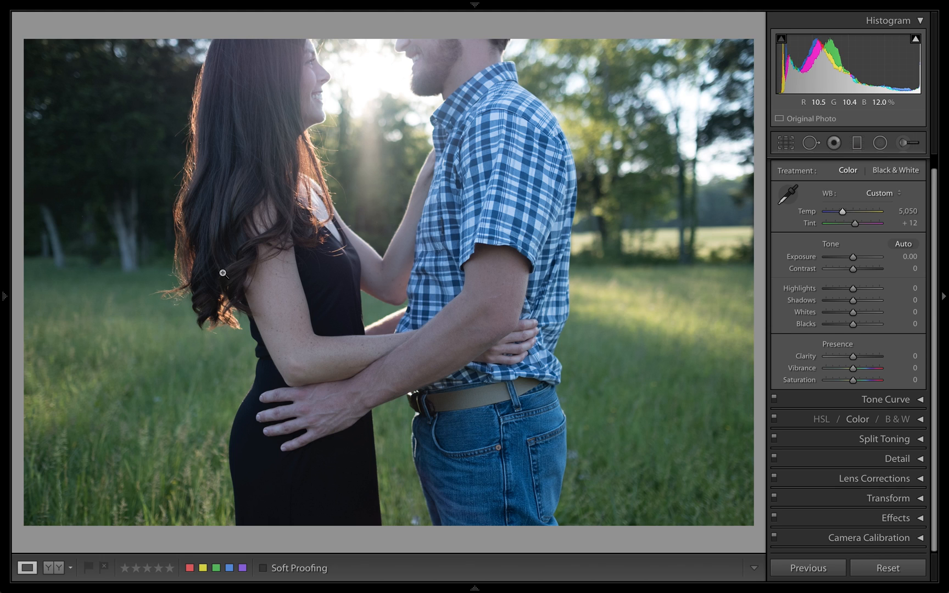
Step: Apply the VSCO Portra 160 Provia film preset after briefly trying the black-and-white Acros look
click(3, 296)
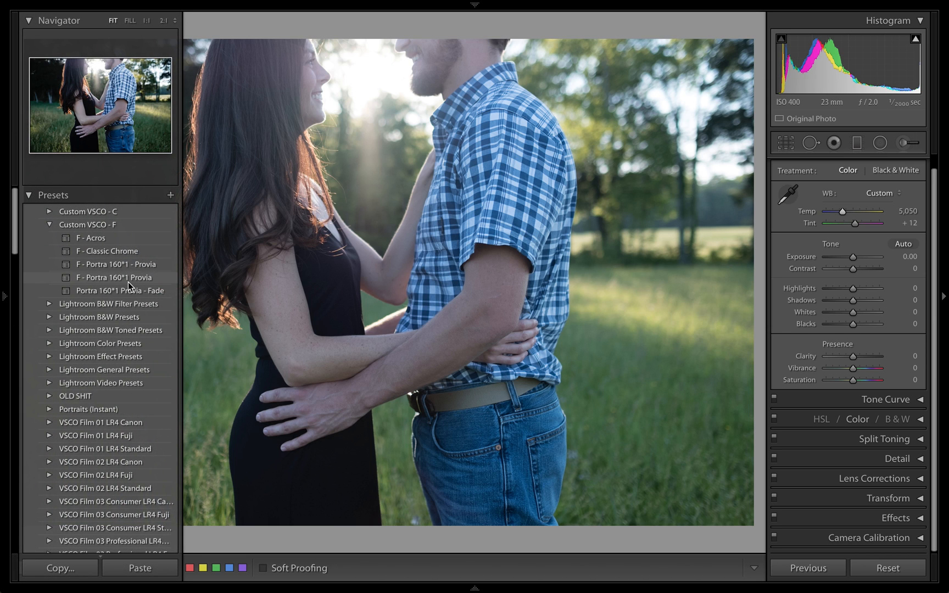
click(123, 277)
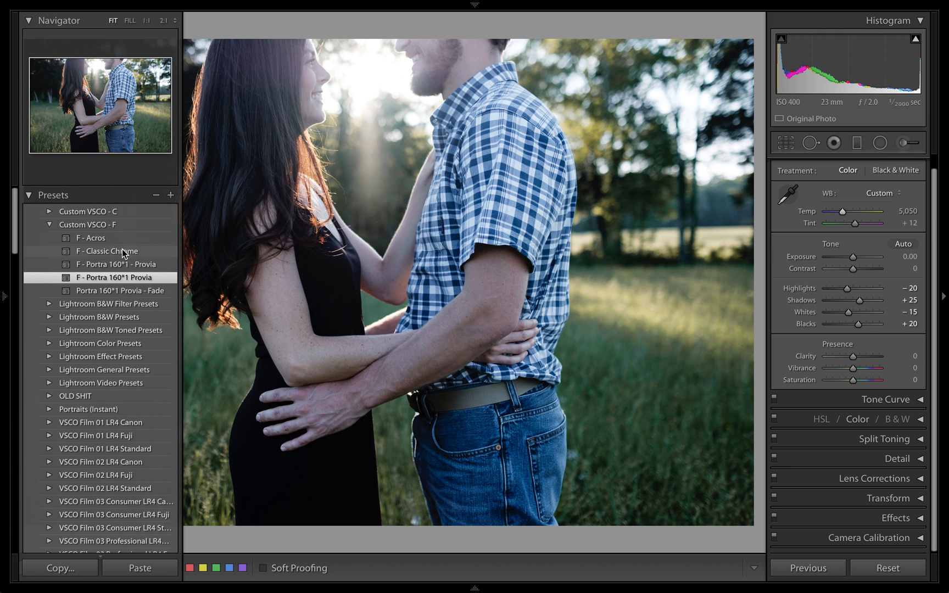
click(91, 238)
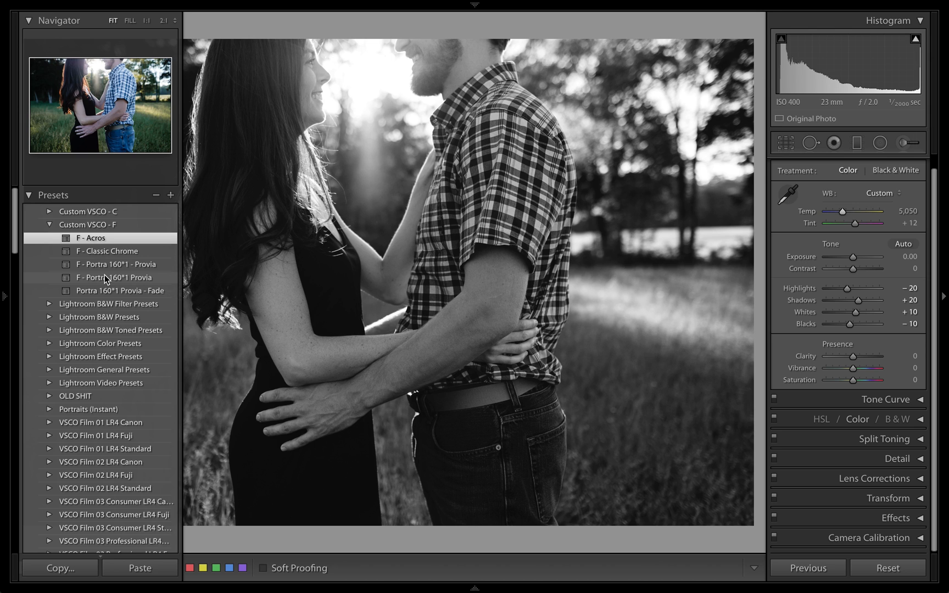
click(117, 277)
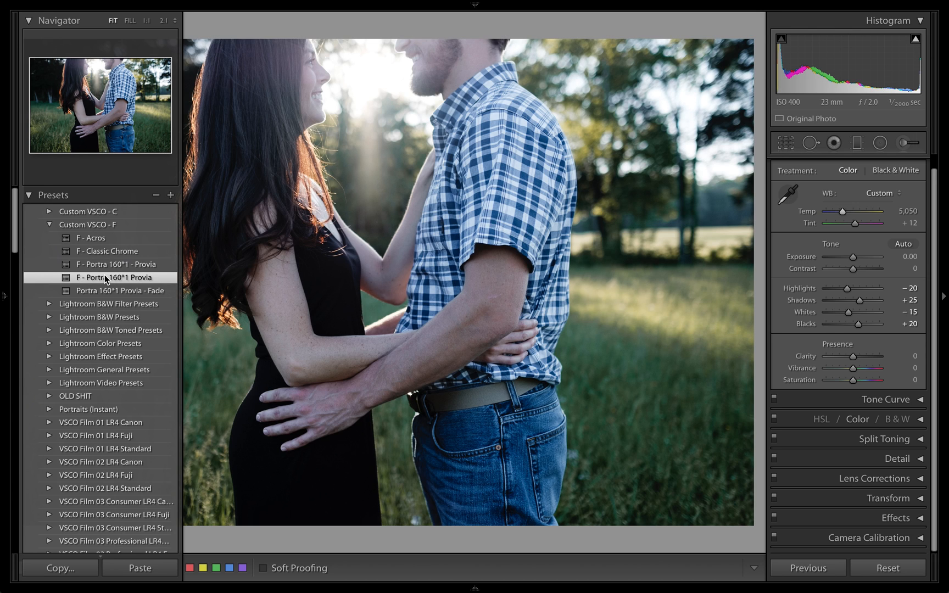
Step: Hide the Presets panel to enlarge the photo and reveal the HSL adjustments
click(119, 277)
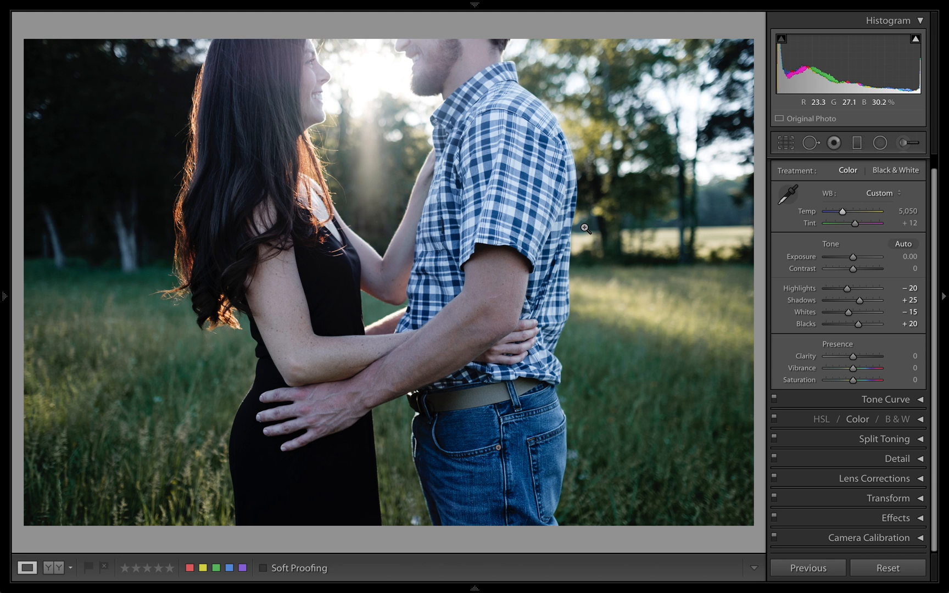
mouse_move(552, 230)
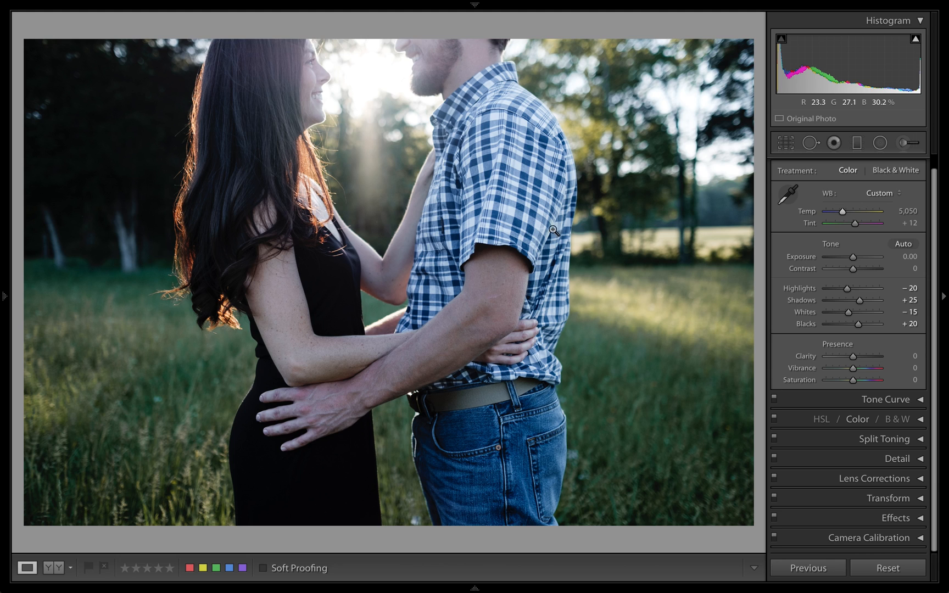
click(5, 295)
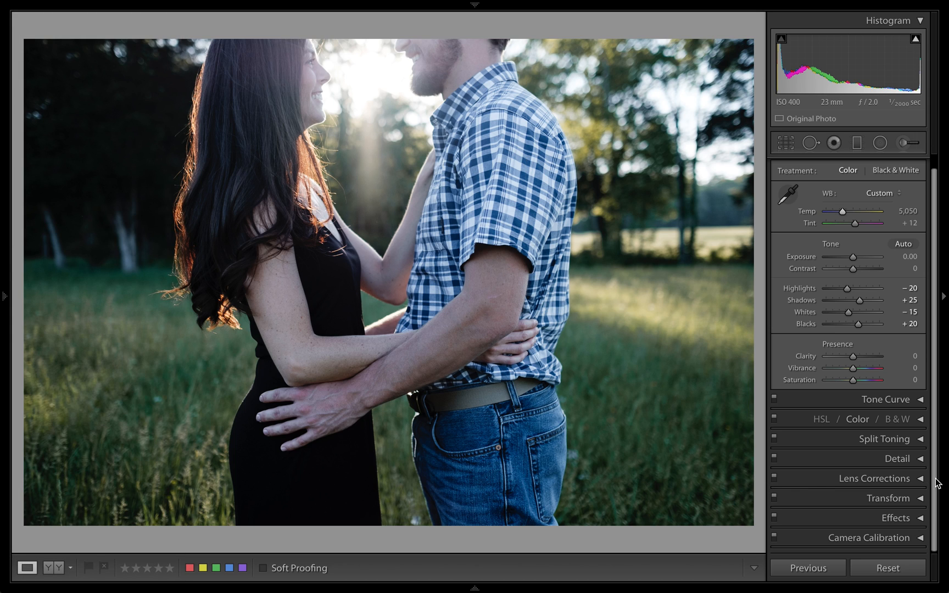
click(856, 418)
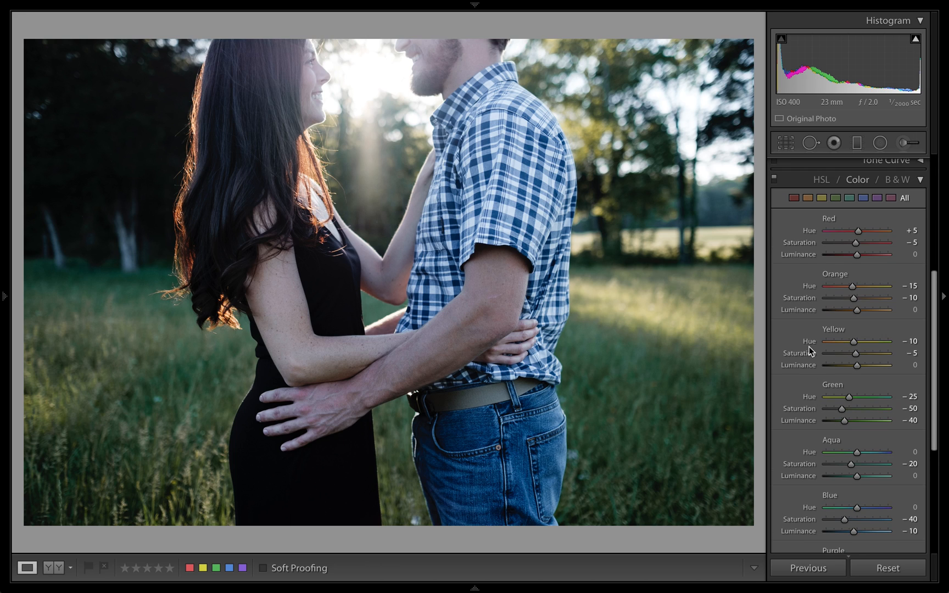
mouse_move(923, 181)
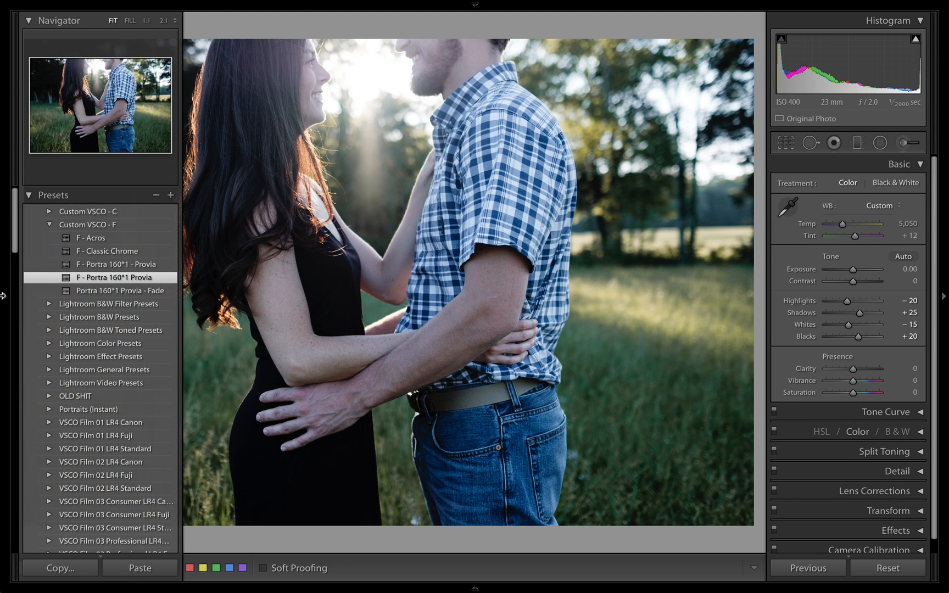
mouse_move(134, 282)
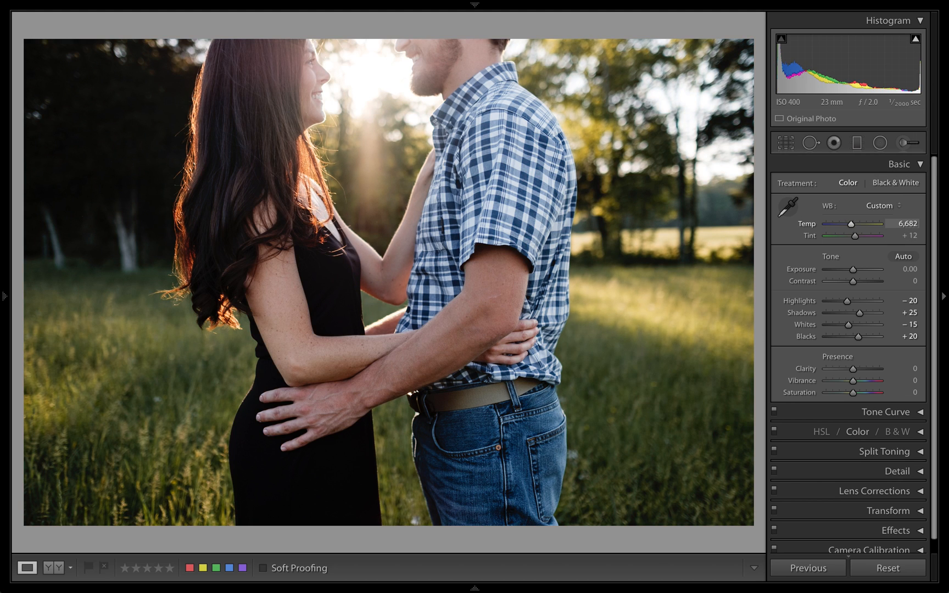
Step: Warm the couple photo's white balance to temperature 6,843 with tint at +12
drag(851, 223, 859, 223)
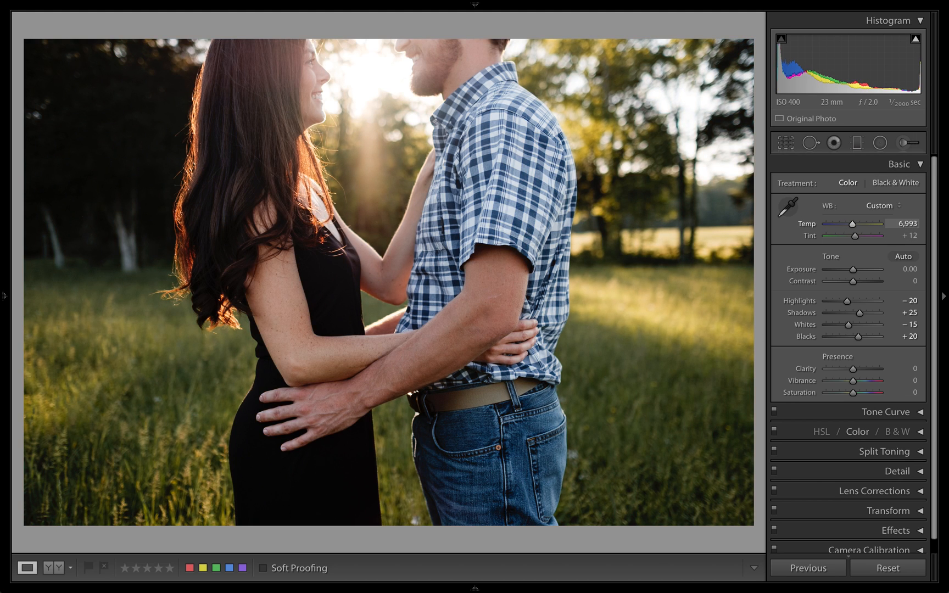
drag(852, 223, 859, 223)
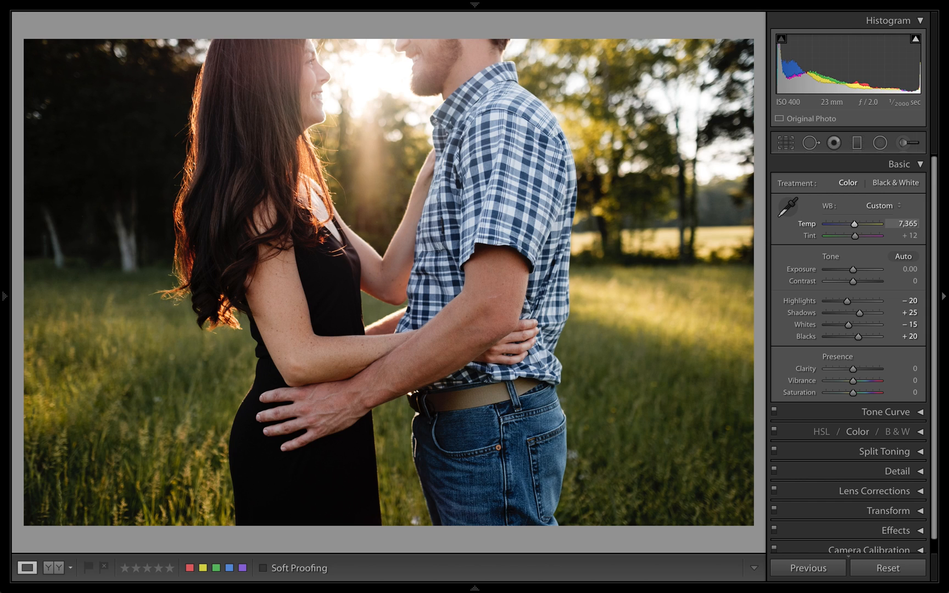
drag(859, 222, 852, 223)
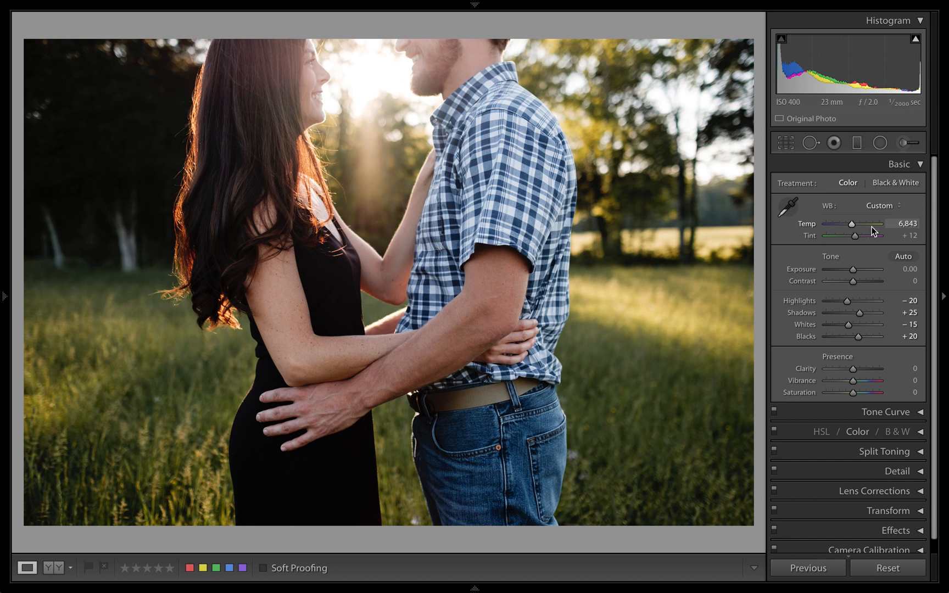
mouse_move(813, 231)
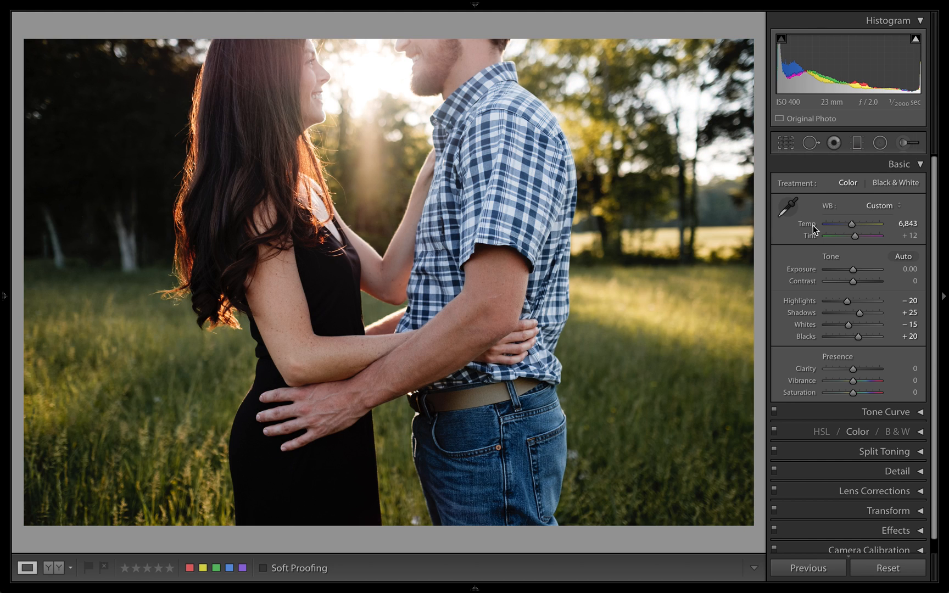
mouse_move(897, 245)
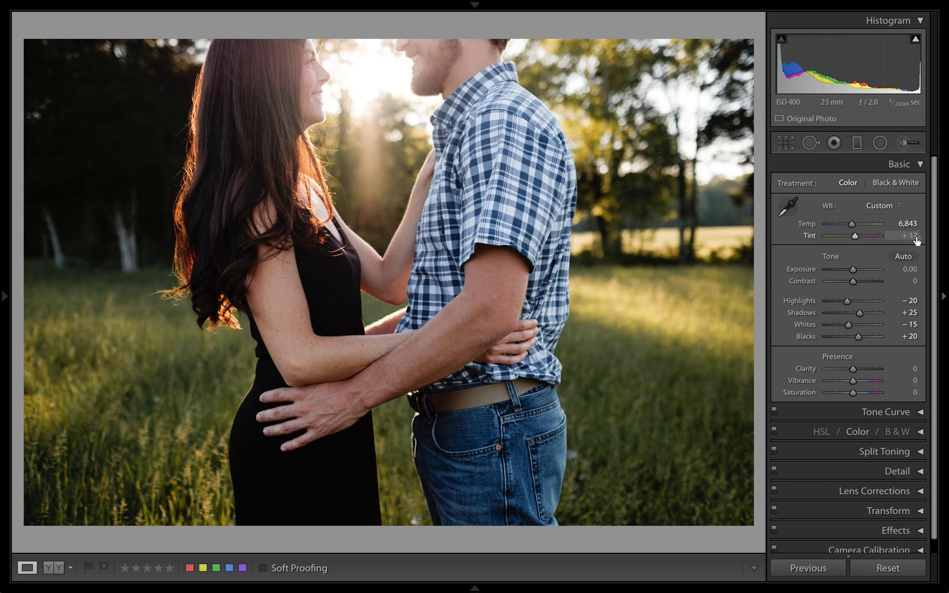
drag(858, 235, 874, 235)
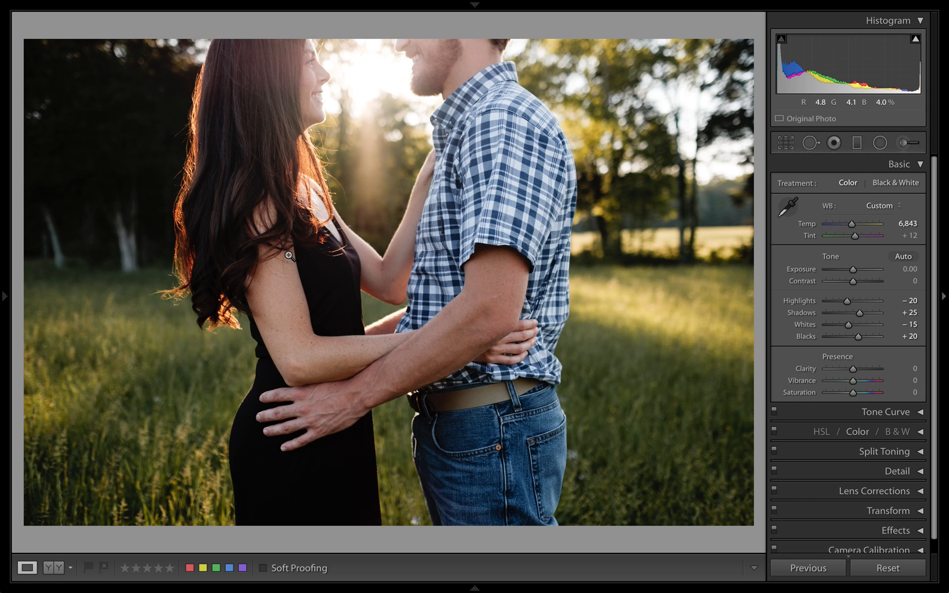
mouse_move(350, 91)
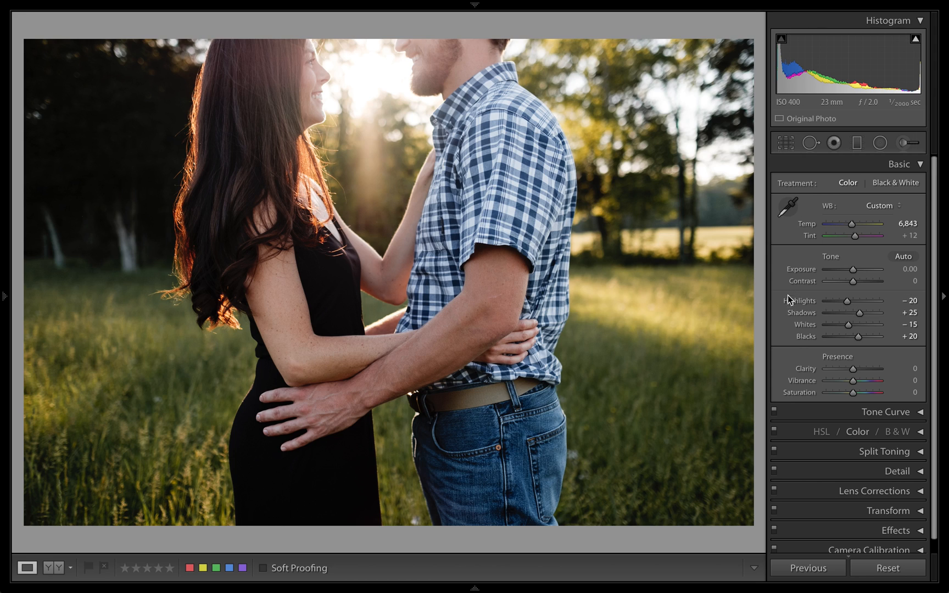
mouse_move(860, 314)
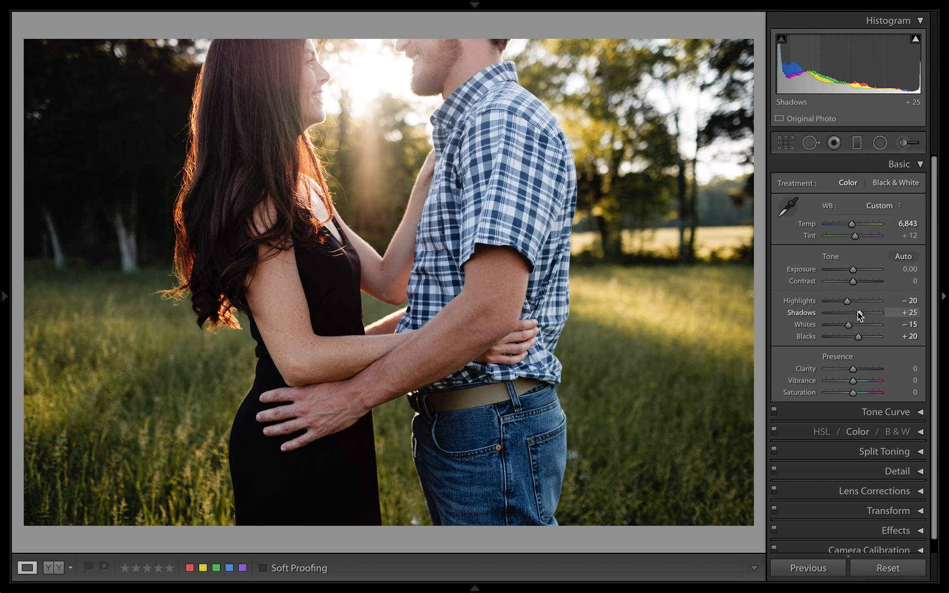
mouse_move(859, 319)
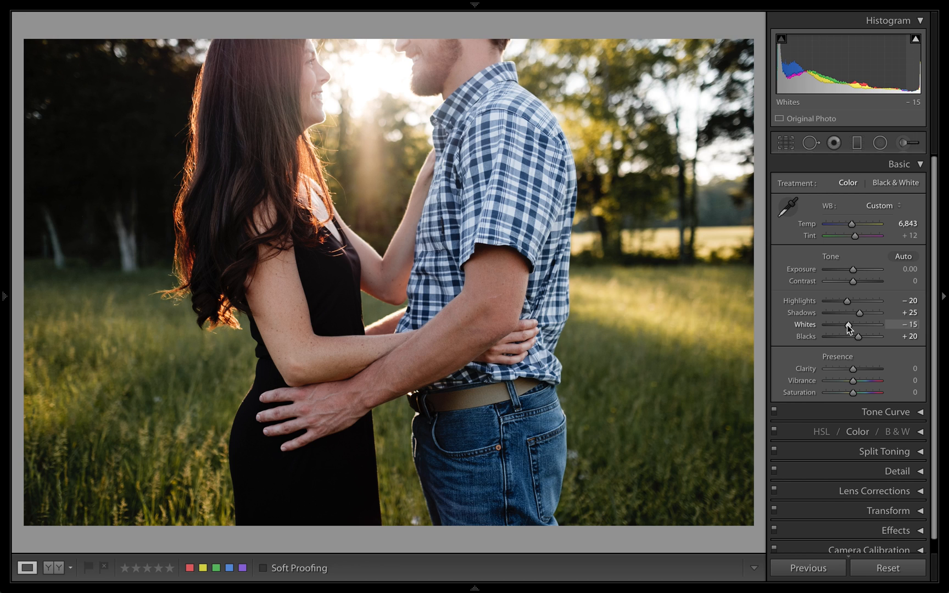
Step: Raise the whites and pull the highlights down to −48 to recover bright areas
drag(849, 324, 865, 324)
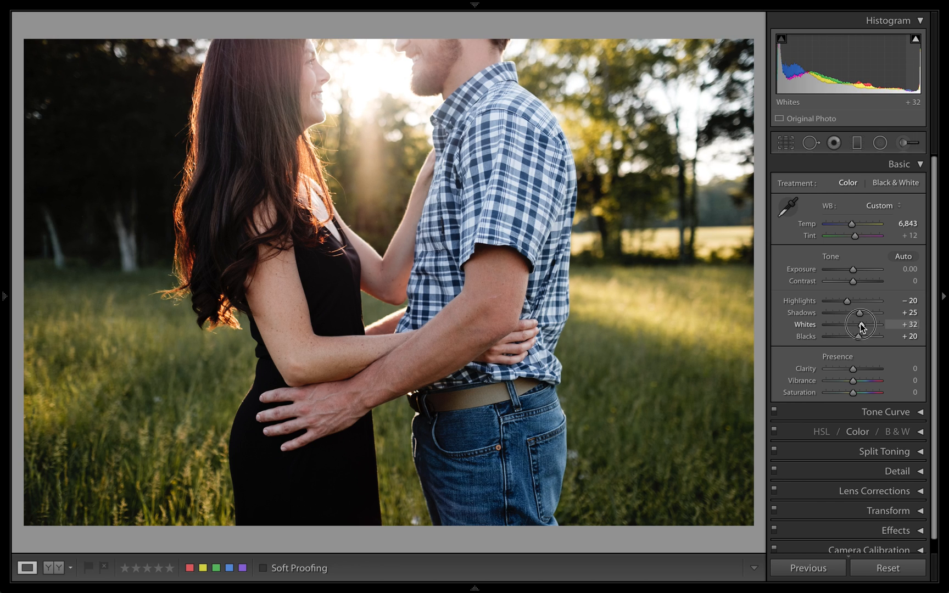
drag(857, 324, 871, 324)
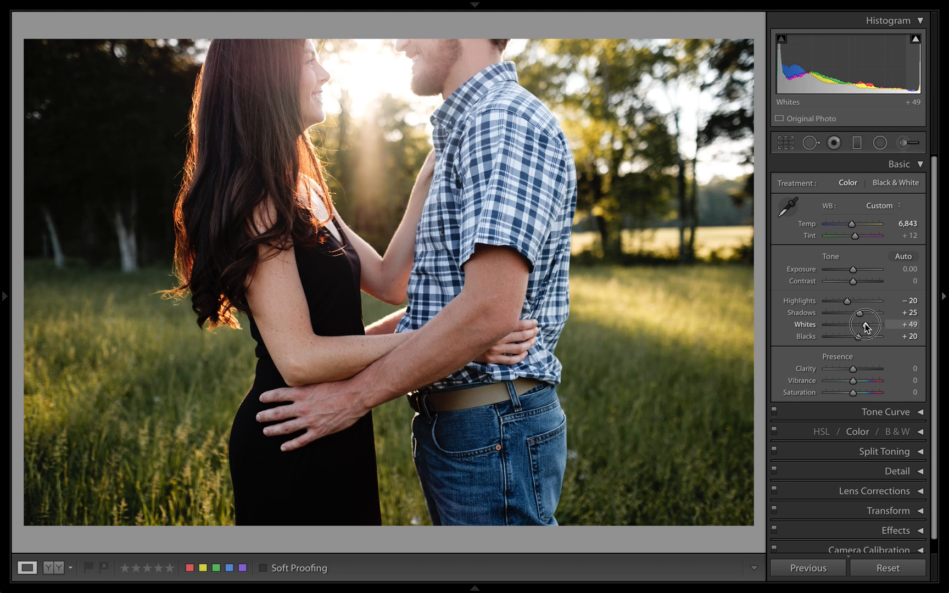
drag(864, 324, 870, 324)
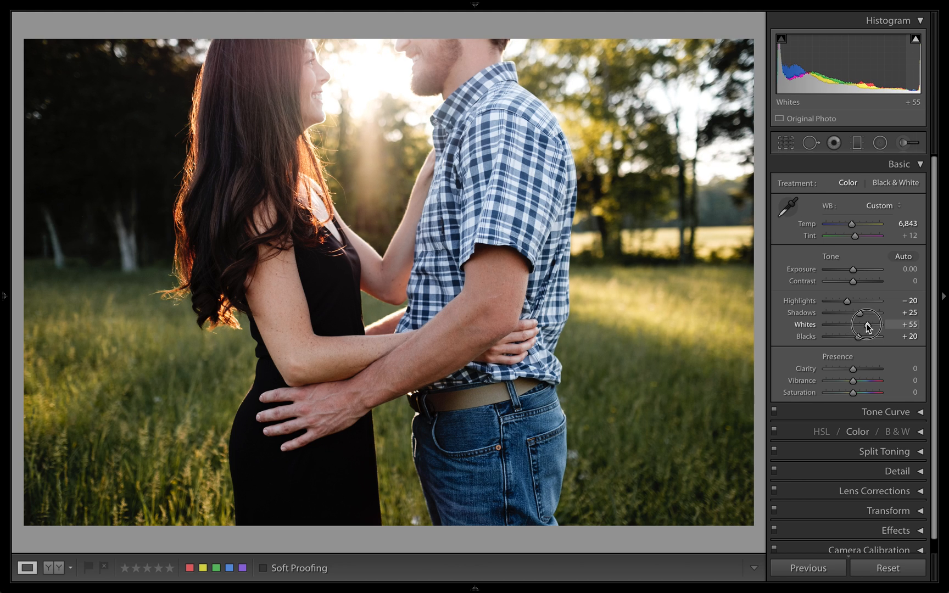
drag(869, 324, 874, 324)
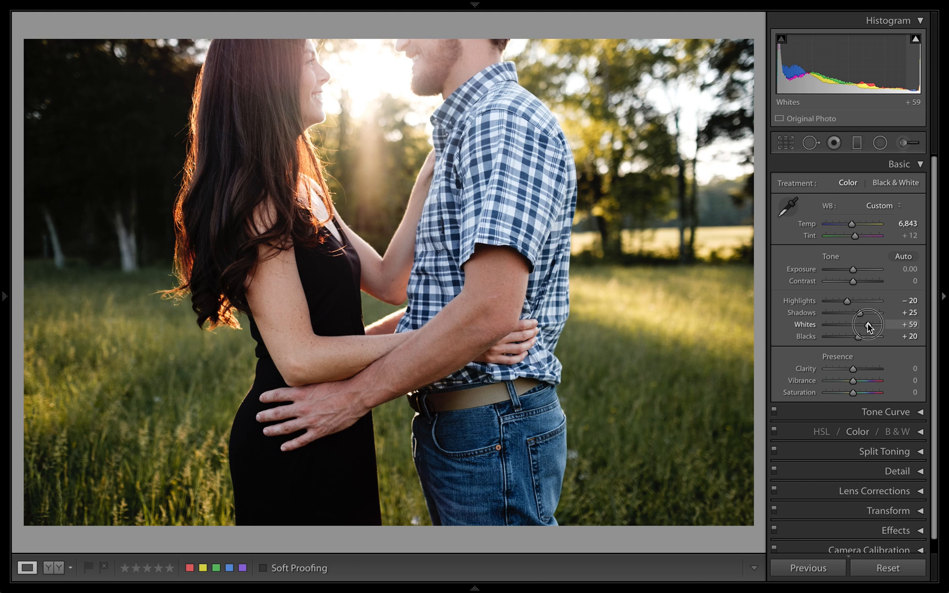
drag(864, 324, 869, 324)
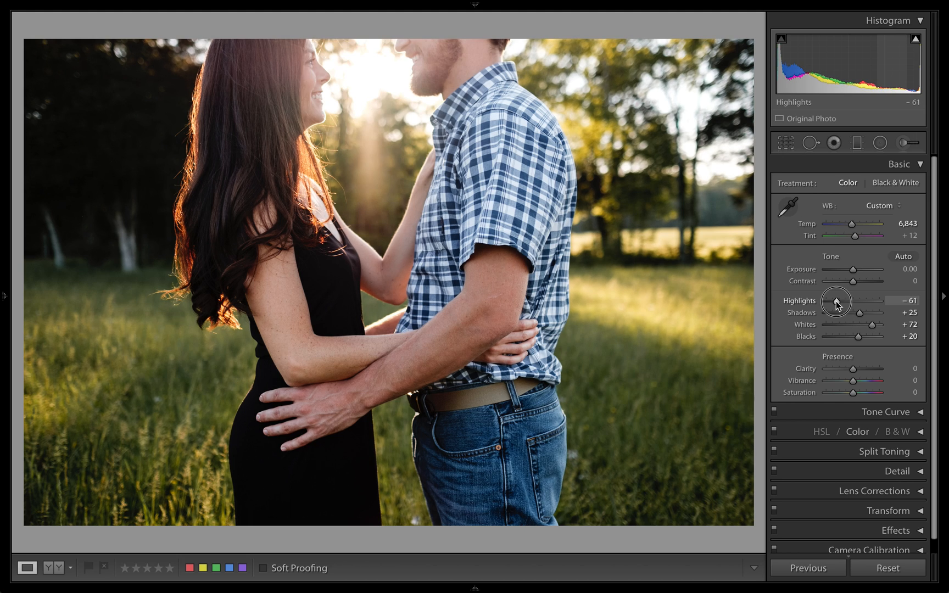
drag(845, 301, 833, 301)
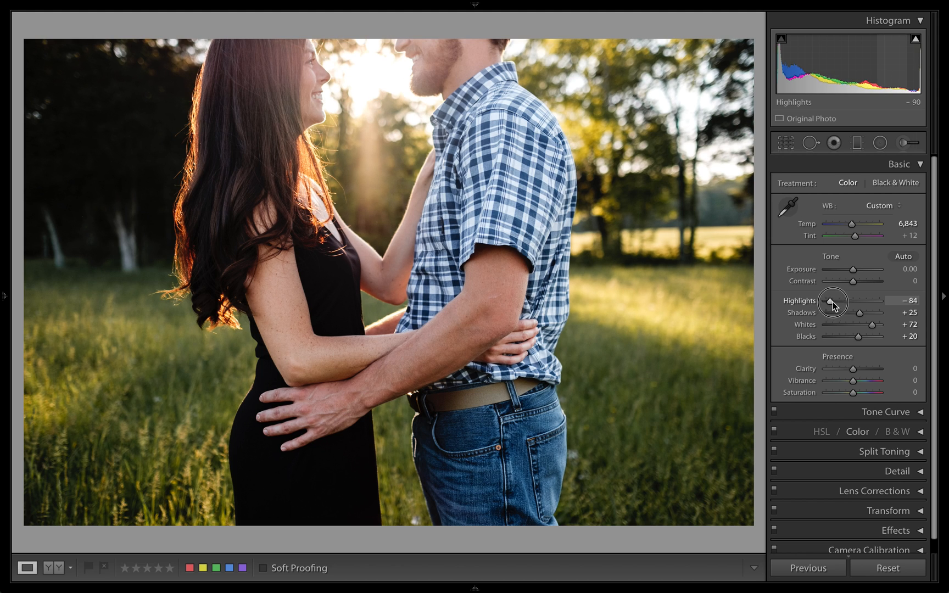
drag(832, 301, 844, 301)
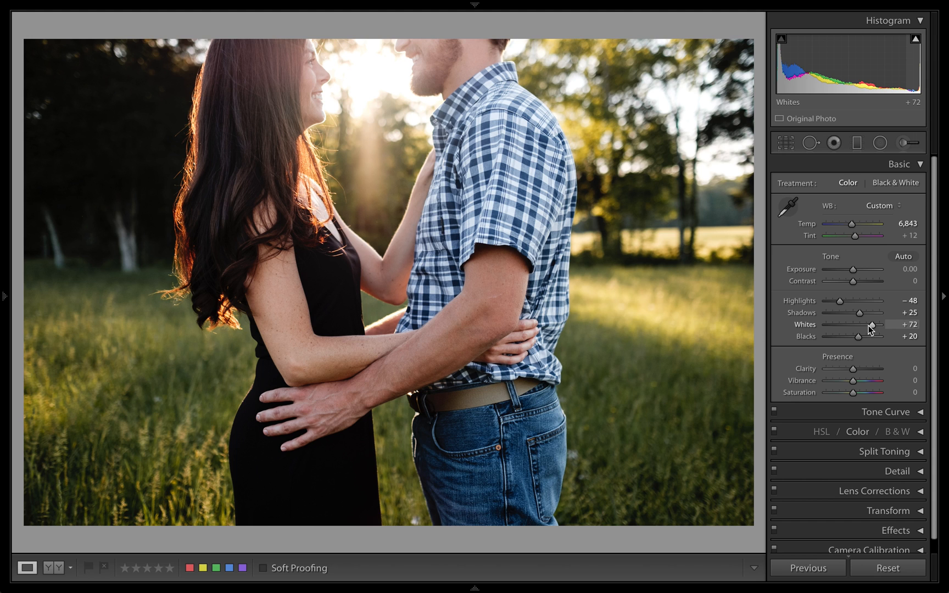
Step: Settle the whites at +70 and fine-tune the shadows to about +32
drag(870, 324, 854, 324)
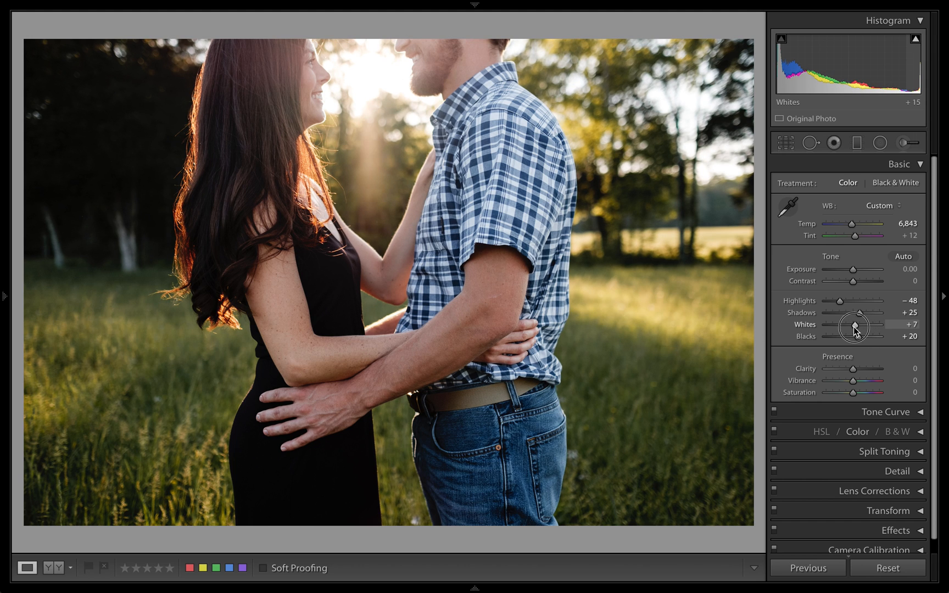
drag(856, 324, 874, 324)
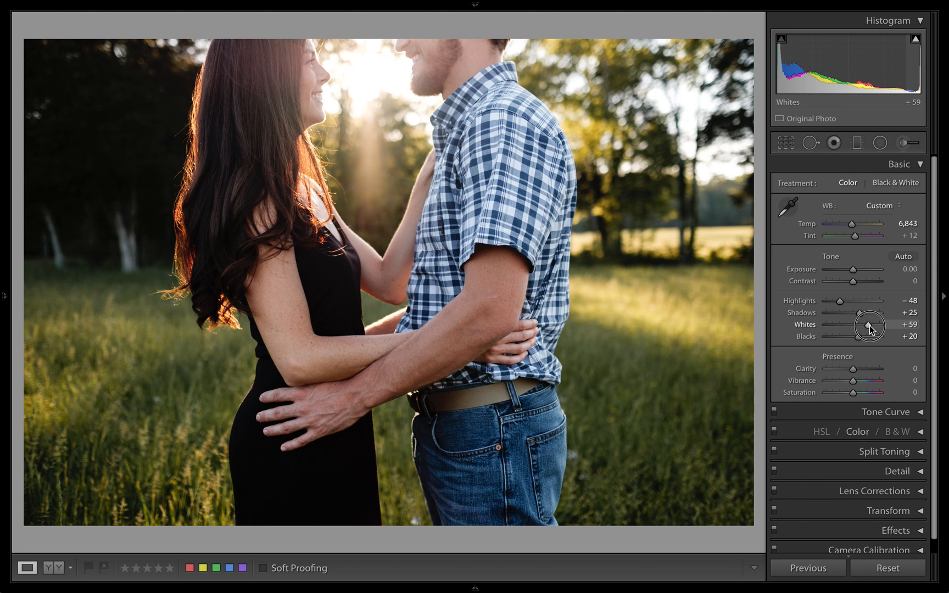
drag(867, 324, 874, 324)
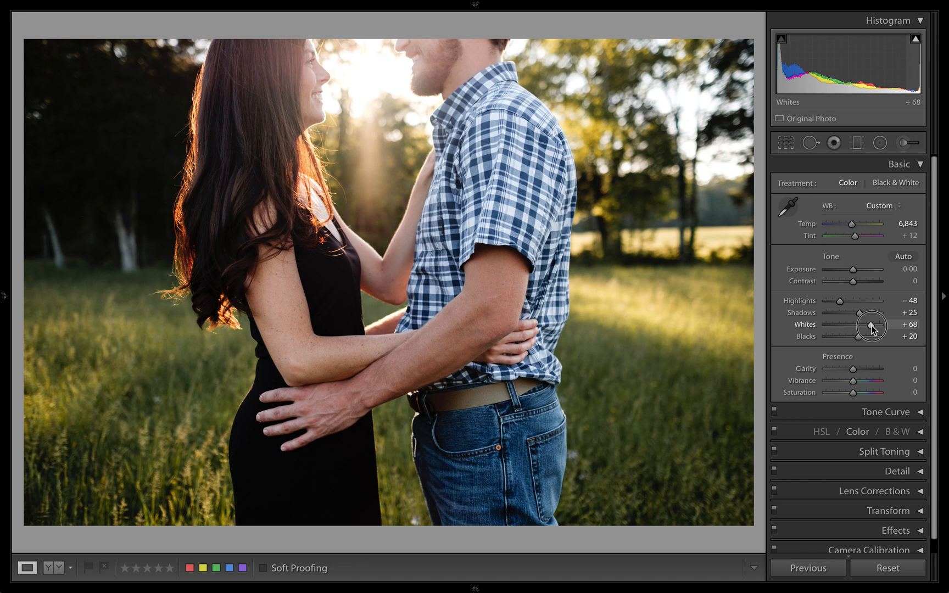
drag(863, 324, 869, 324)
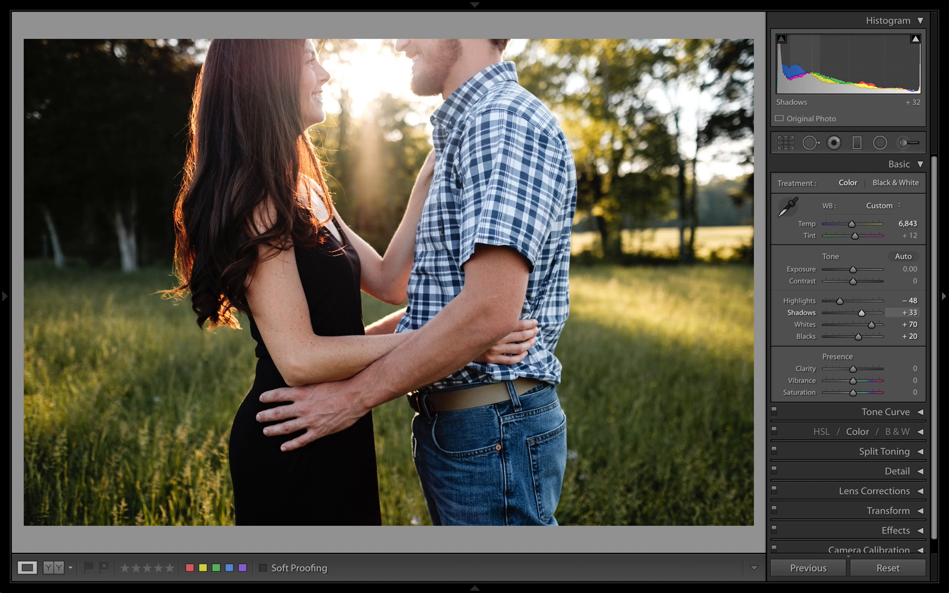
drag(860, 312, 858, 311)
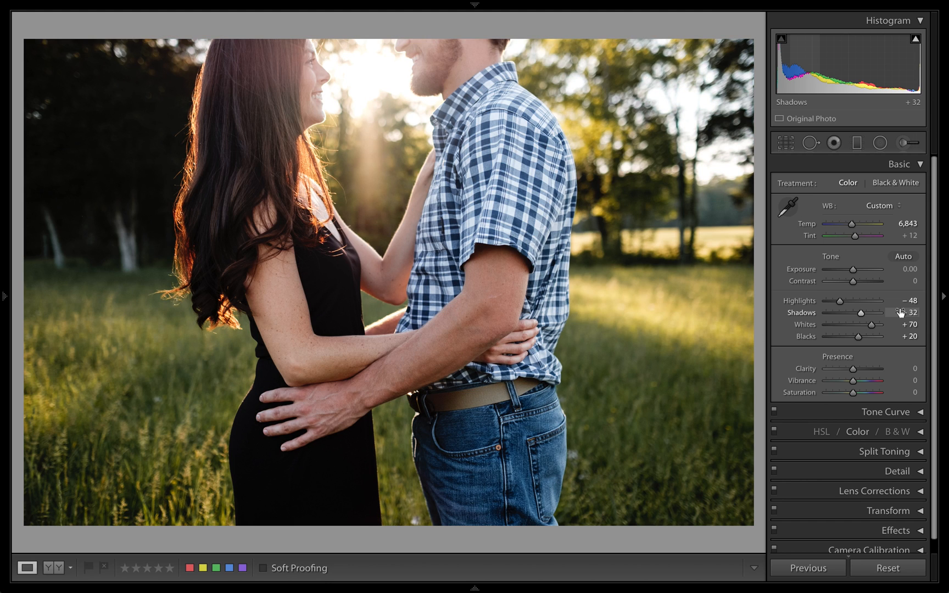
mouse_move(149, 533)
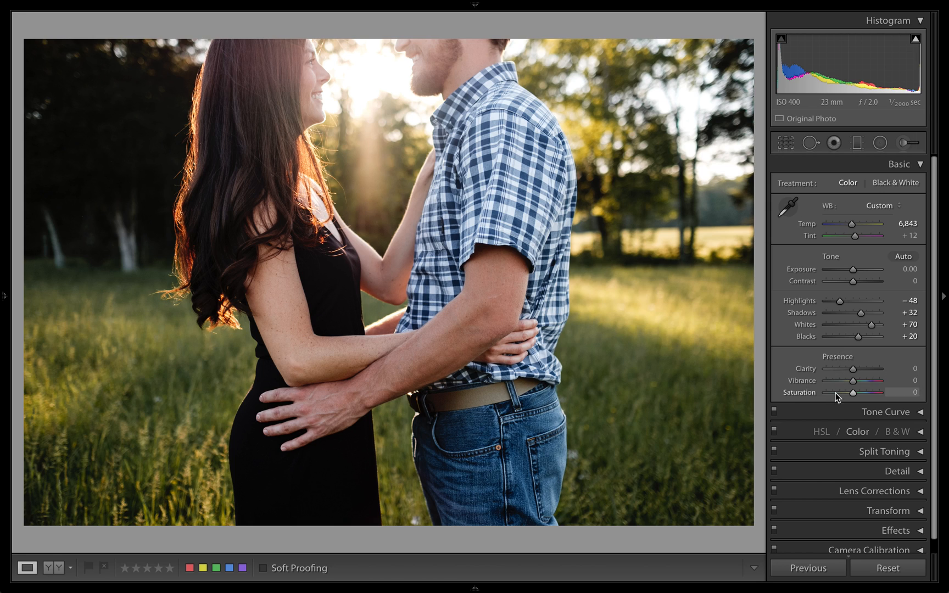
mouse_move(862, 324)
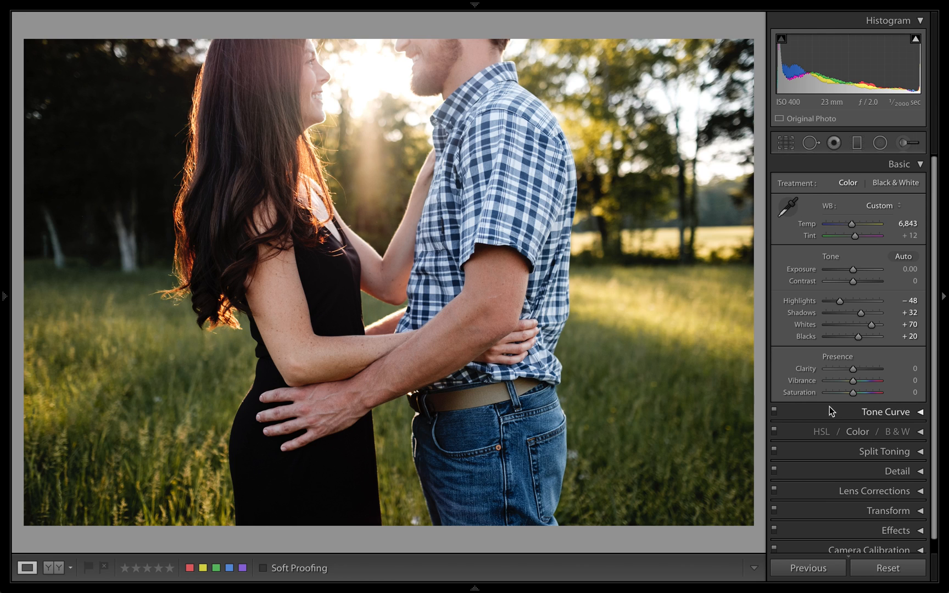
mouse_move(862, 400)
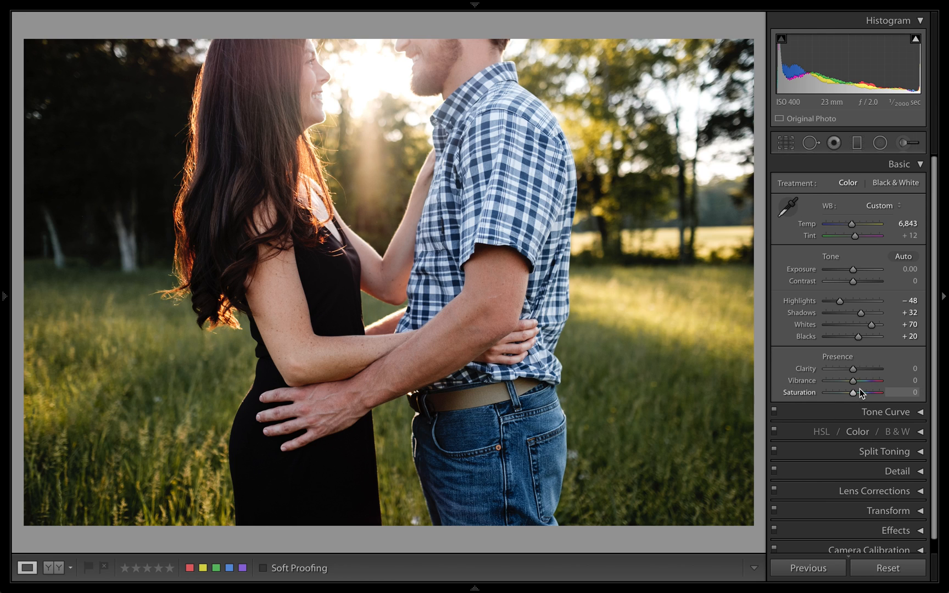
mouse_move(866, 478)
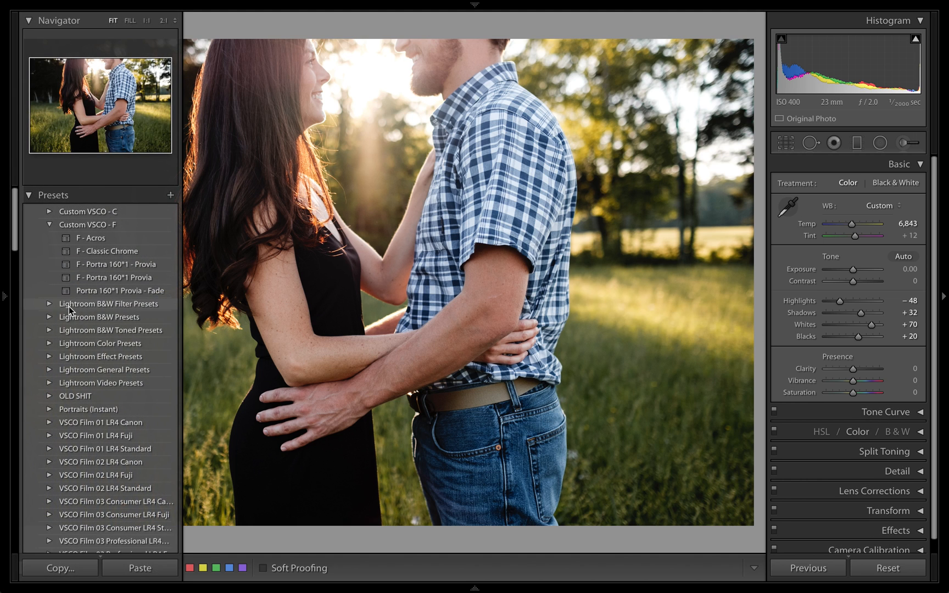
Step: Scroll down through the Presets panel list
scroll(down, 3)
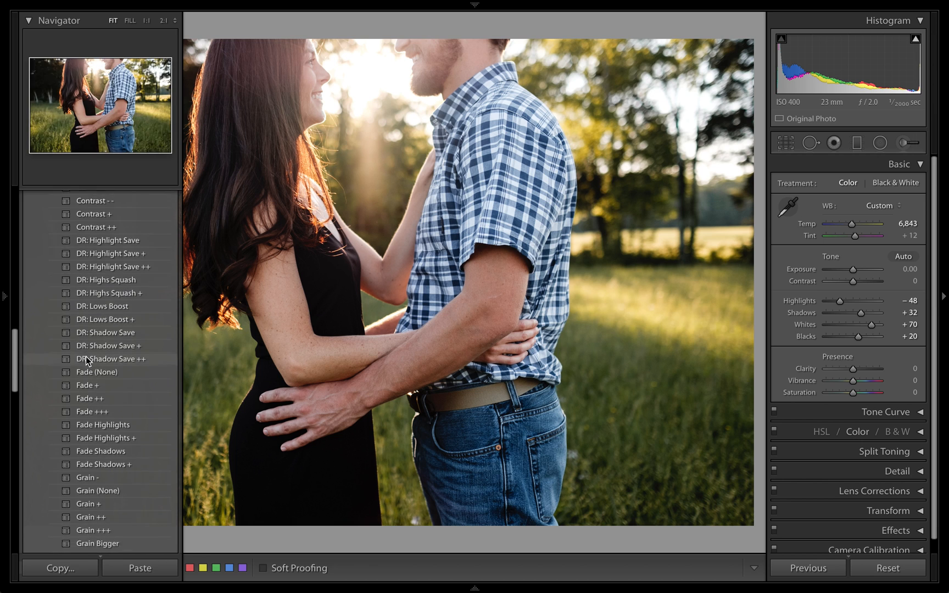
scroll(down, 3)
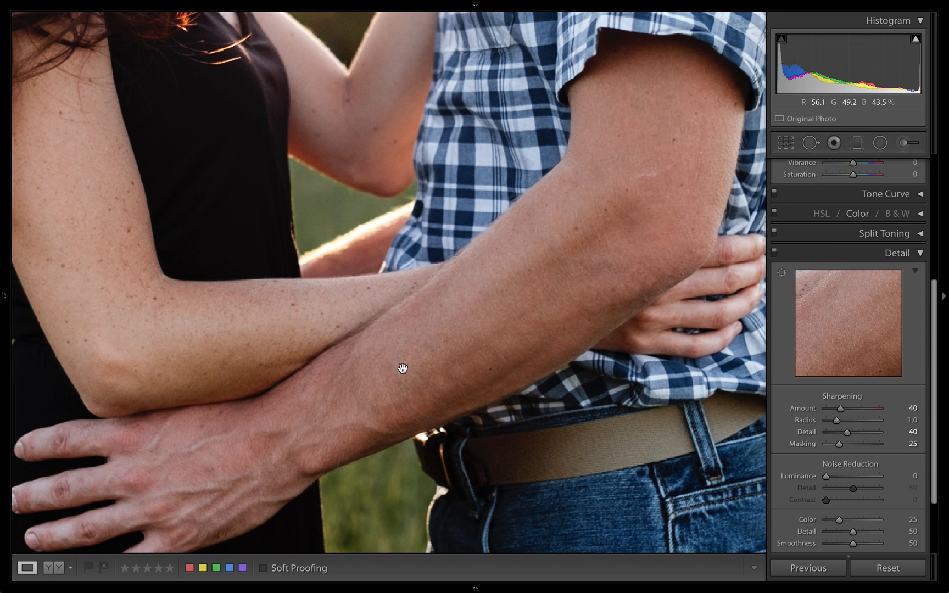
mouse_move(853, 353)
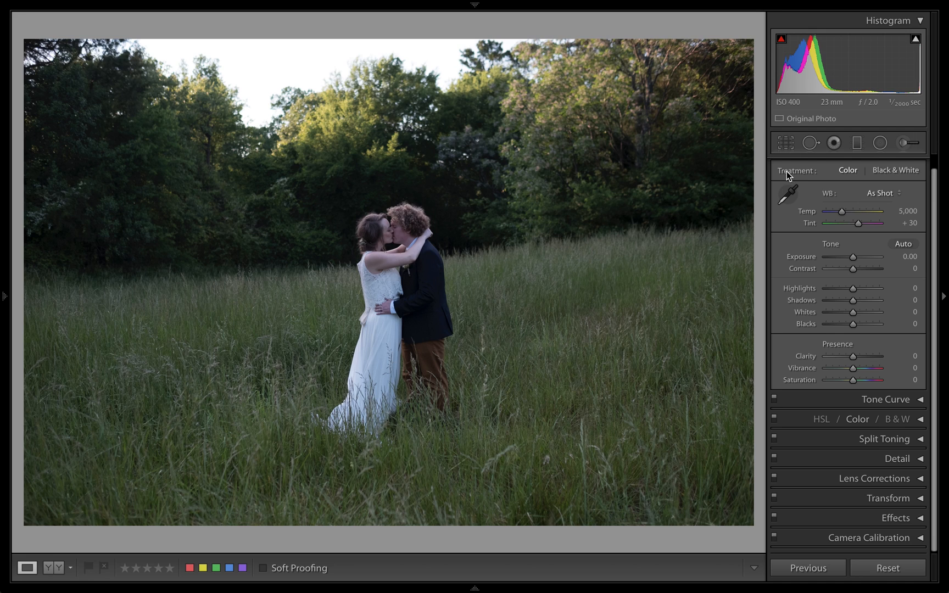
mouse_move(792, 124)
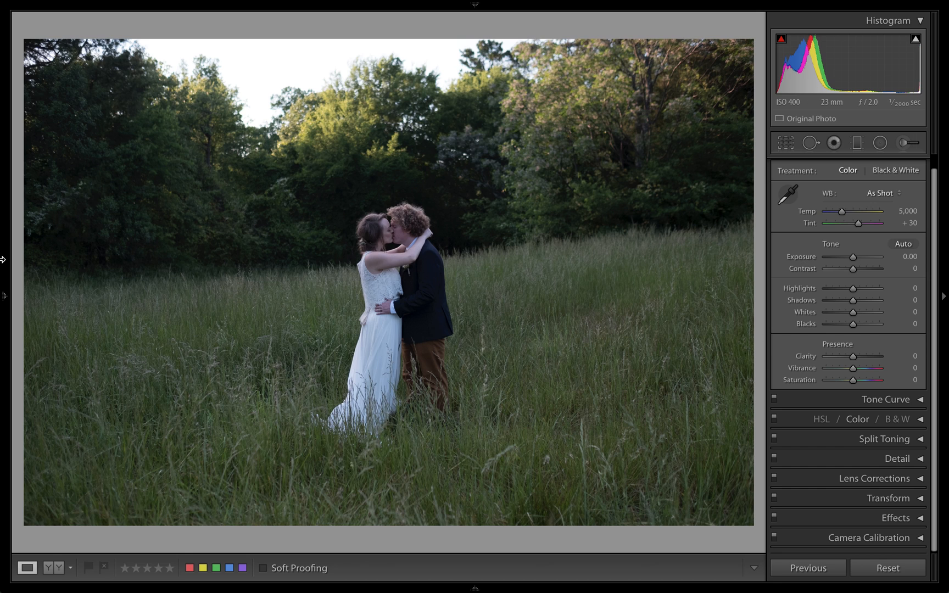
Step: Apply the Portra 160 Provia - Fade preset to the tall-grass kiss photo and warm temperature to 6,000
click(3, 260)
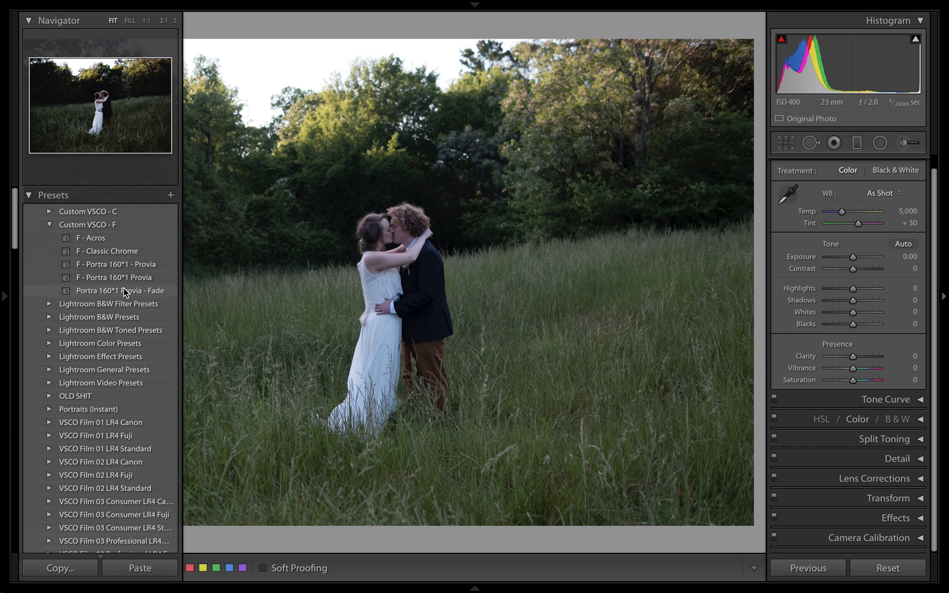
click(121, 277)
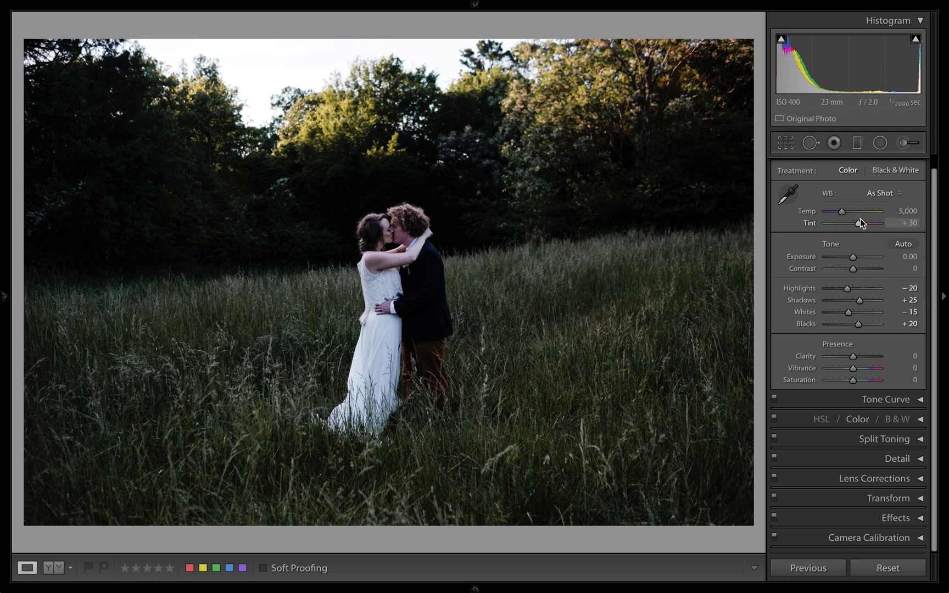
drag(840, 211, 847, 211)
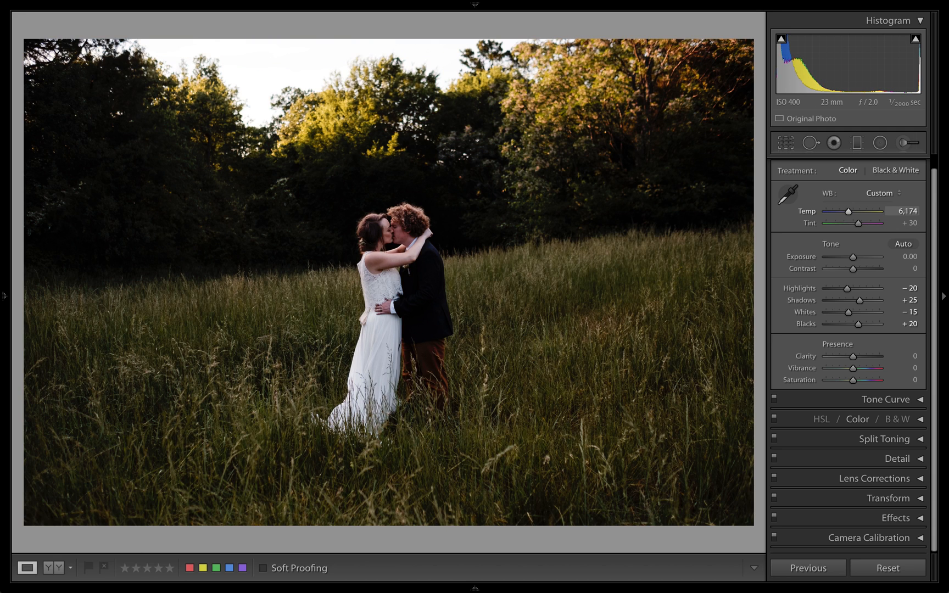
drag(850, 211, 847, 211)
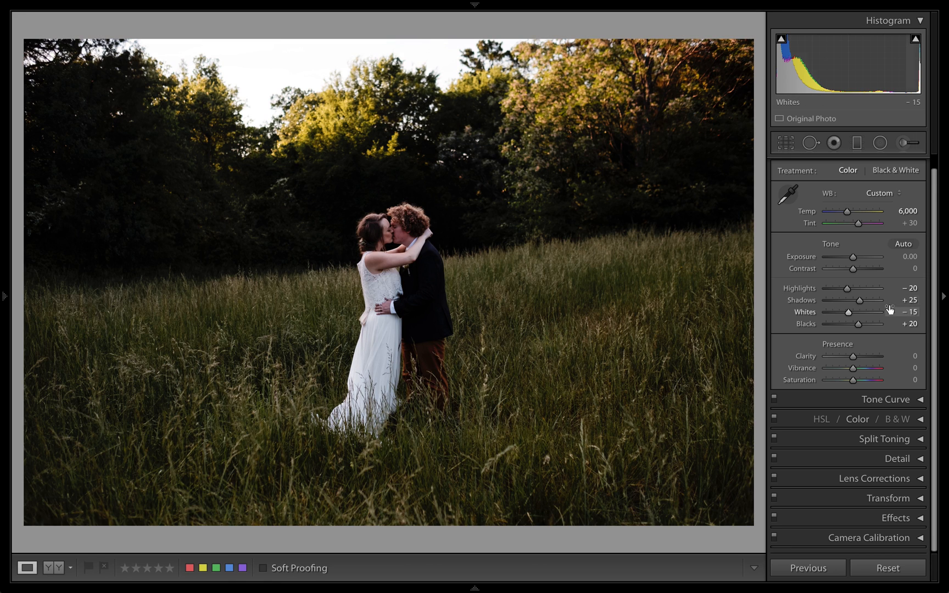
Step: Lift the shadows to +54 and keep the highlights at −20 on the kissing-couple photo
drag(856, 300, 869, 300)
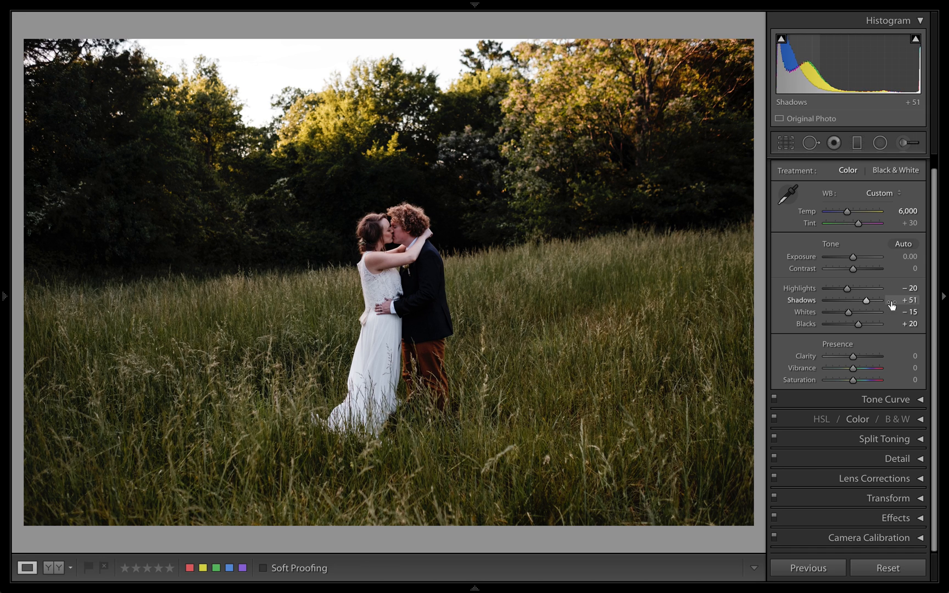
drag(868, 300, 871, 300)
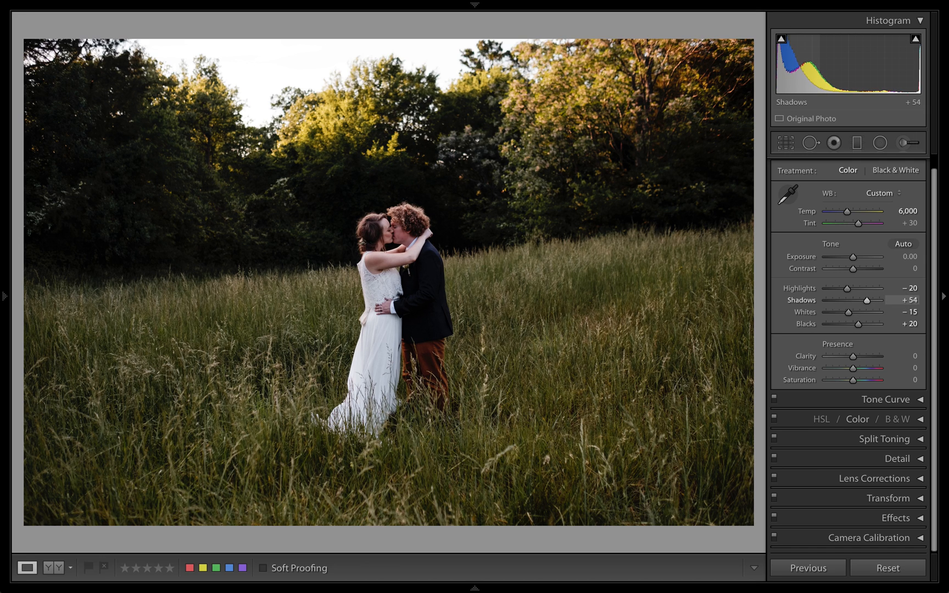
drag(847, 288, 824, 288)
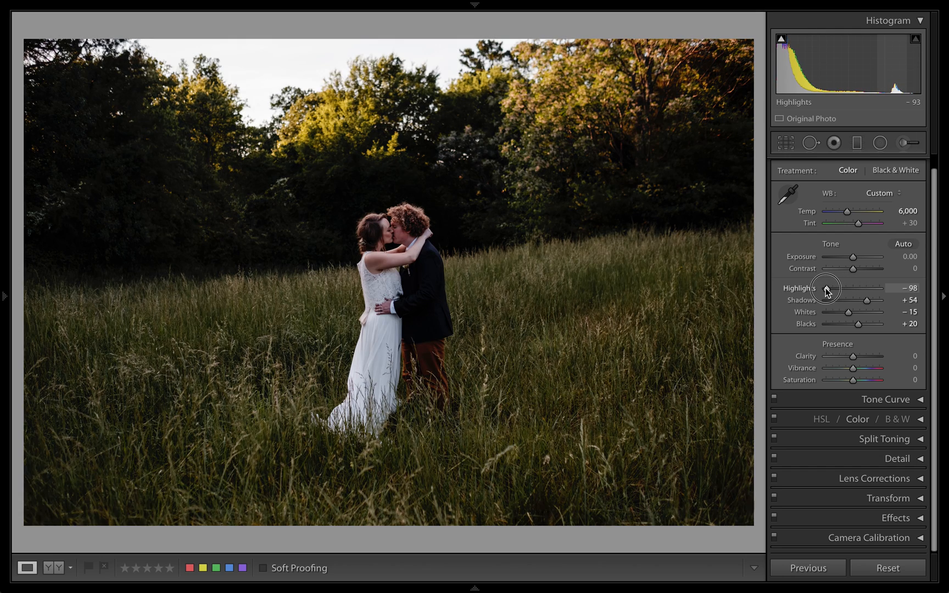
drag(826, 289, 847, 289)
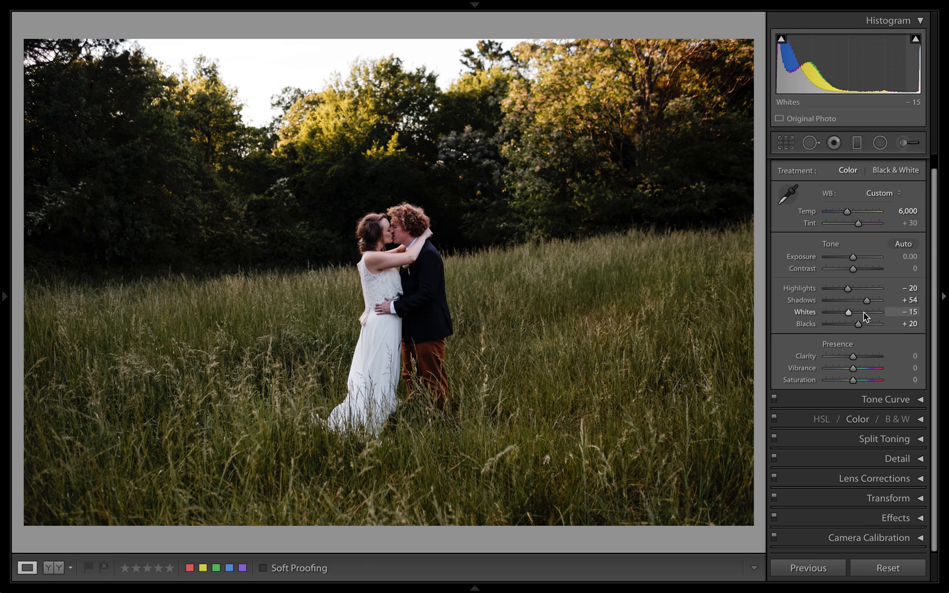
Step: Raise the whites to +55 after testing lower values
drag(850, 315, 862, 314)
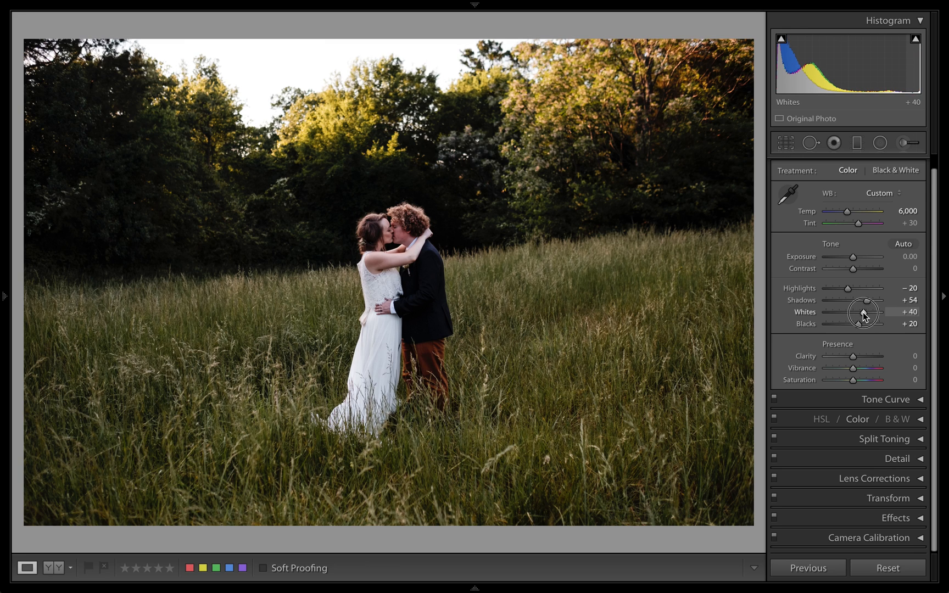
drag(854, 311, 862, 311)
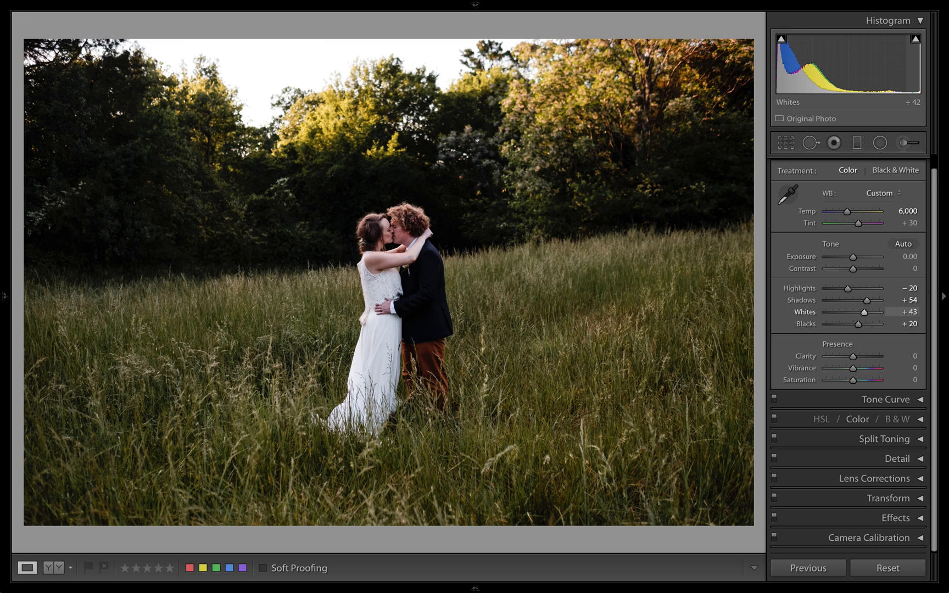
drag(867, 312, 870, 311)
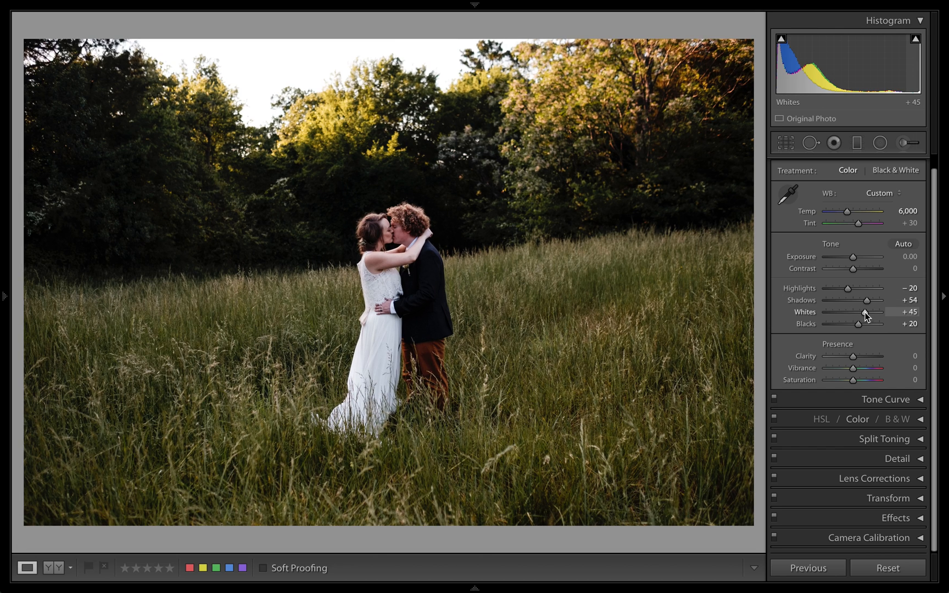
drag(858, 313, 859, 313)
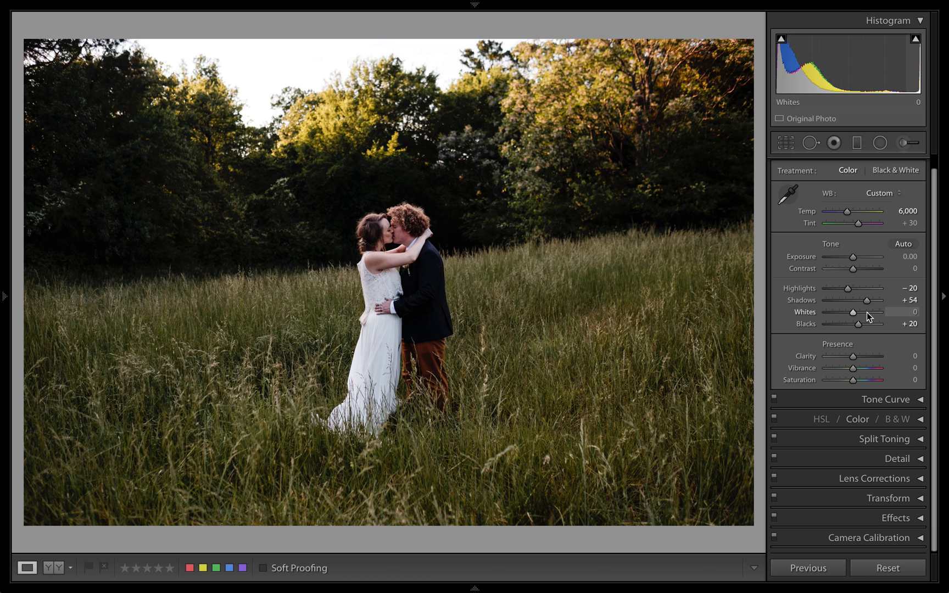
drag(852, 312, 871, 312)
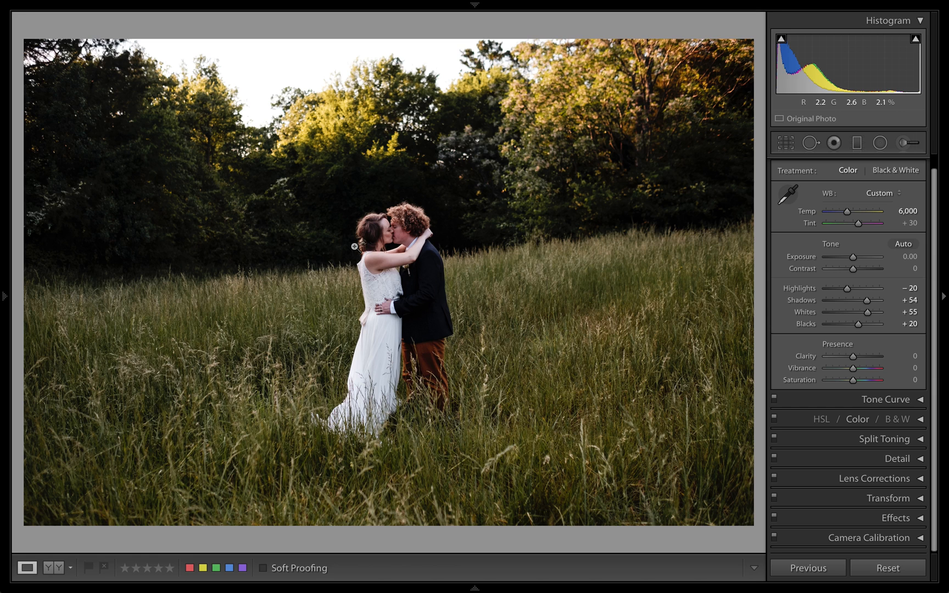
mouse_move(376, 253)
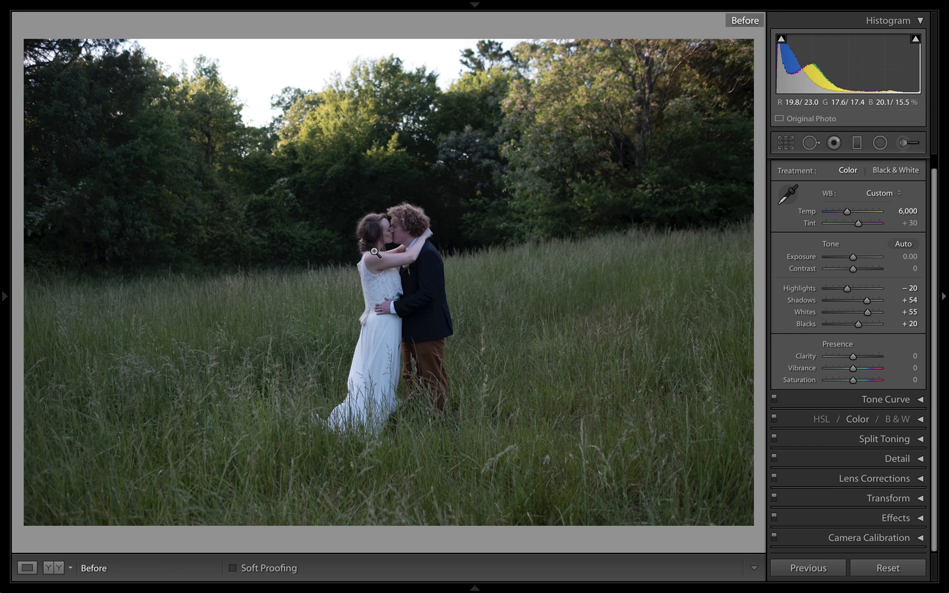
mouse_move(335, 354)
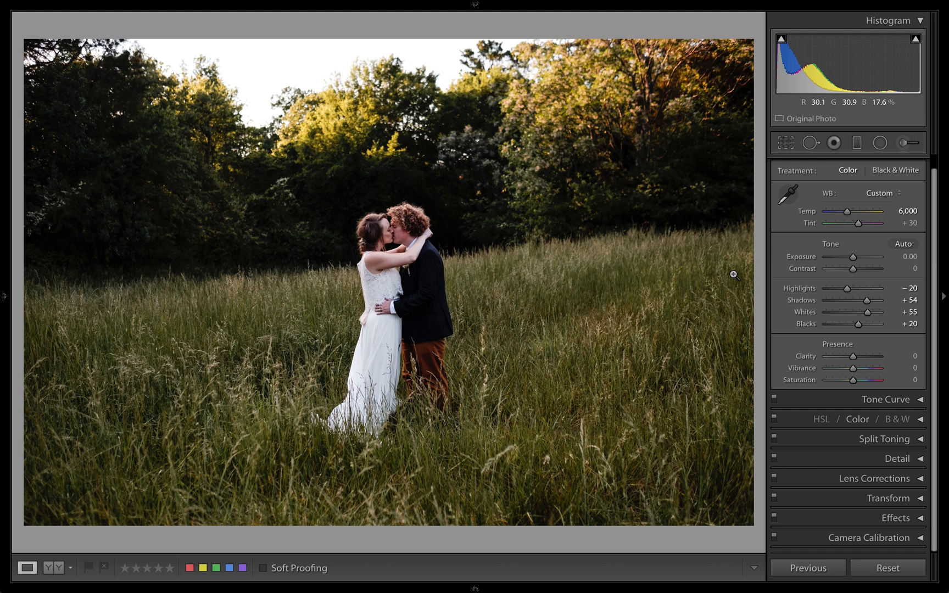
drag(852, 268, 858, 268)
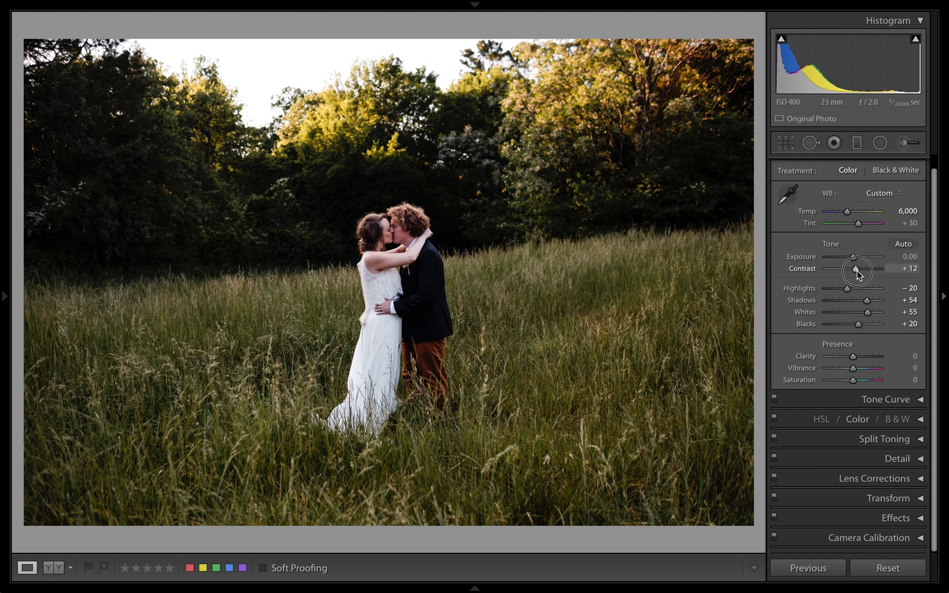
drag(854, 270, 864, 270)
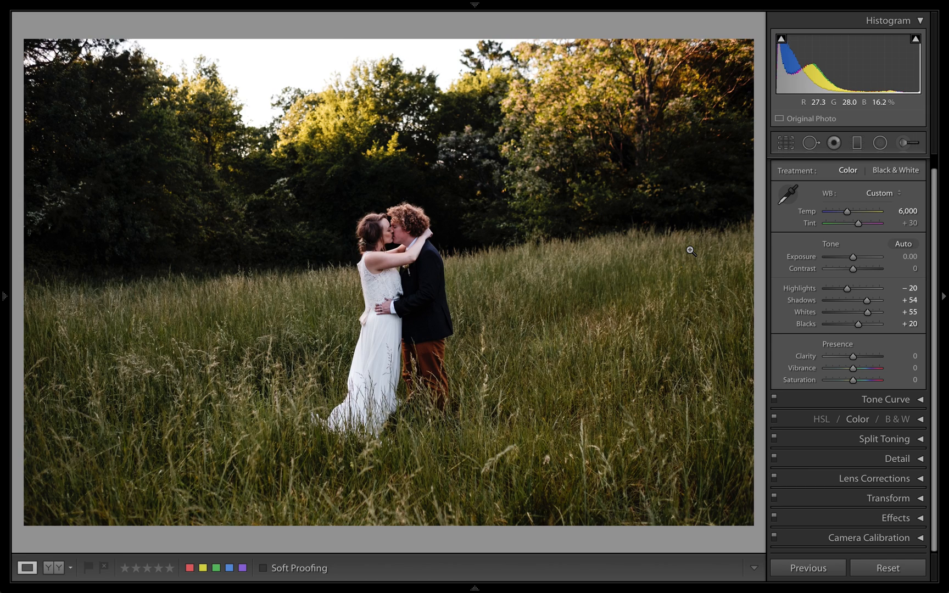
Step: Move to the mountain landscape photo and crop it tighter around the peaks and rhododendrons
key(g)
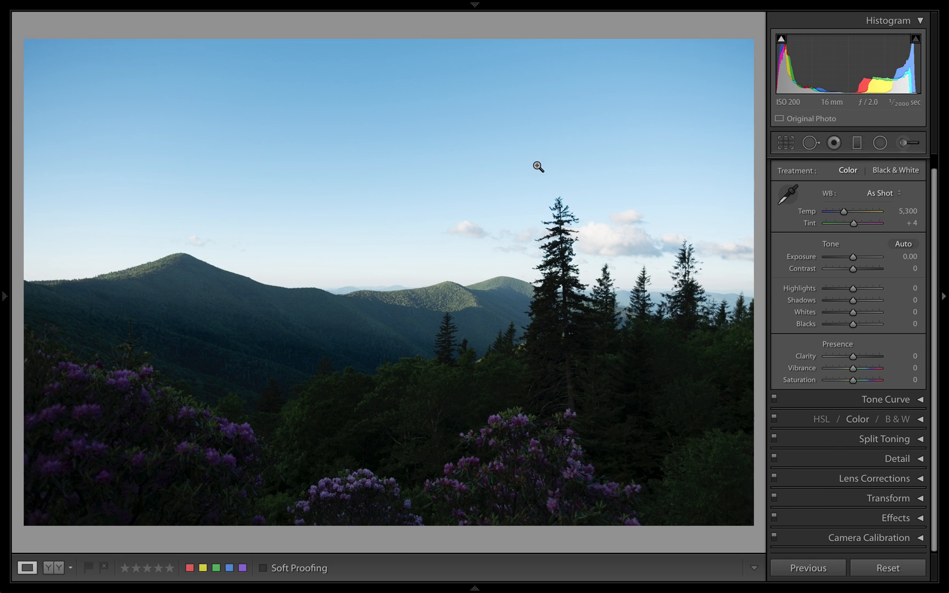
click(785, 141)
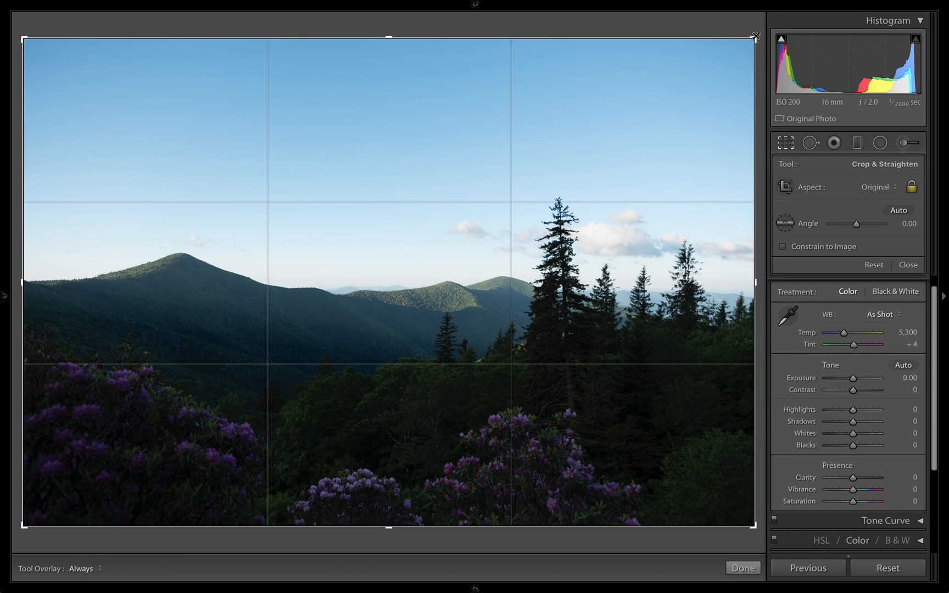
drag(753, 38, 696, 76)
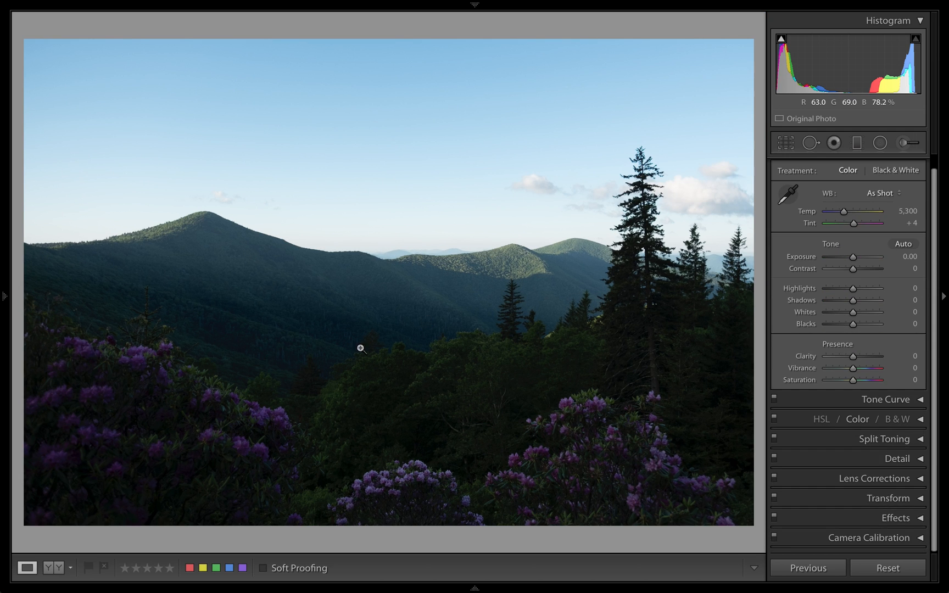
mouse_move(187, 446)
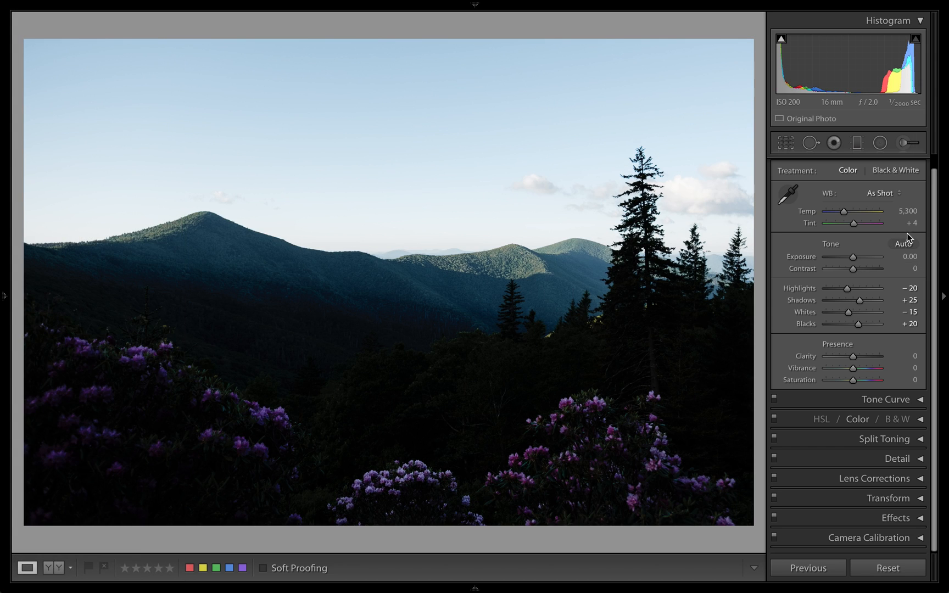
Step: Warm the mountain photo's white balance temperature to about 7,191
drag(837, 212, 863, 212)
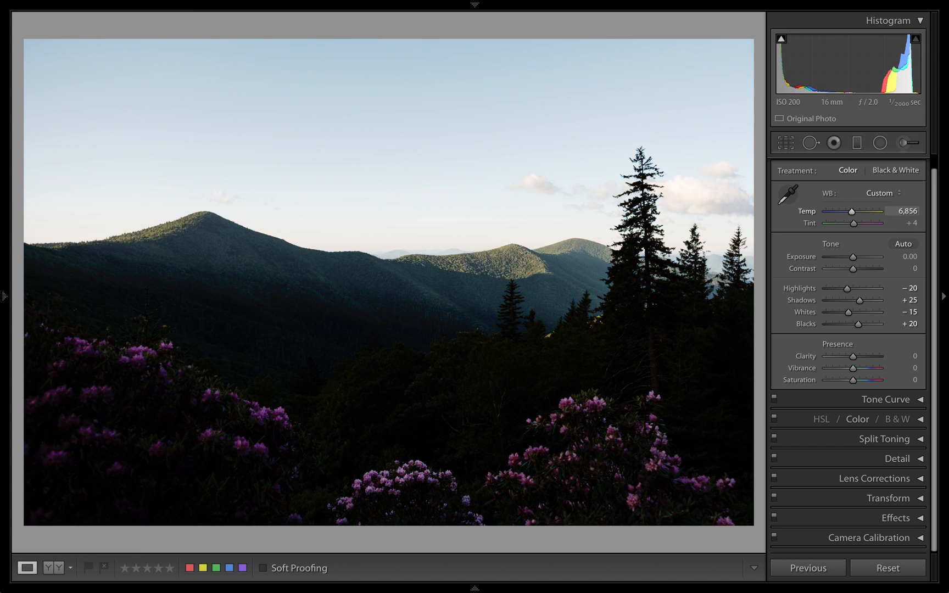
drag(853, 212, 854, 212)
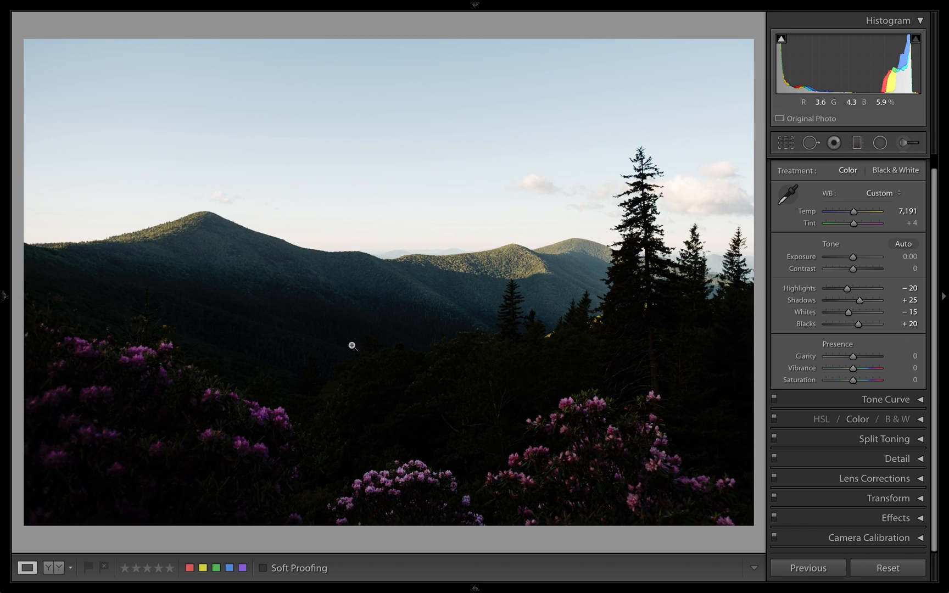
mouse_move(500, 284)
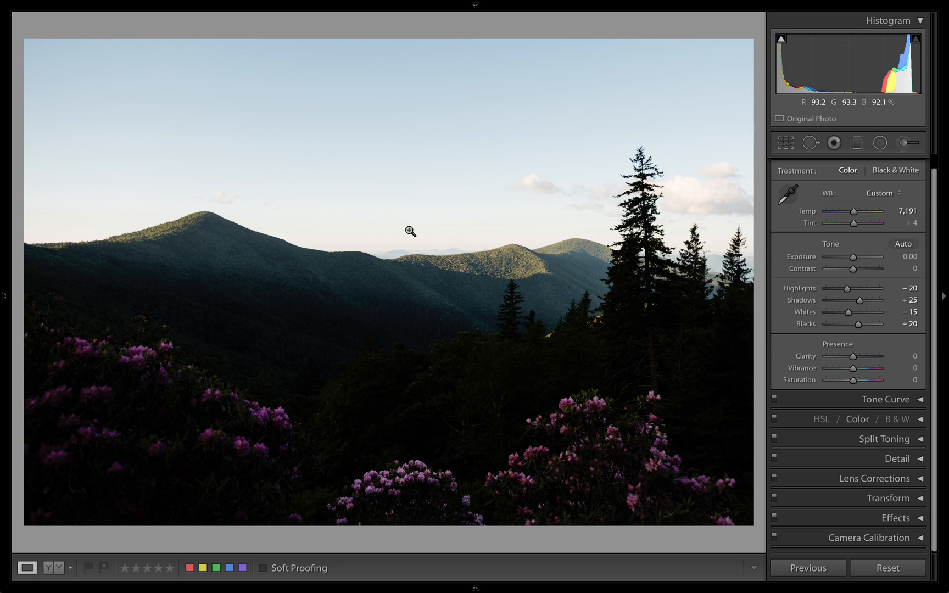
mouse_move(720, 199)
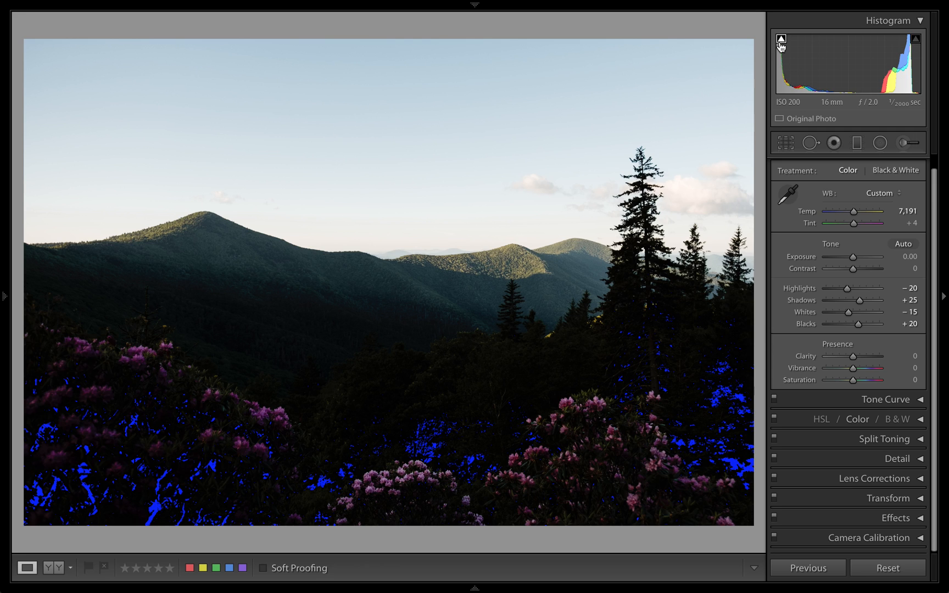
mouse_move(781, 47)
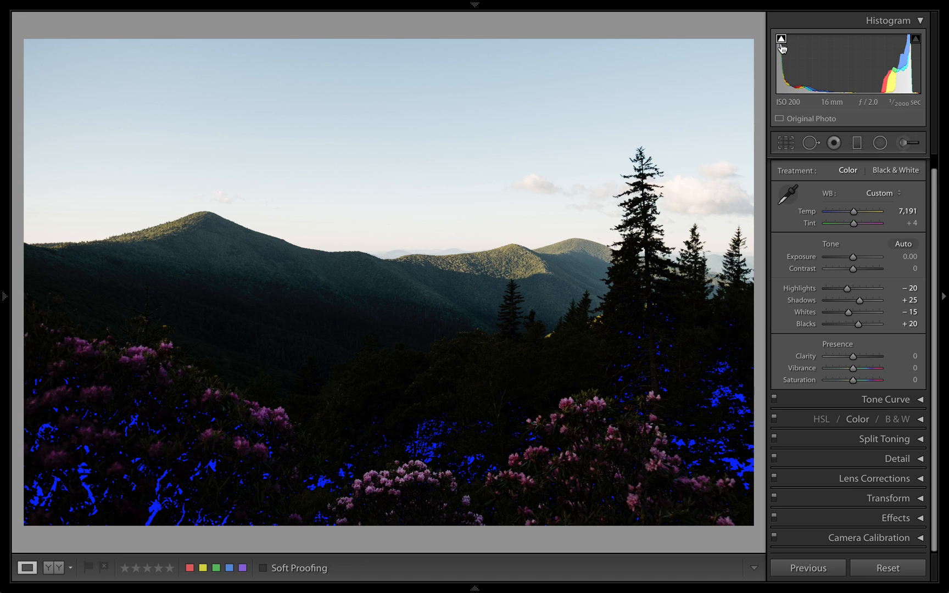
mouse_move(825, 72)
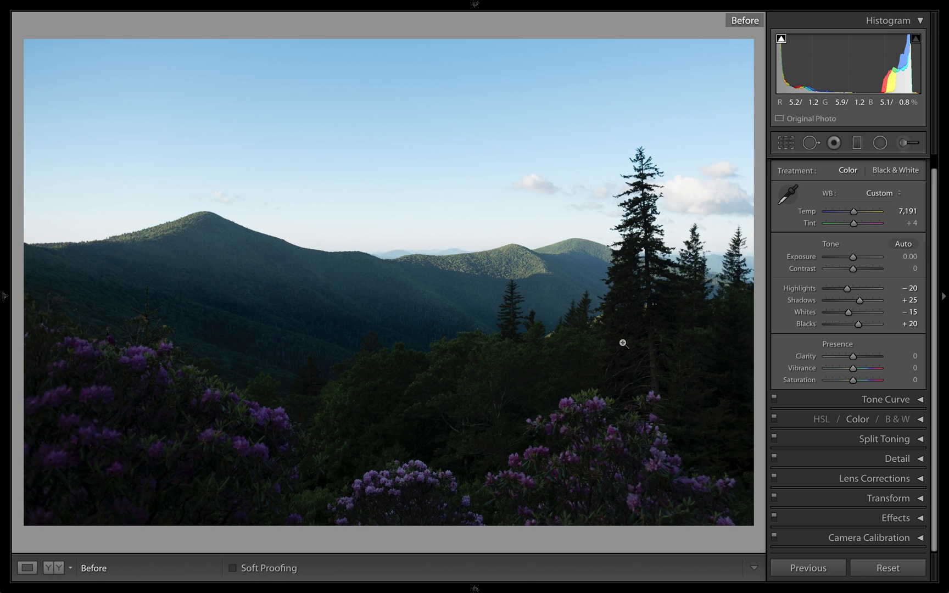
mouse_move(392, 386)
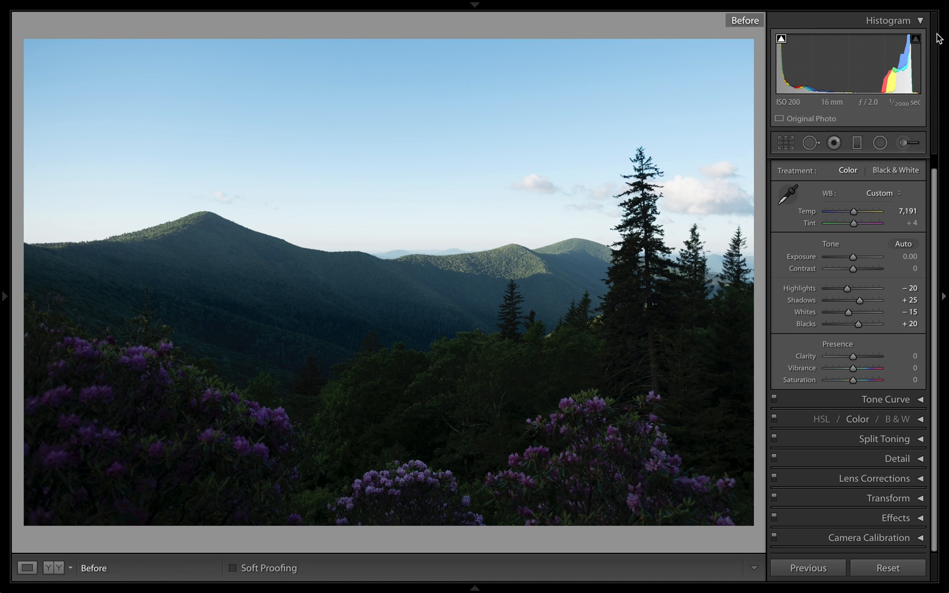
mouse_move(916, 39)
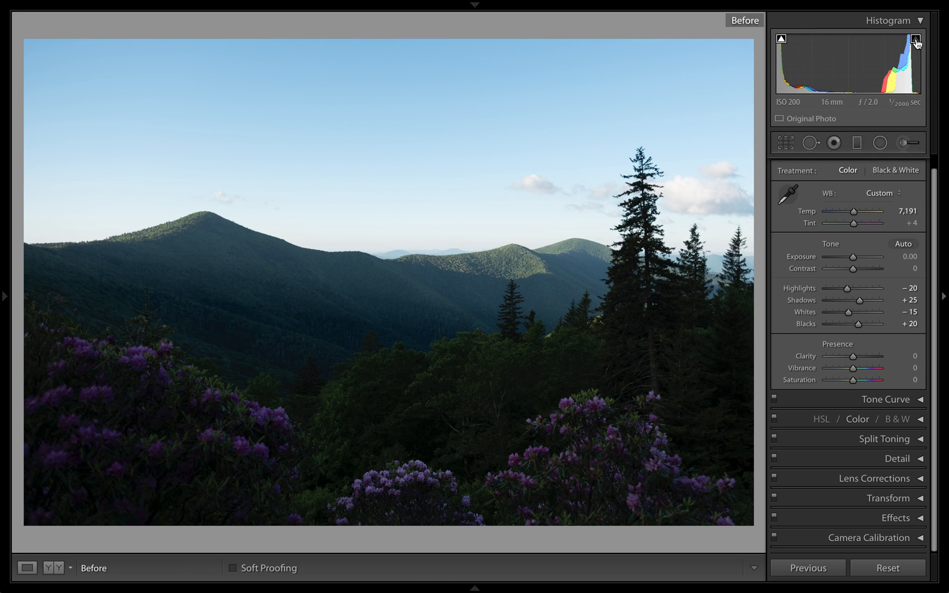
click(915, 39)
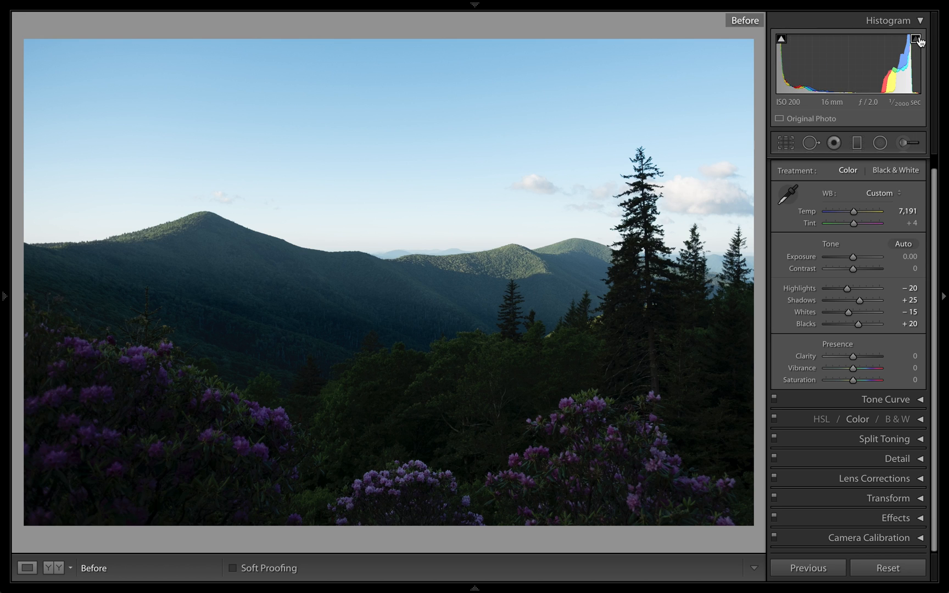
mouse_move(304, 398)
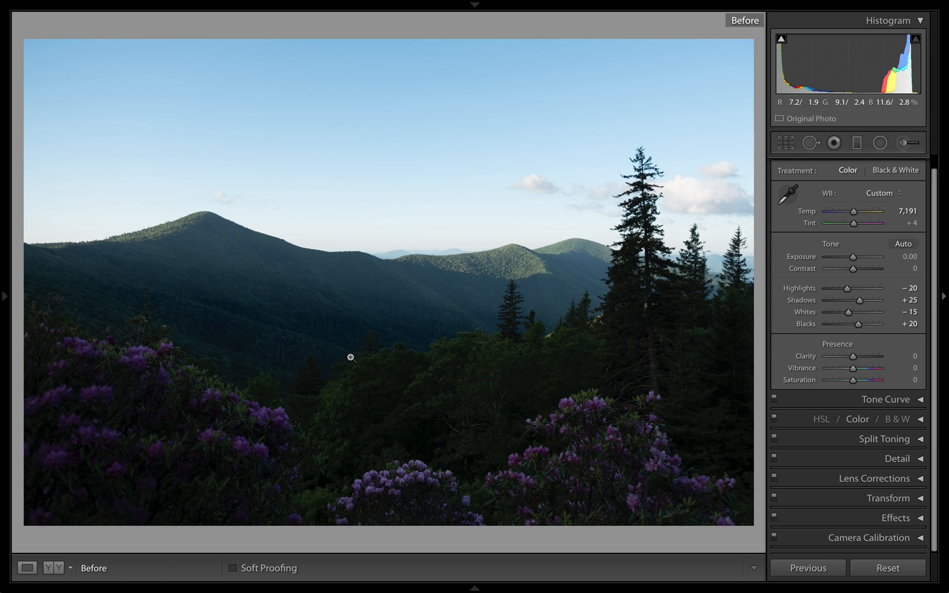
mouse_move(421, 415)
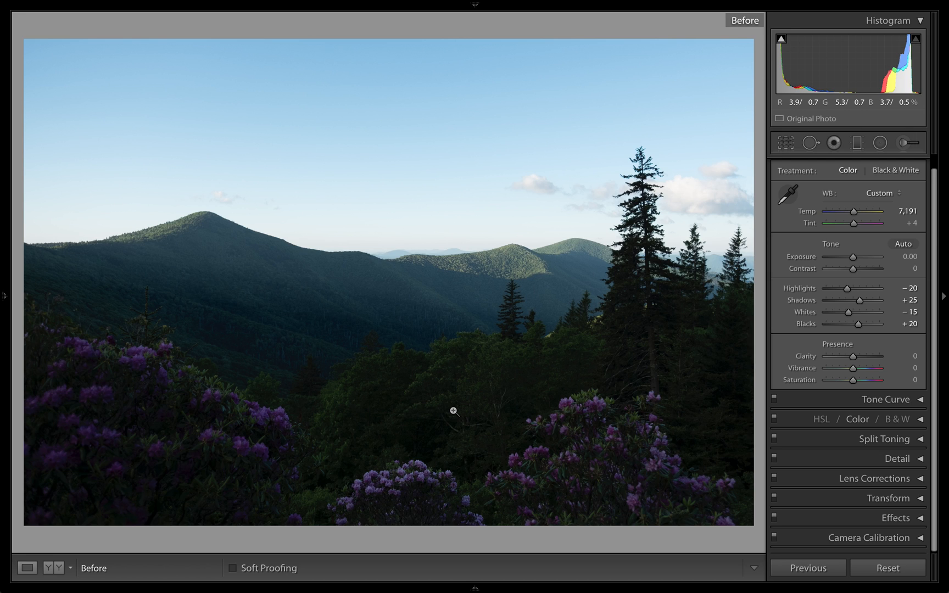
mouse_move(179, 123)
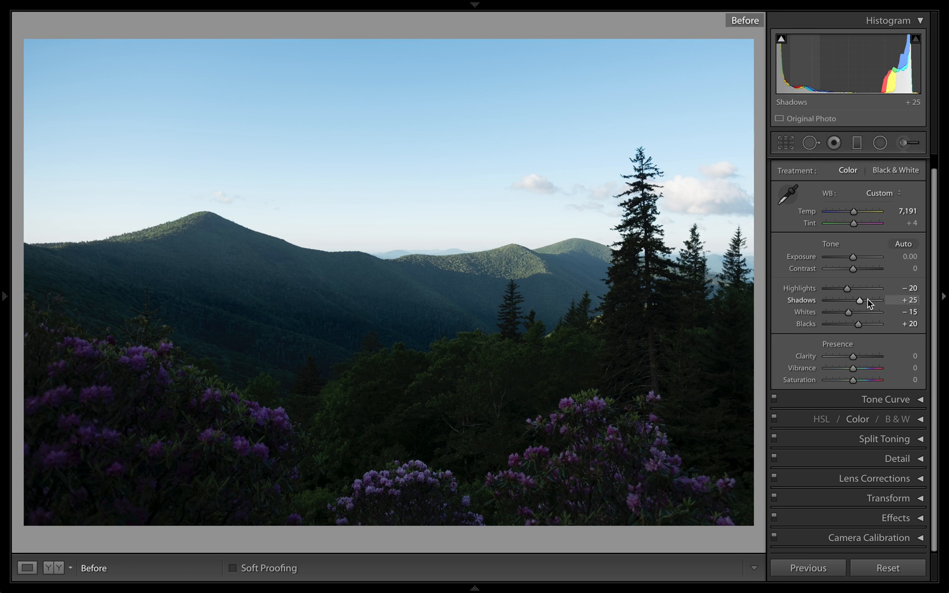
mouse_move(429, 370)
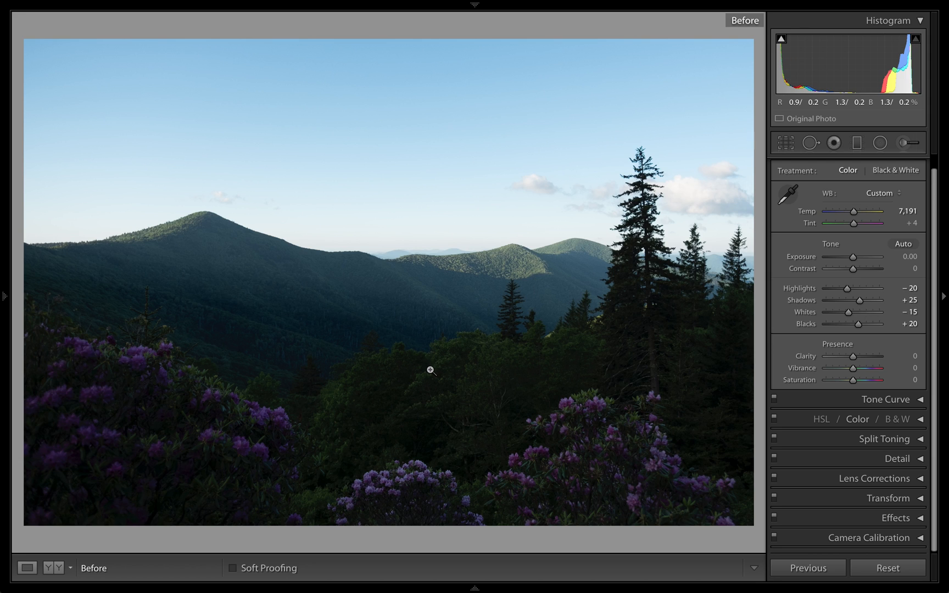
mouse_move(779, 342)
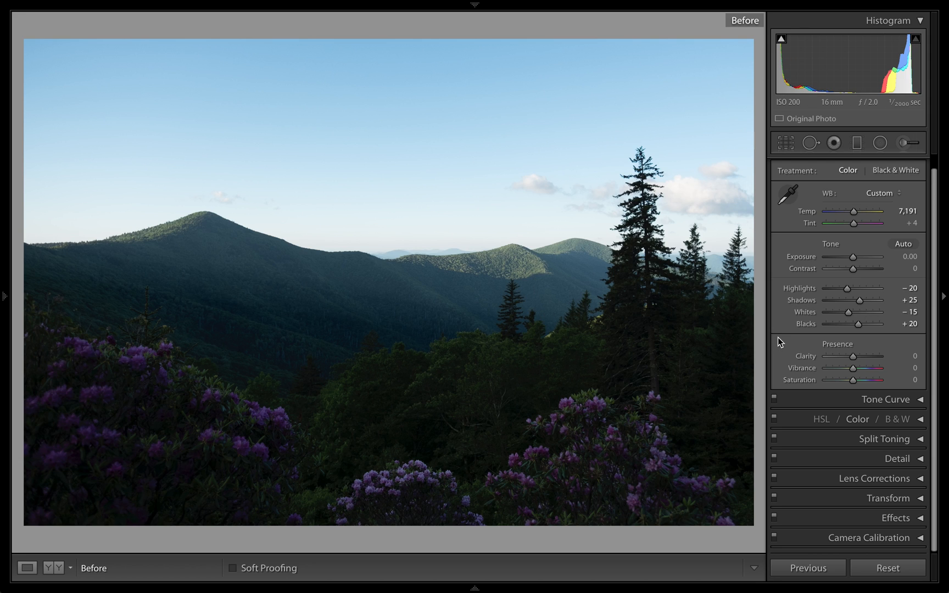
mouse_move(421, 275)
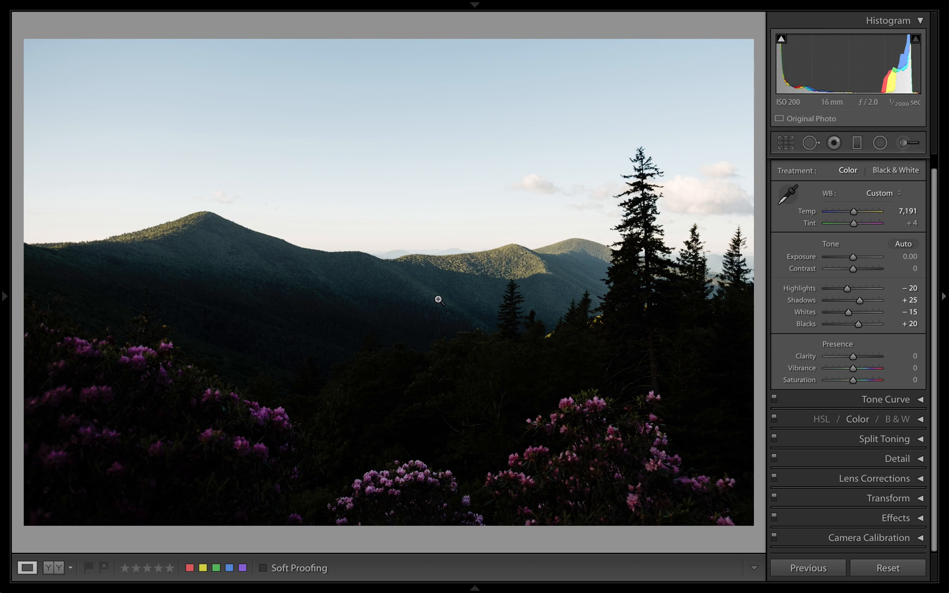
mouse_move(402, 55)
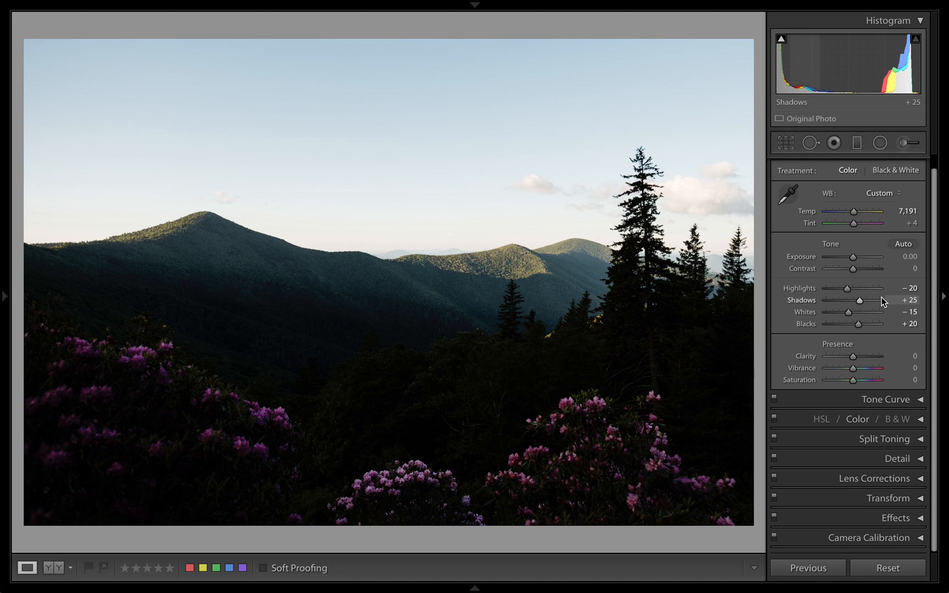
Step: Lift the mountain photo's shadows to around +74, checking the magnified forest detail
drag(858, 300, 868, 300)
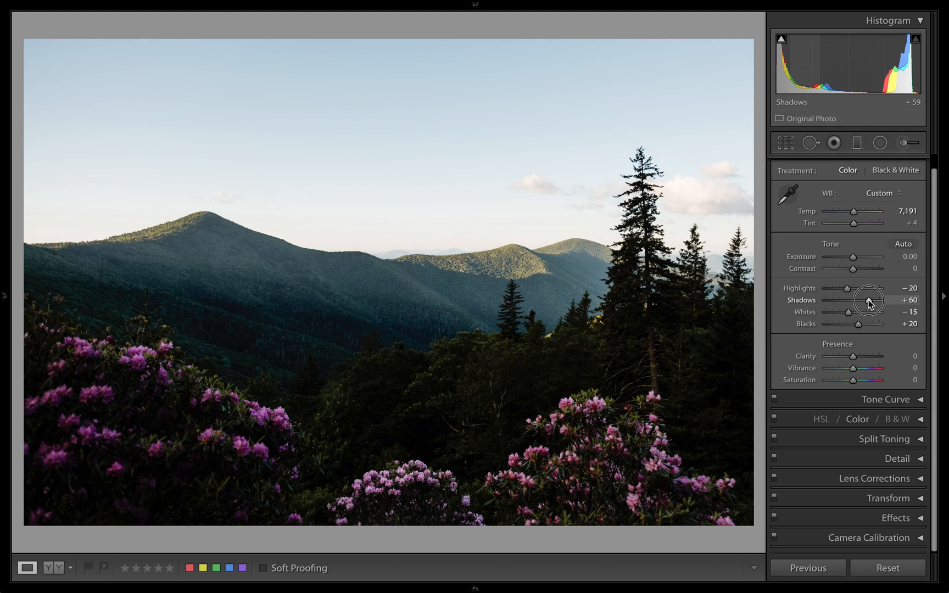
drag(852, 306, 866, 306)
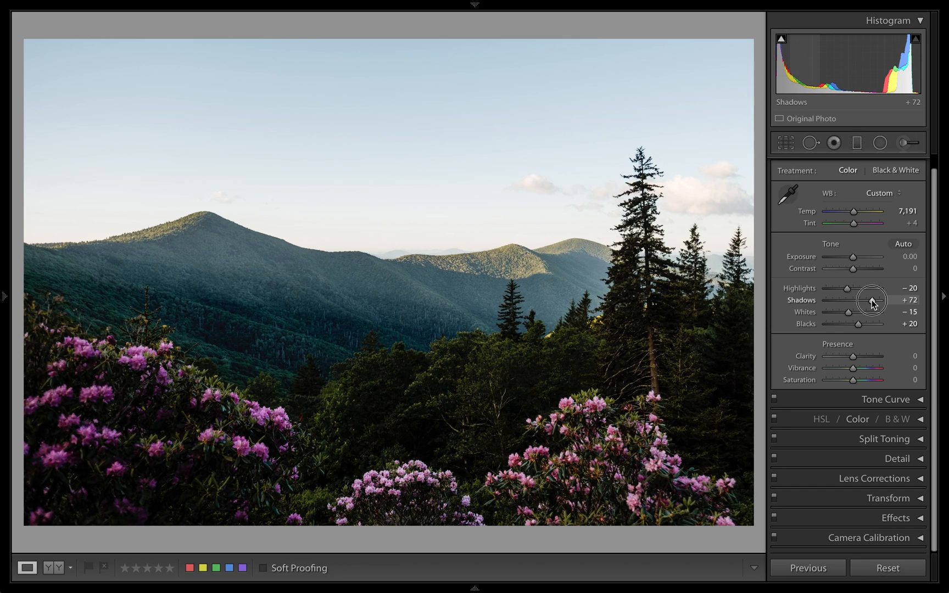
drag(855, 300, 889, 299)
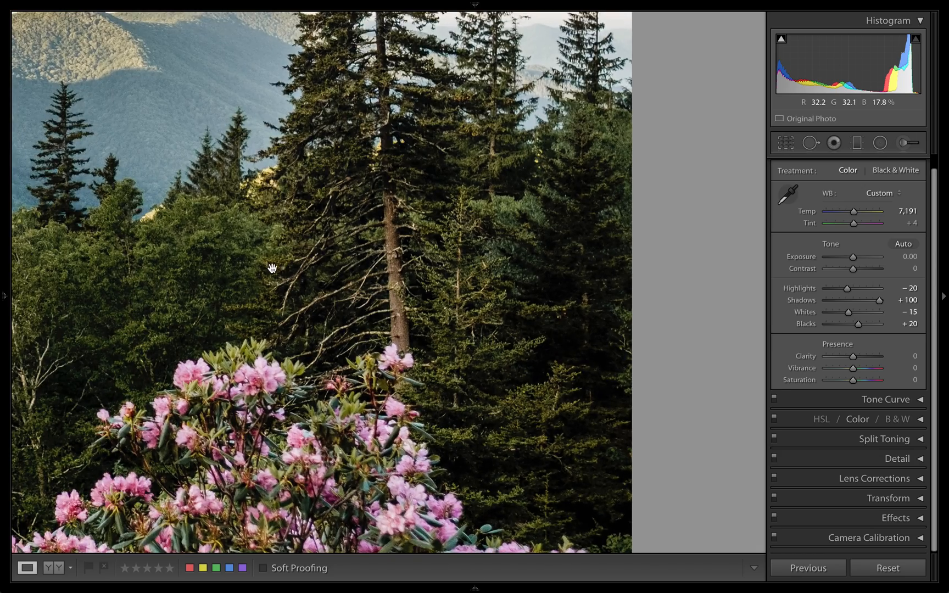
drag(271, 268, 535, 250)
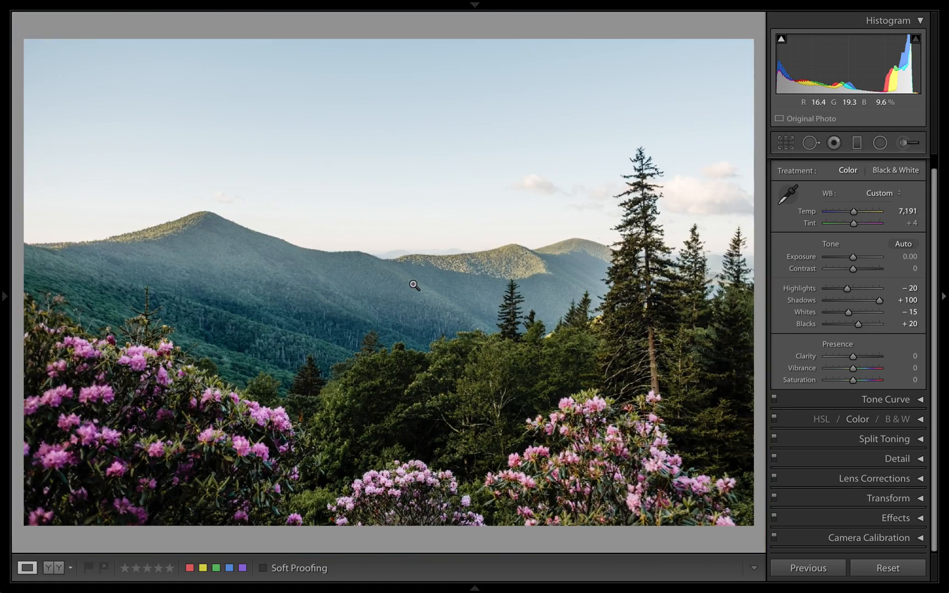
drag(883, 300, 869, 301)
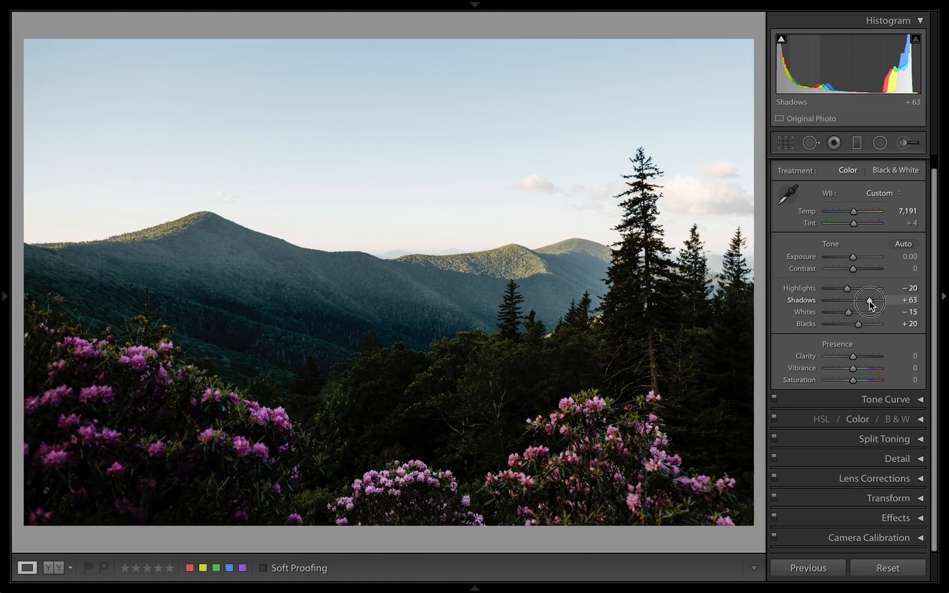
drag(850, 299, 856, 300)
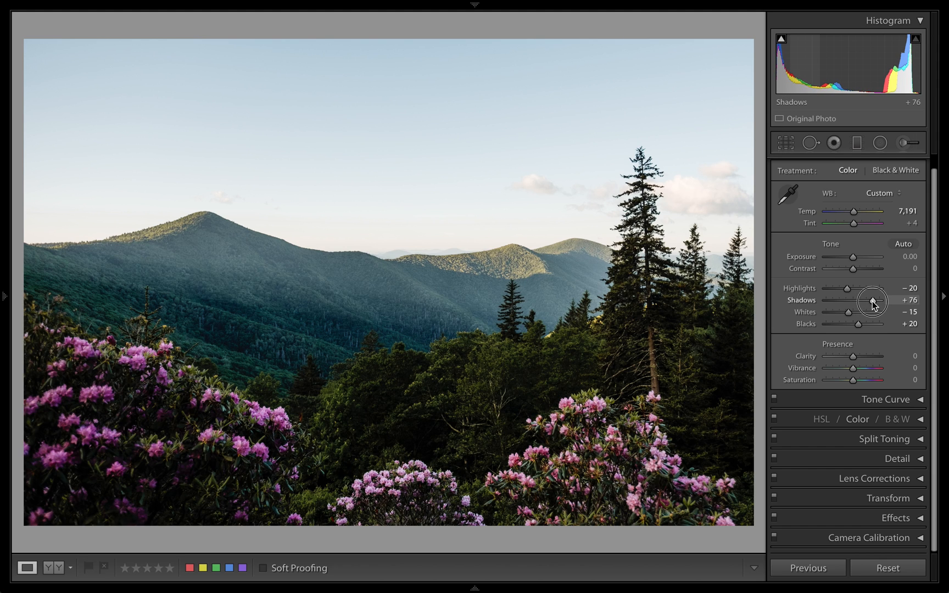
drag(870, 299, 869, 299)
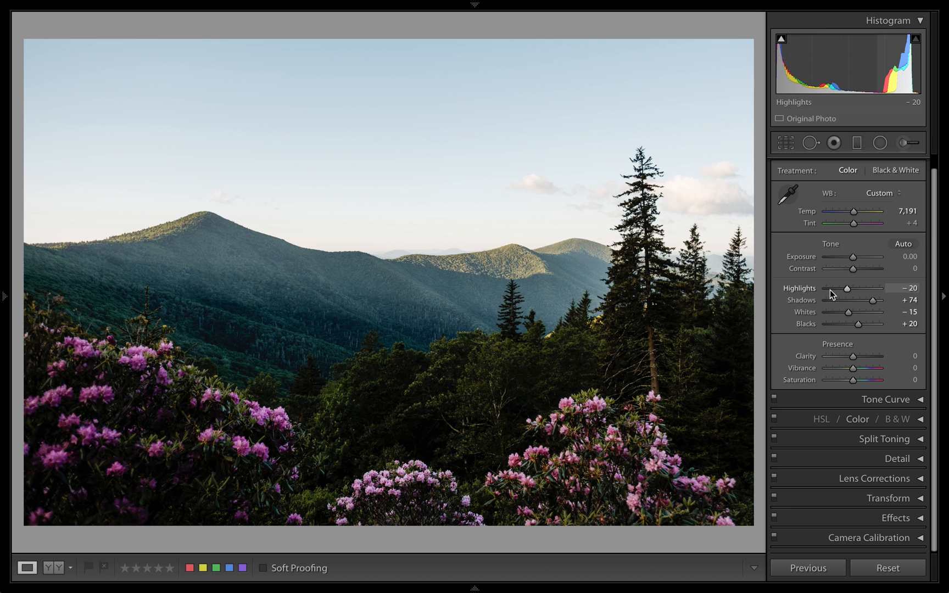
Step: Darken the highlights to about −80 to soften the sky
drag(846, 289, 832, 289)
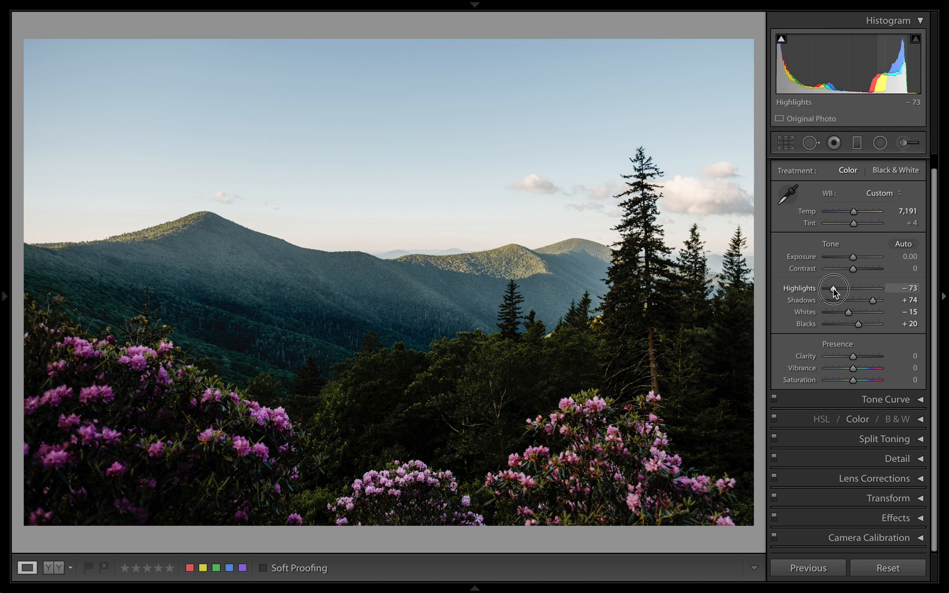
drag(835, 289, 828, 289)
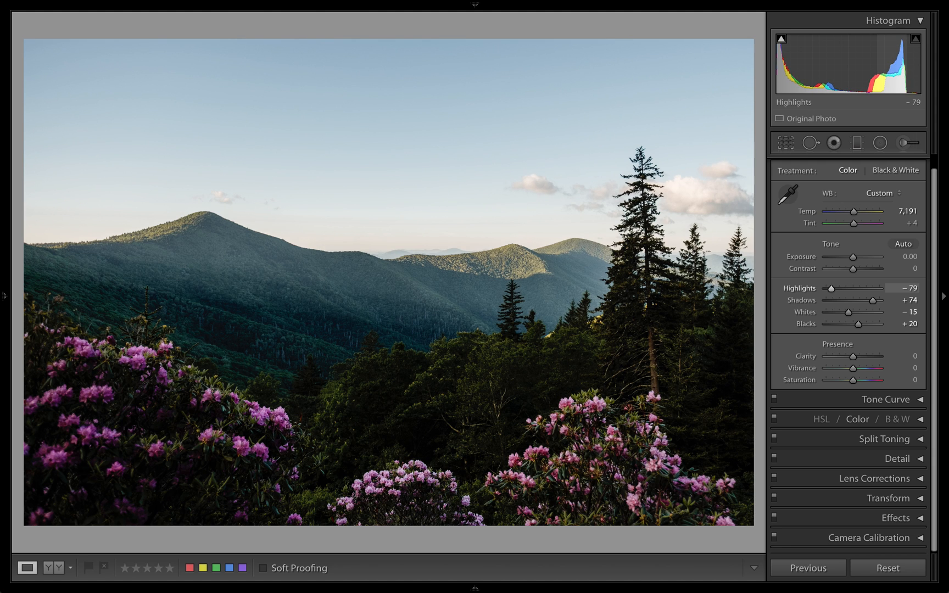
drag(832, 288, 830, 288)
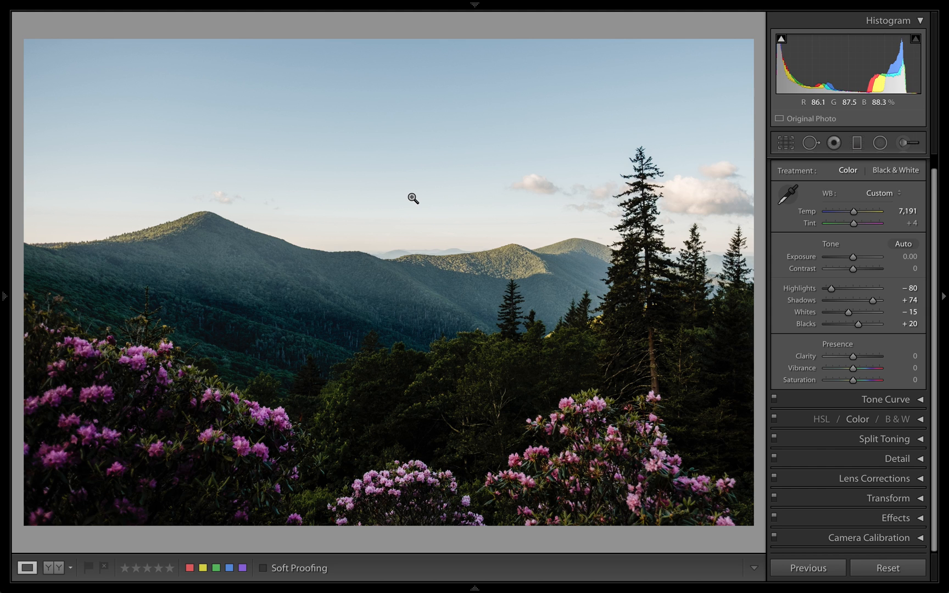
mouse_move(721, 221)
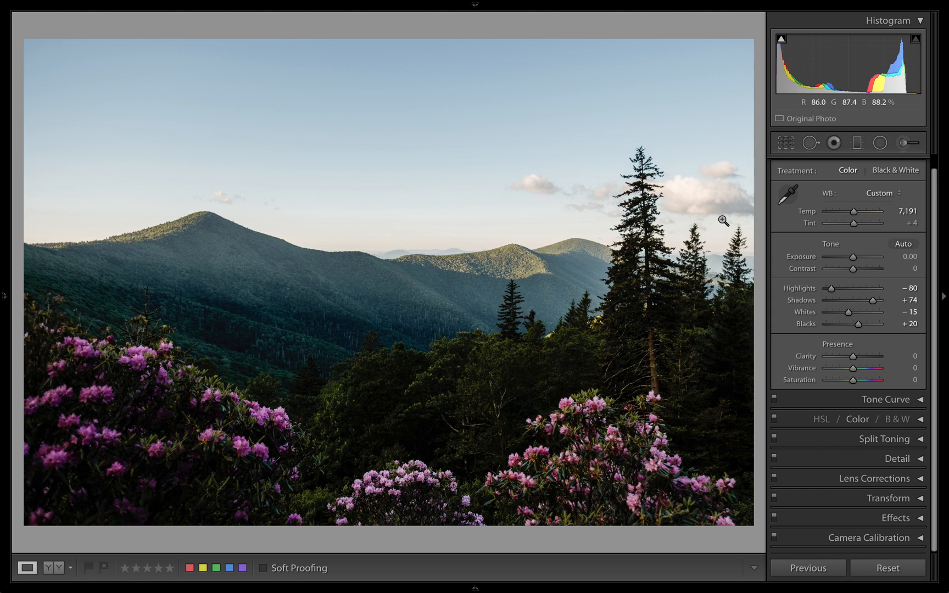
mouse_move(874, 301)
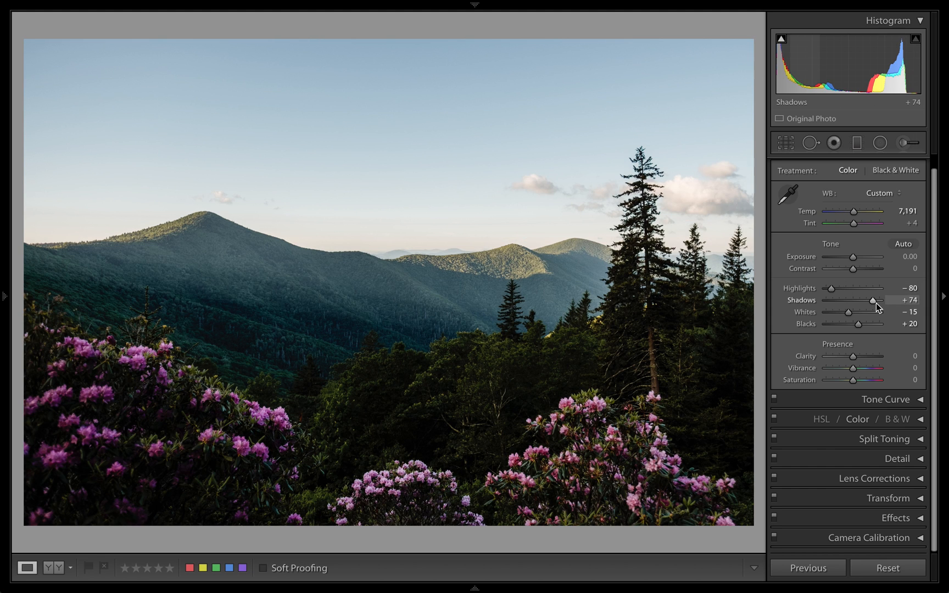
mouse_move(907, 68)
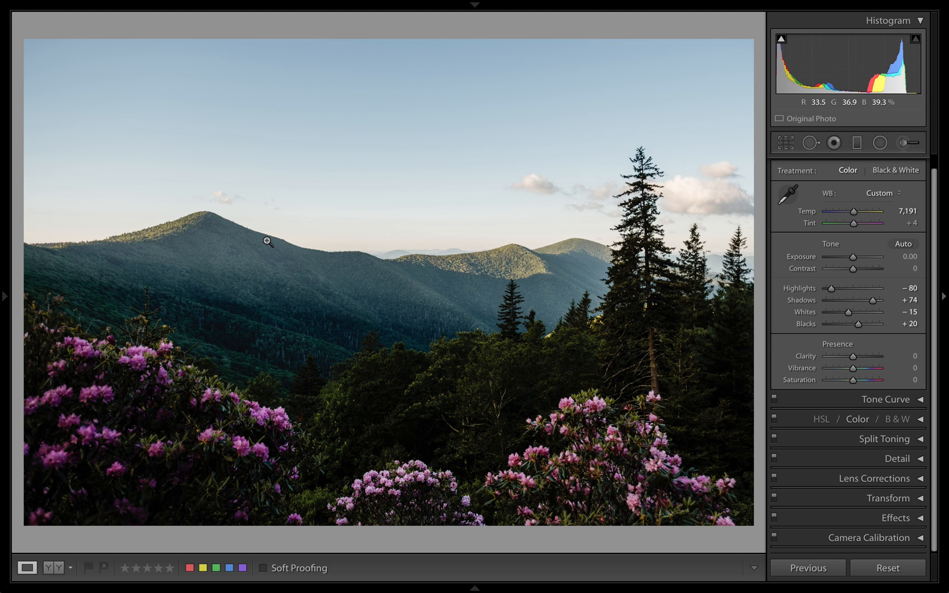
mouse_move(853, 312)
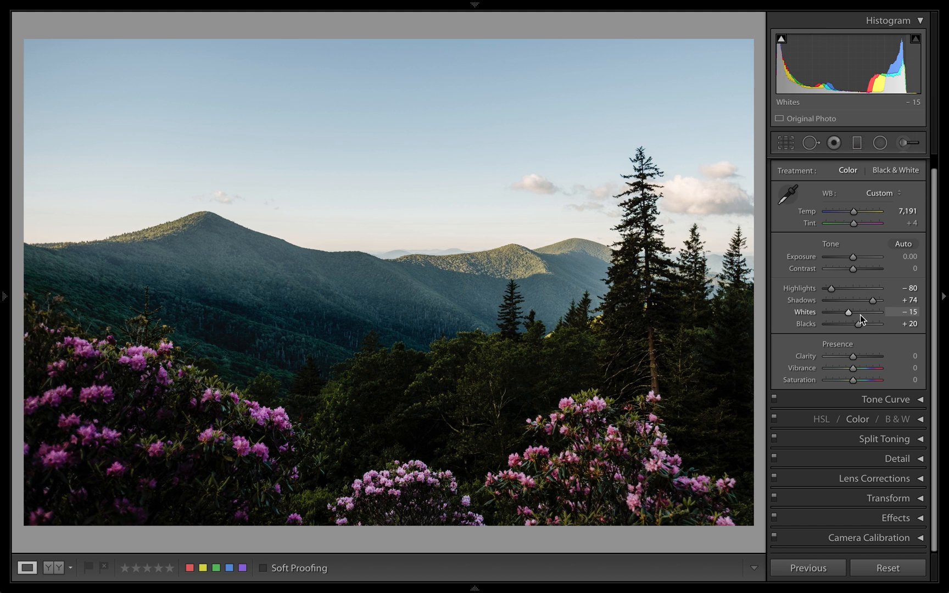
Step: Set whites +27, contrast +16, highlights −90 and shadows +80
drag(853, 312, 886, 312)
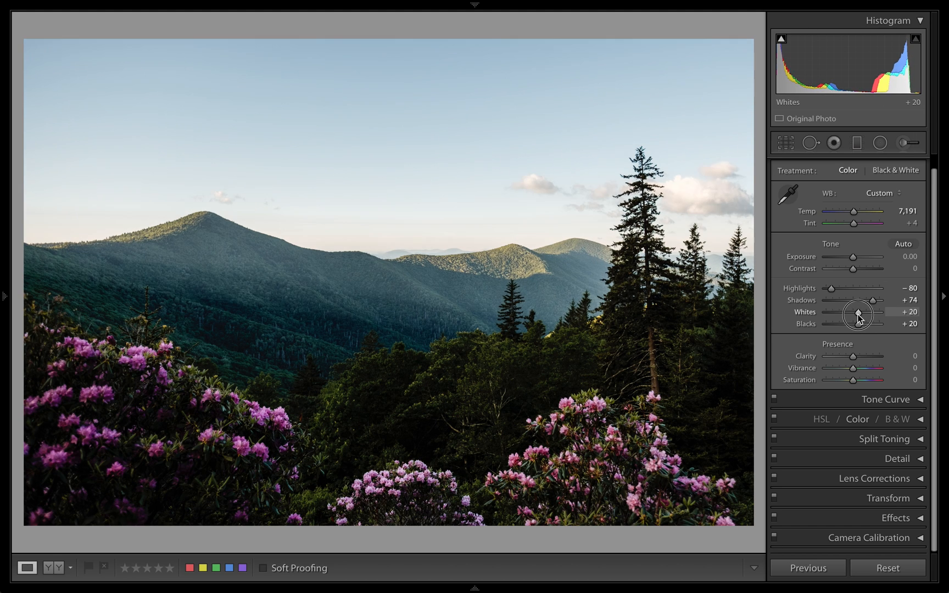
drag(853, 268, 861, 268)
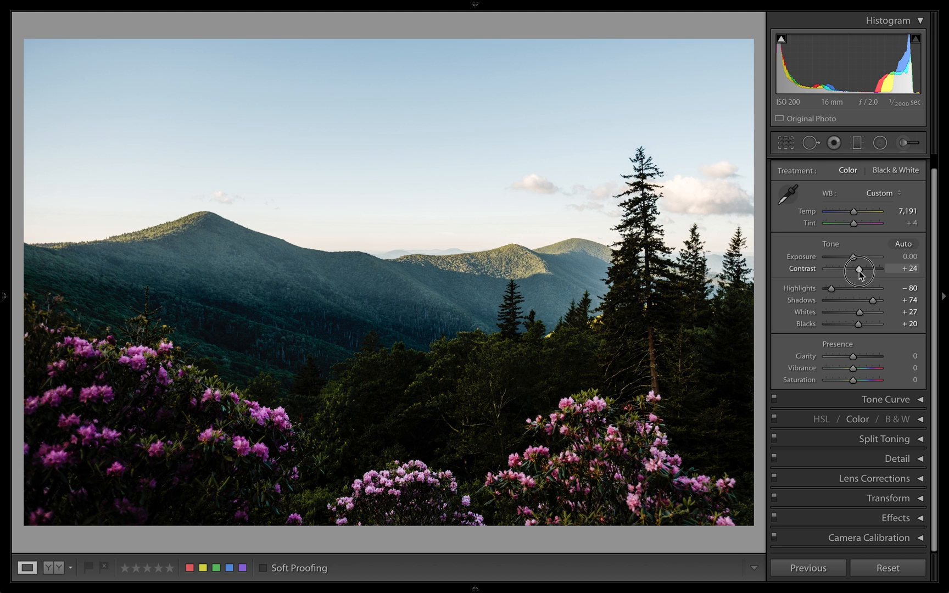
drag(859, 271, 902, 269)
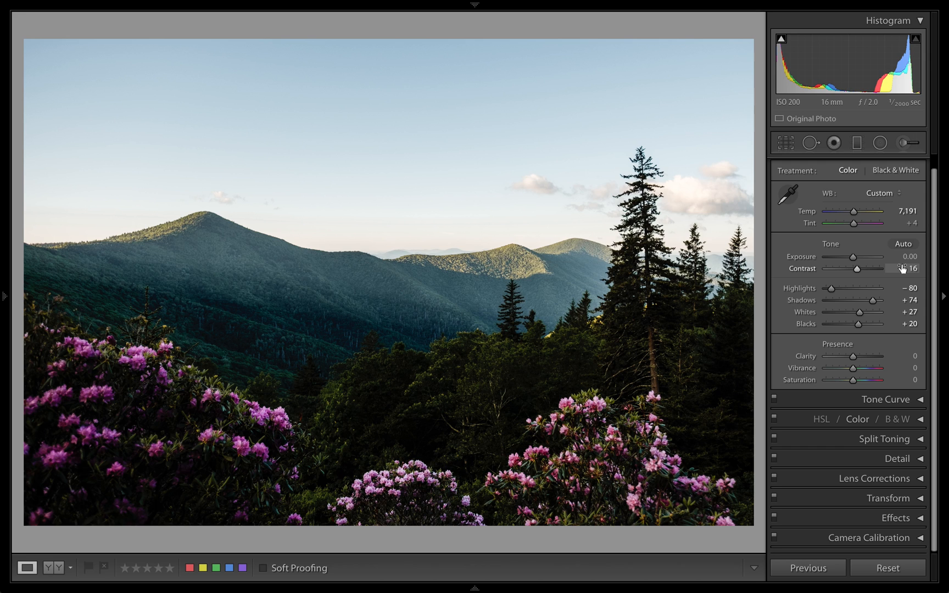
drag(831, 291, 834, 291)
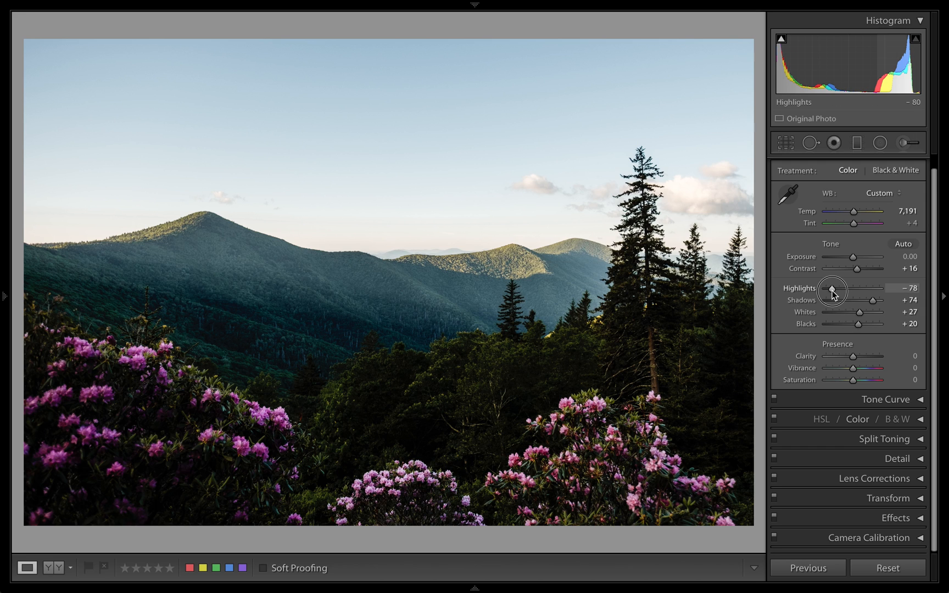
drag(835, 290, 823, 290)
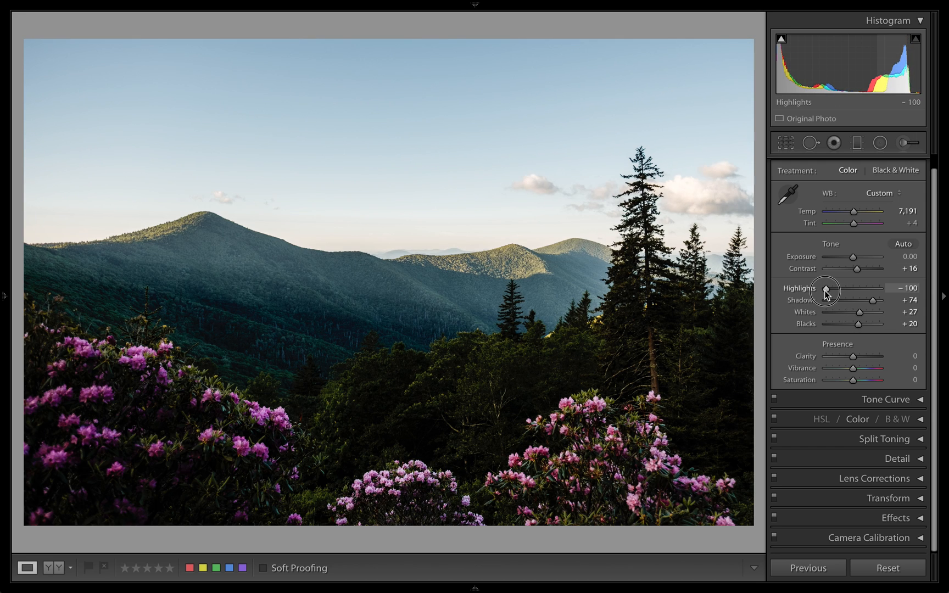
drag(824, 290, 830, 290)
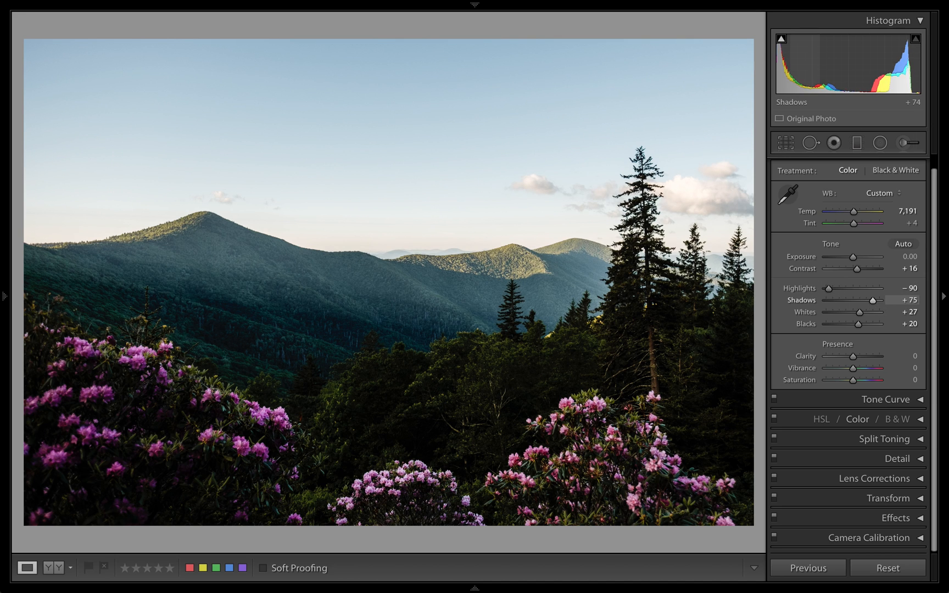
drag(872, 300, 876, 300)
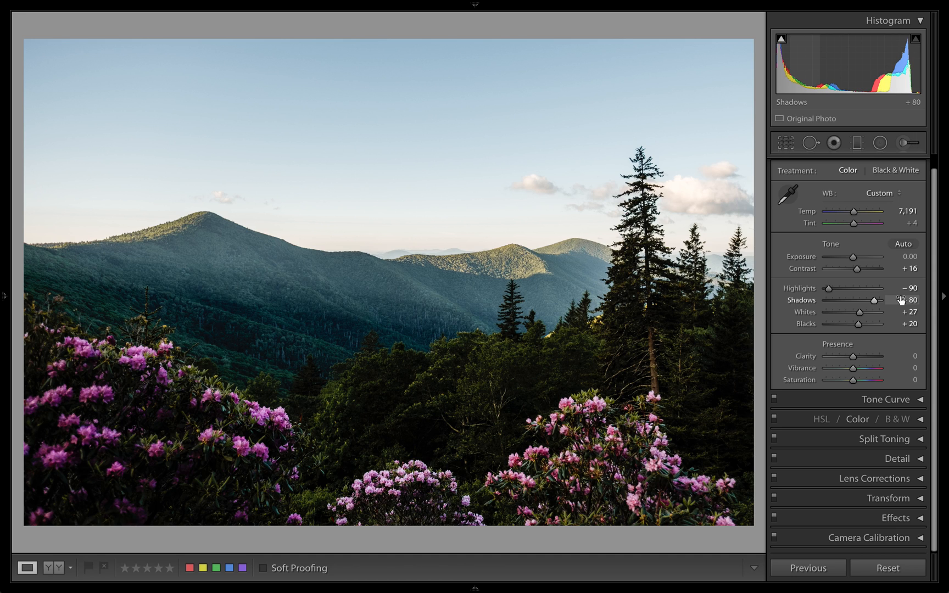
Step: Check the mountain edit against its Before view, then move on to the beach dunes photo
click(3, 313)
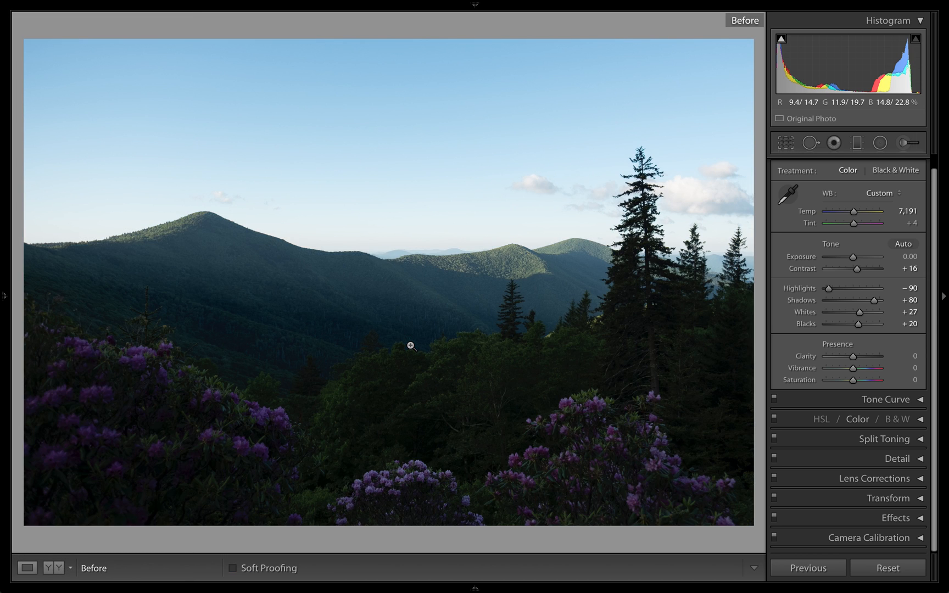
click(27, 567)
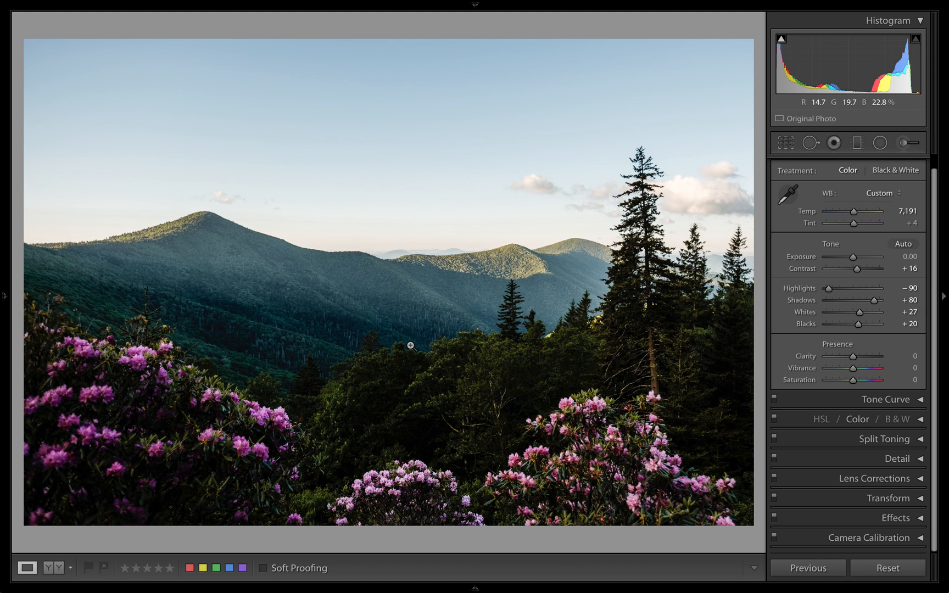
mouse_move(119, 235)
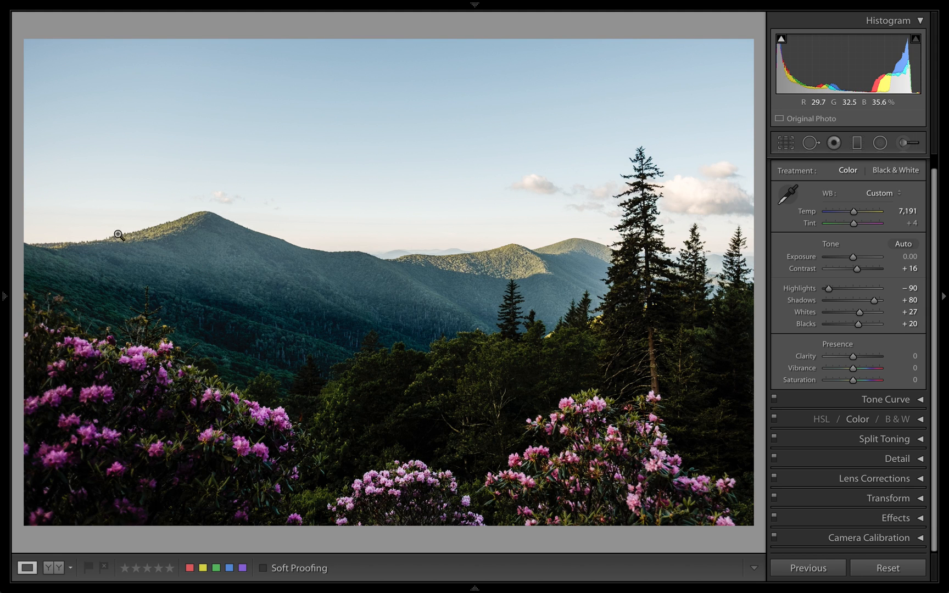
key(\)
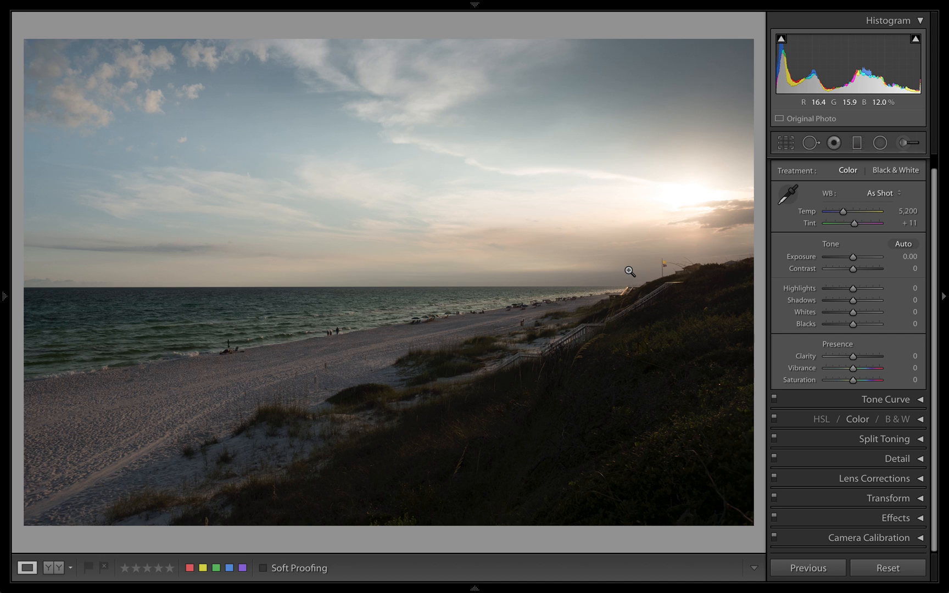
mouse_move(634, 287)
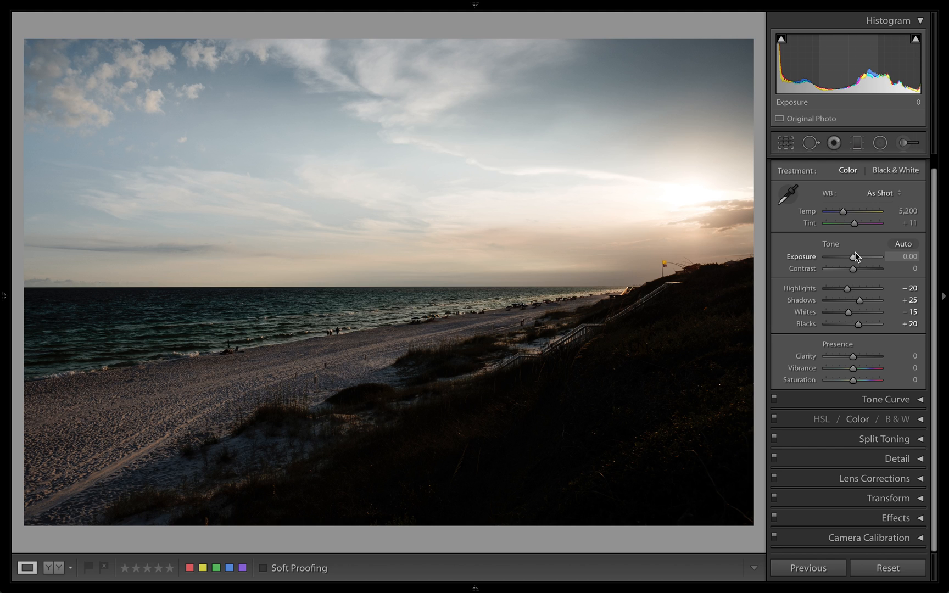
Step: Brighten the beach photo by dragging Exposure up to +0.50
drag(853, 257, 855, 257)
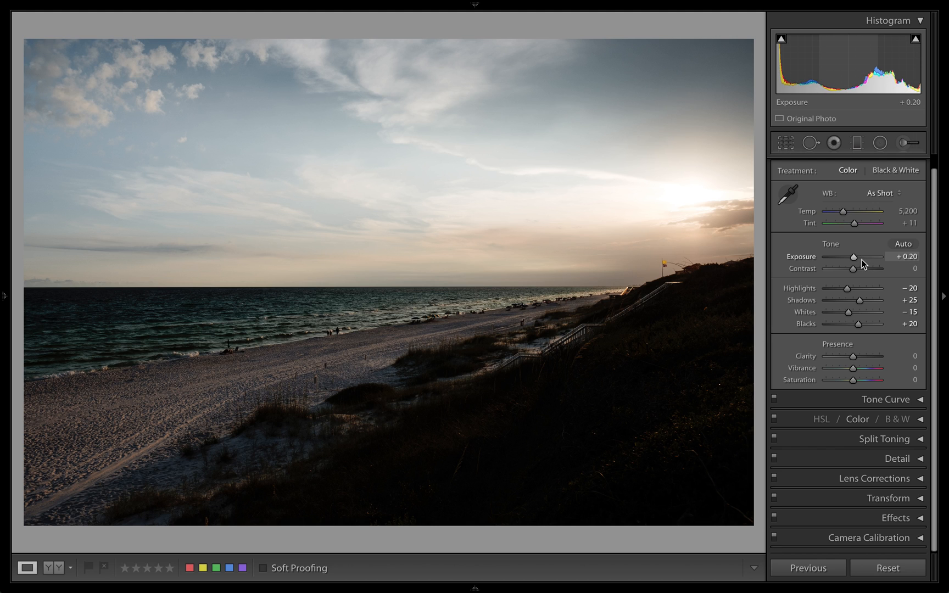
drag(852, 257, 858, 257)
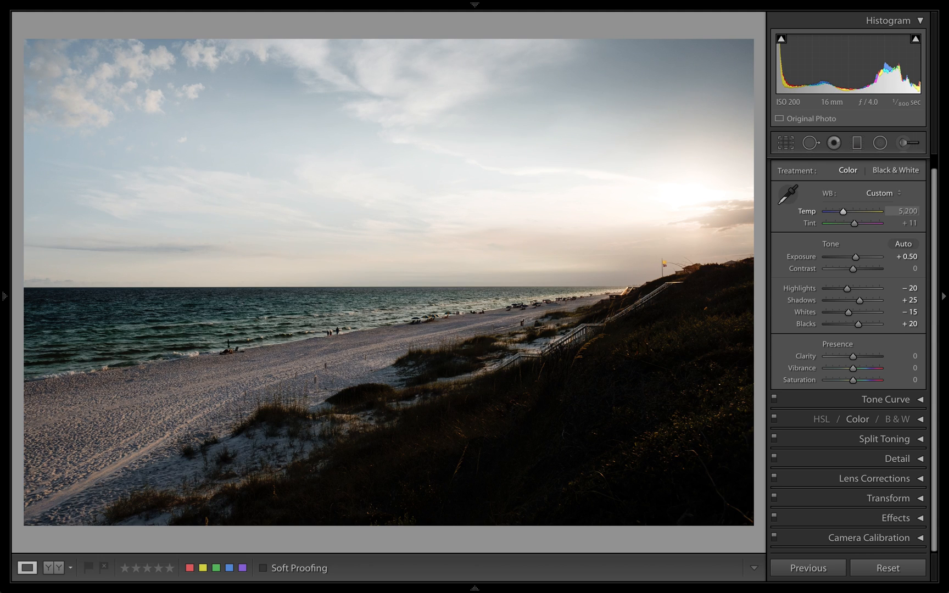
Step: Warm the temperature slightly and lift the dark dunes' Shadows to +82
drag(840, 211, 843, 211)
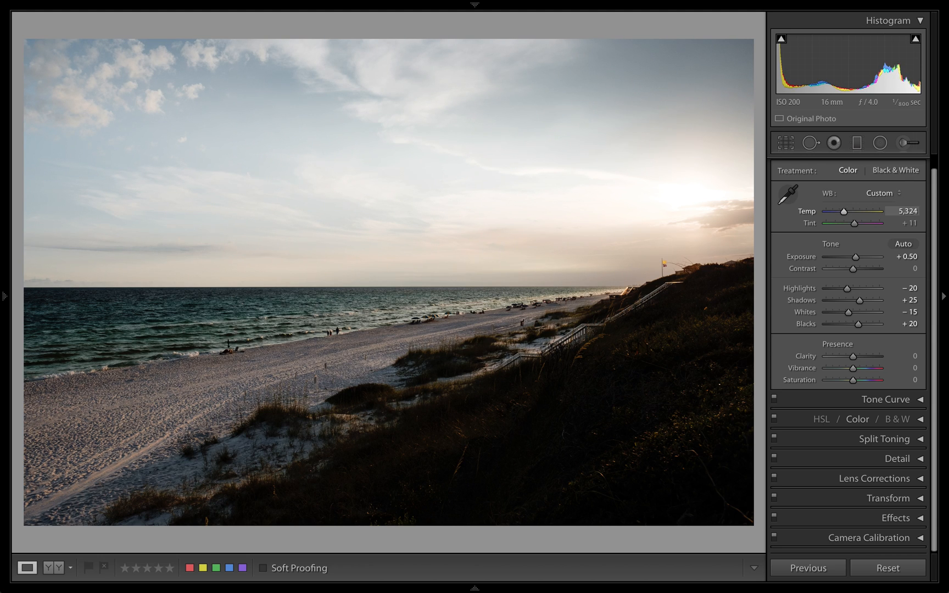
mouse_move(860, 300)
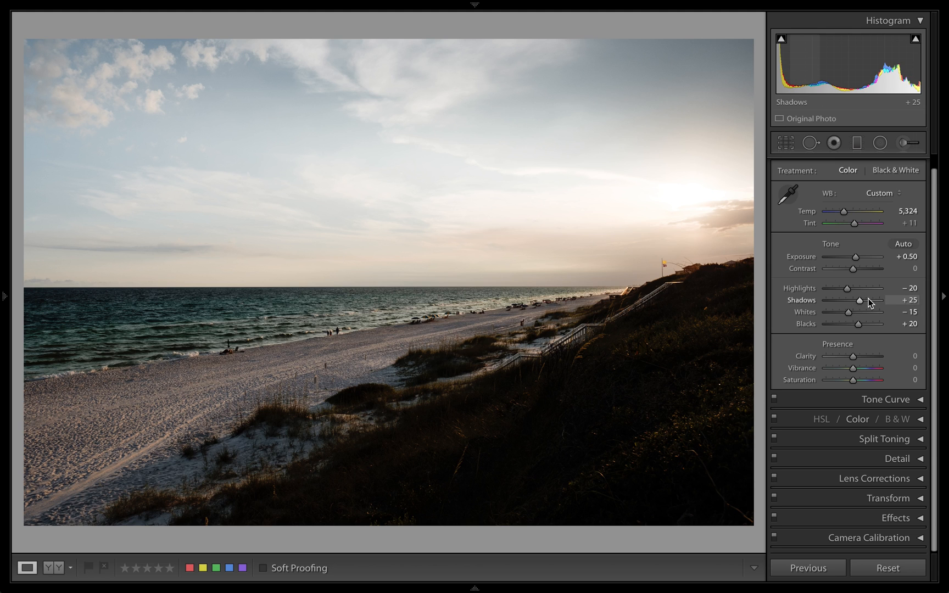
drag(860, 299, 873, 300)
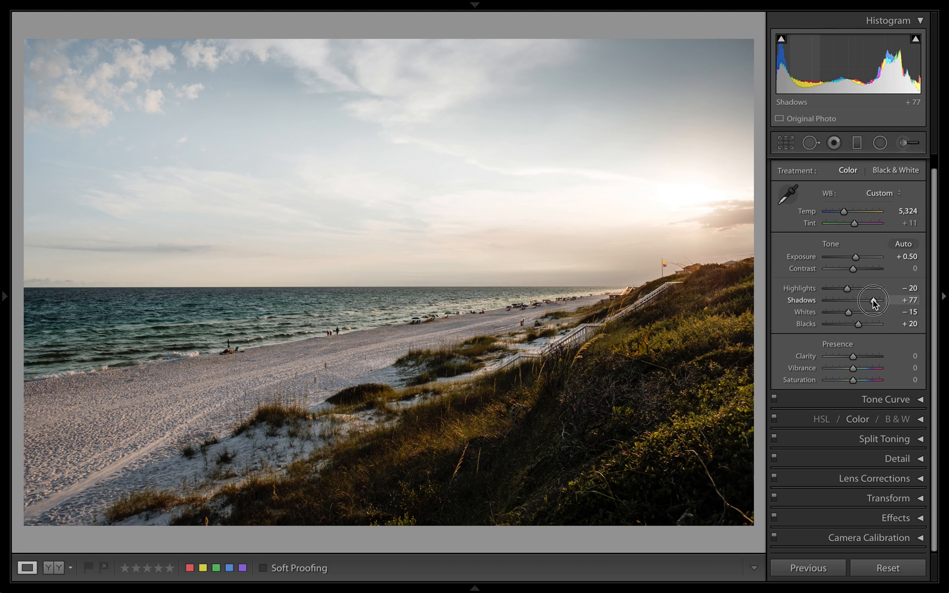
drag(857, 300, 858, 300)
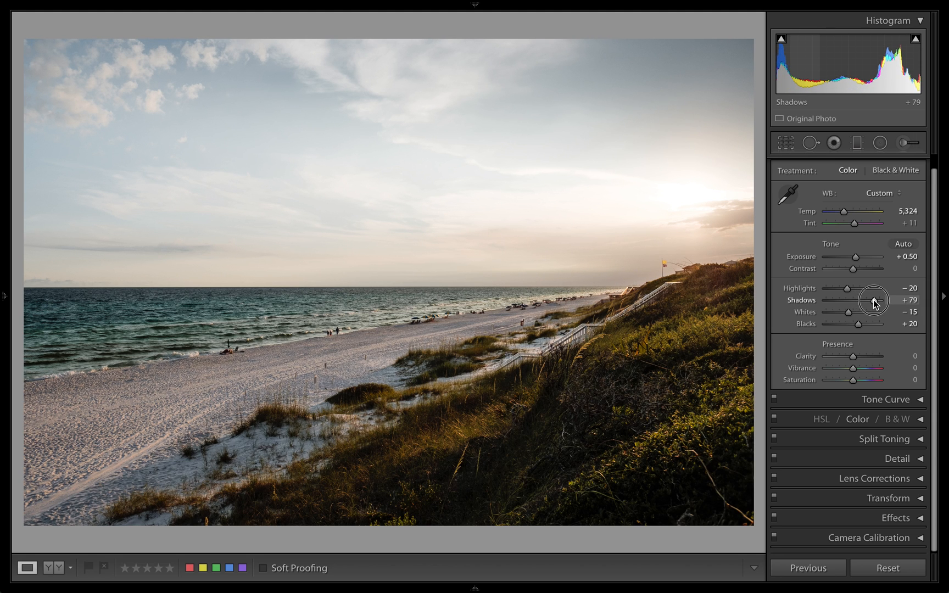
drag(863, 300, 874, 299)
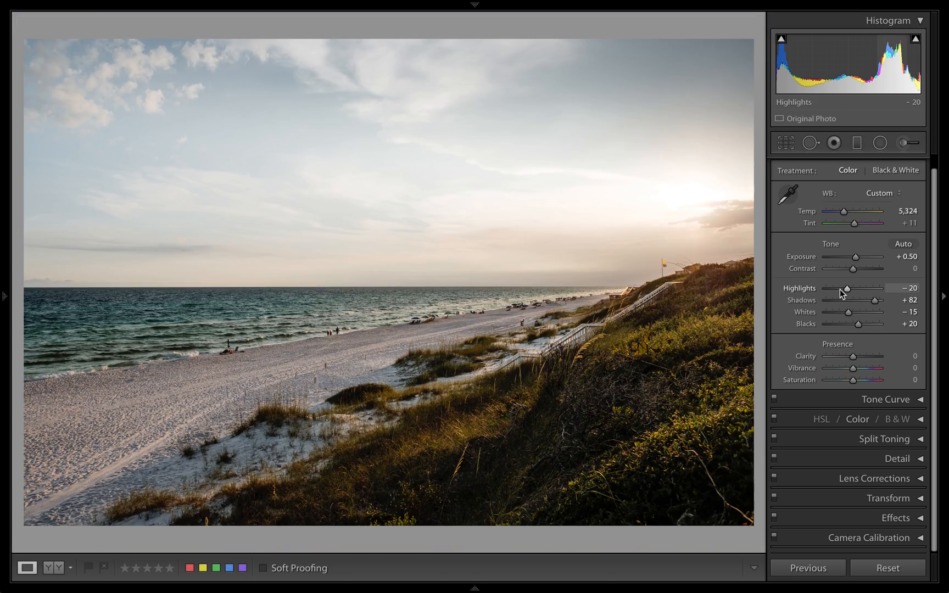
Step: Pull the sky Highlights down to −91 and raise Whites to +52
drag(846, 288, 826, 288)
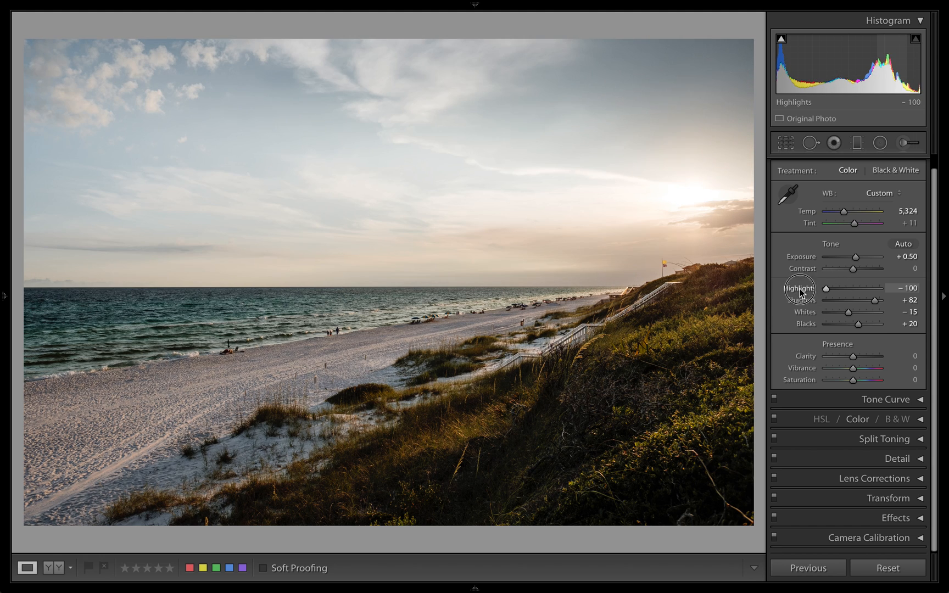
drag(819, 287, 830, 288)
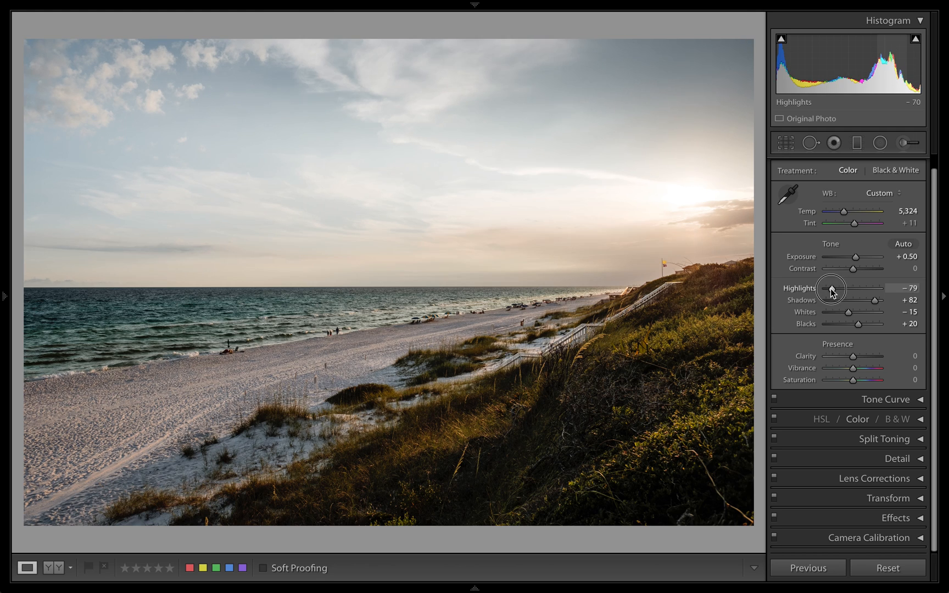
drag(832, 288, 828, 288)
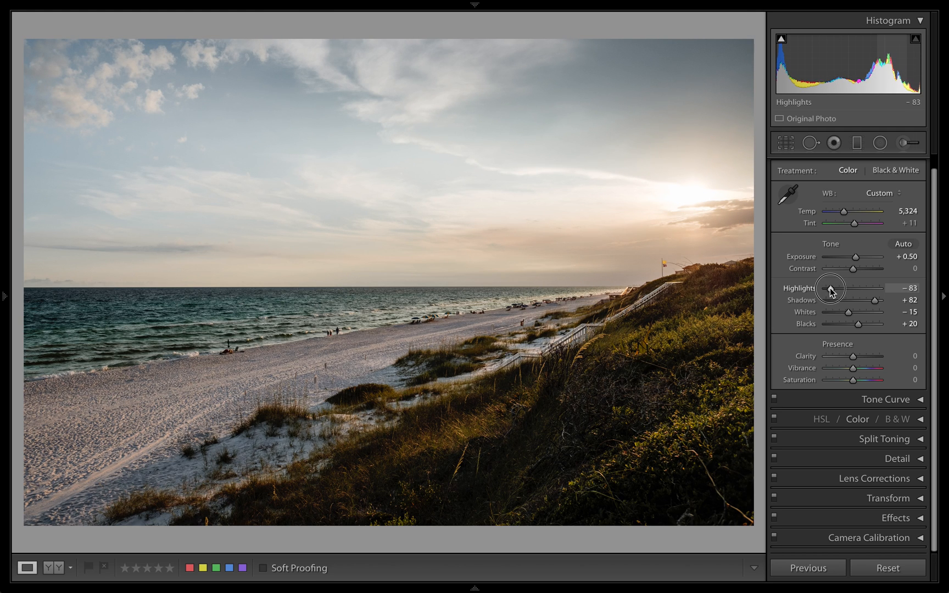
drag(835, 288, 829, 287)
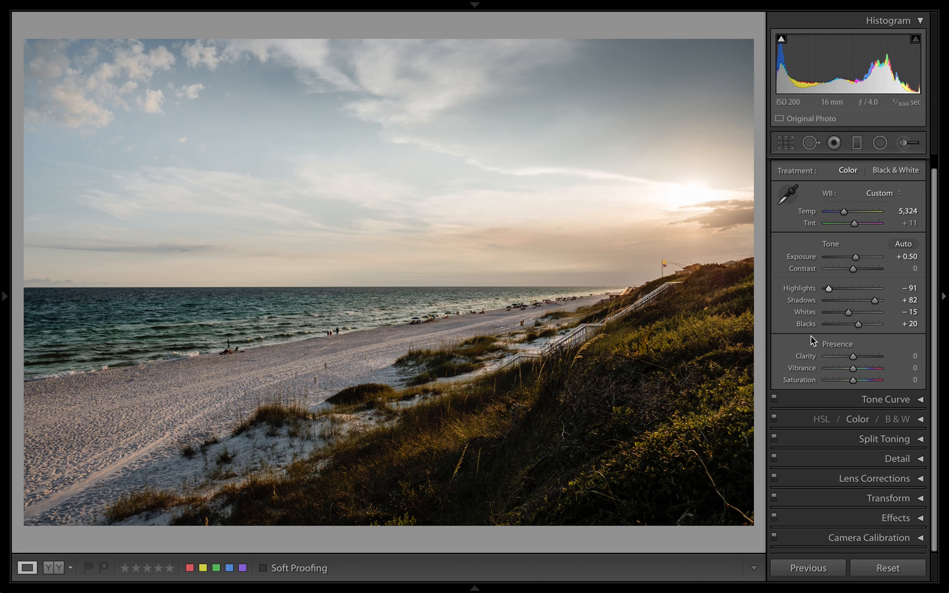
drag(850, 312, 865, 312)
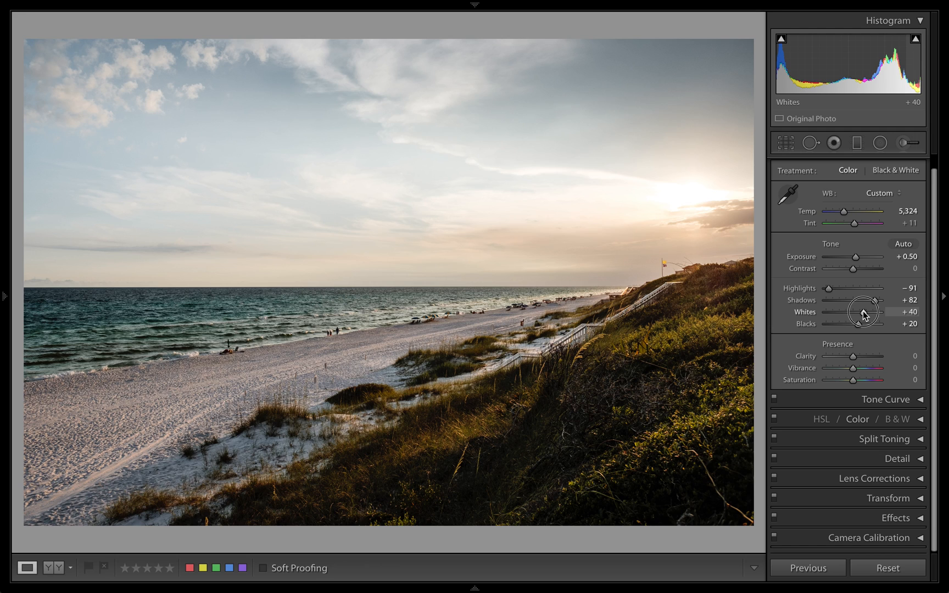
drag(860, 312, 868, 311)
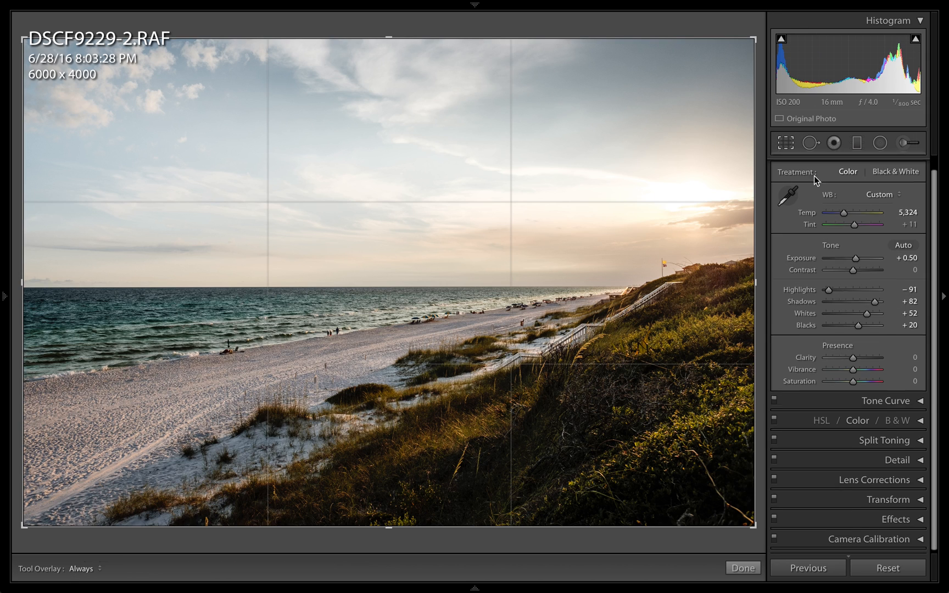
Step: Straighten the beach photo with Crop Angle −0.32 and return to the Library grid of all four photos
click(785, 142)
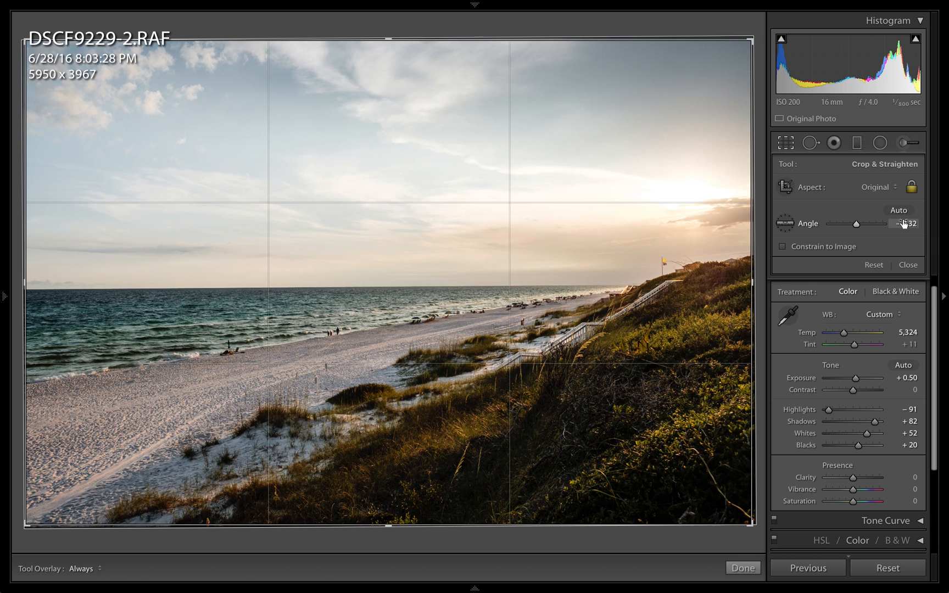
click(742, 567)
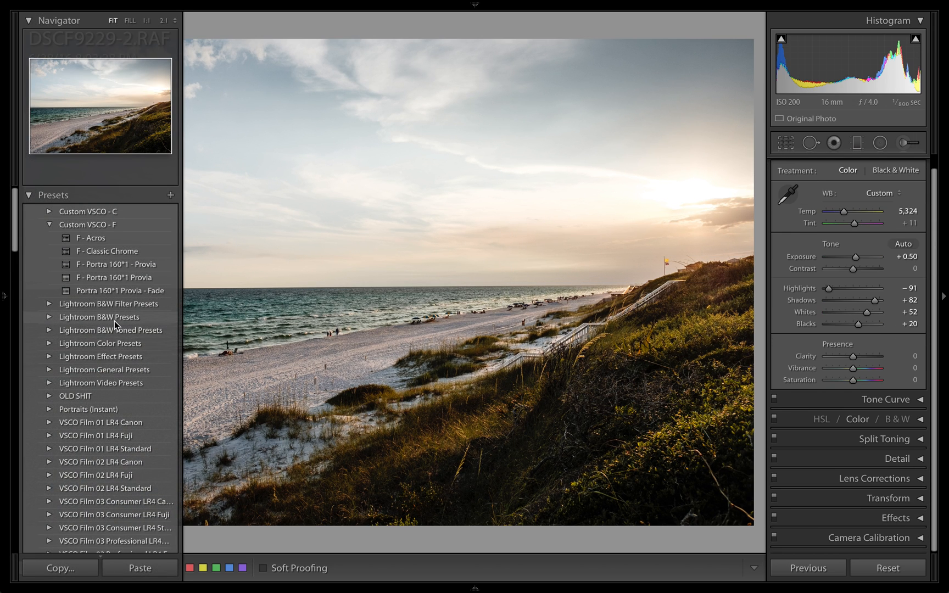
scroll(down, 3)
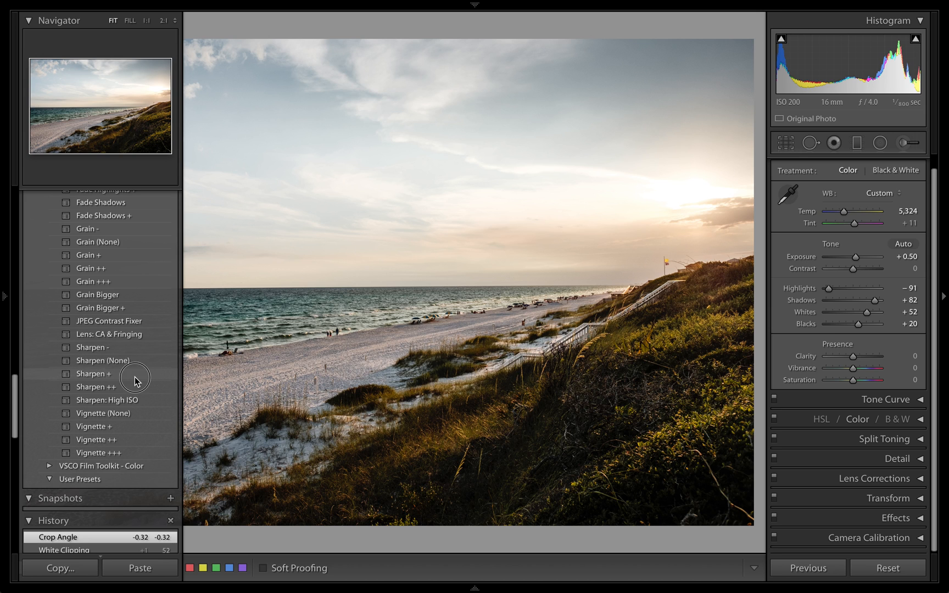
key(Tab)
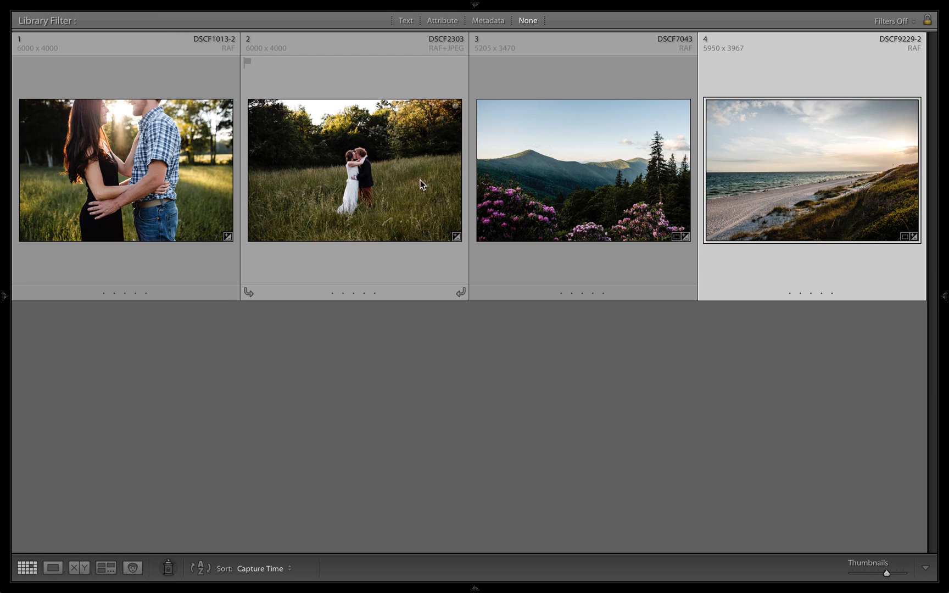
mouse_move(538, 349)
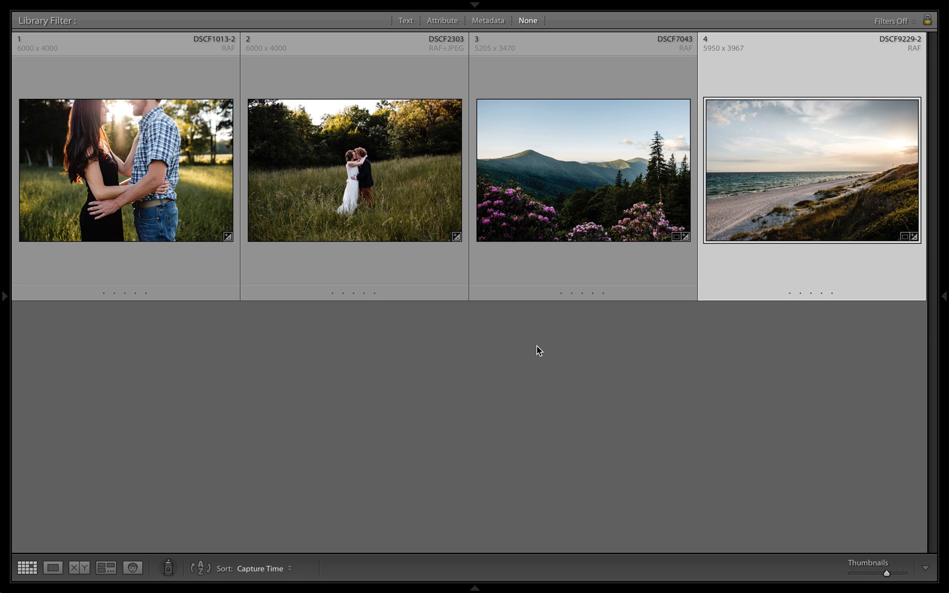
click(127, 169)
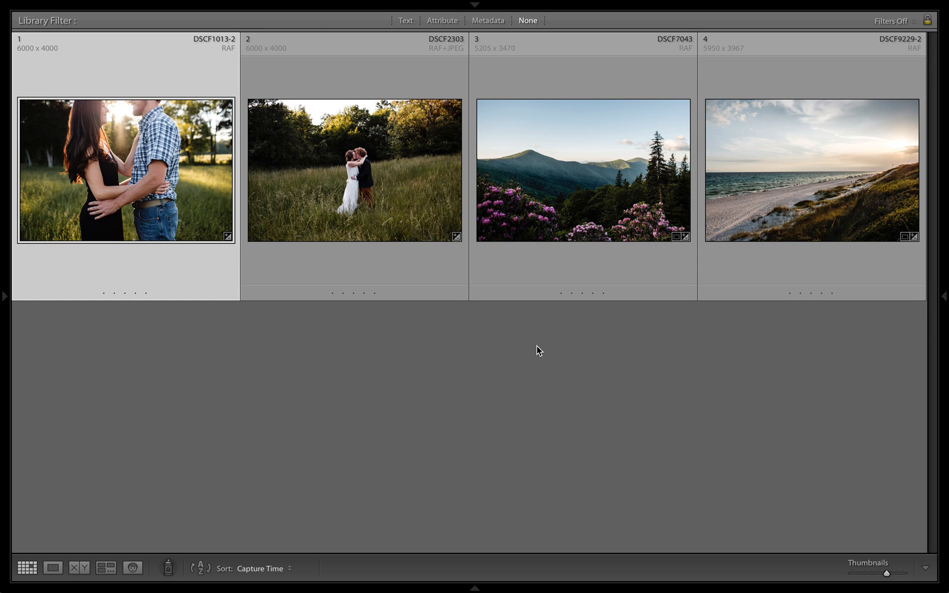
click(583, 170)
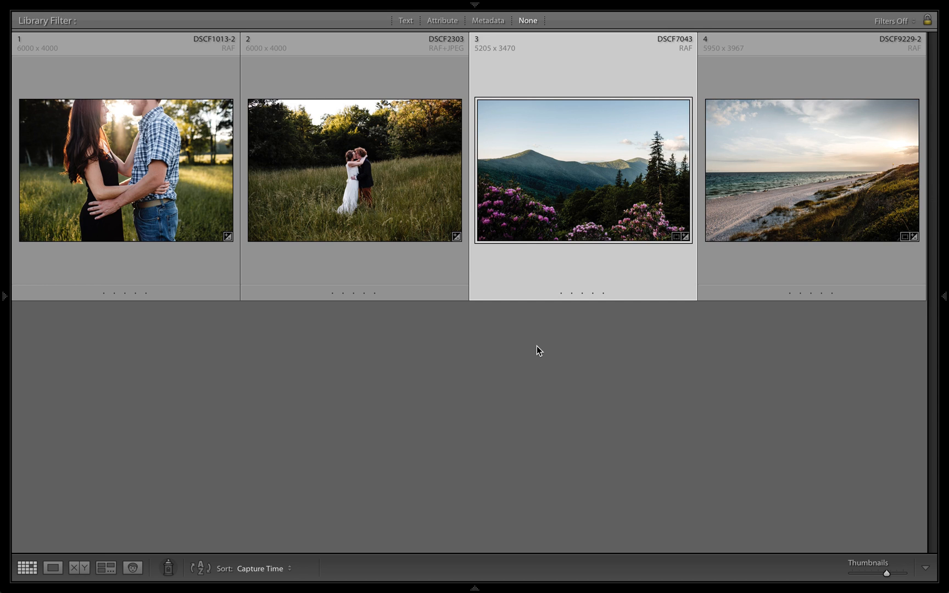
click(811, 169)
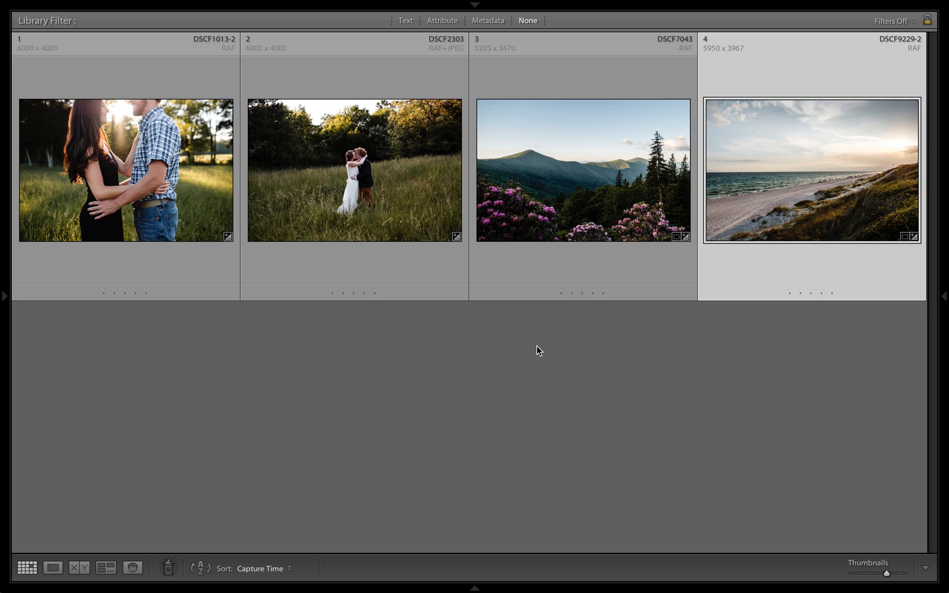
click(582, 170)
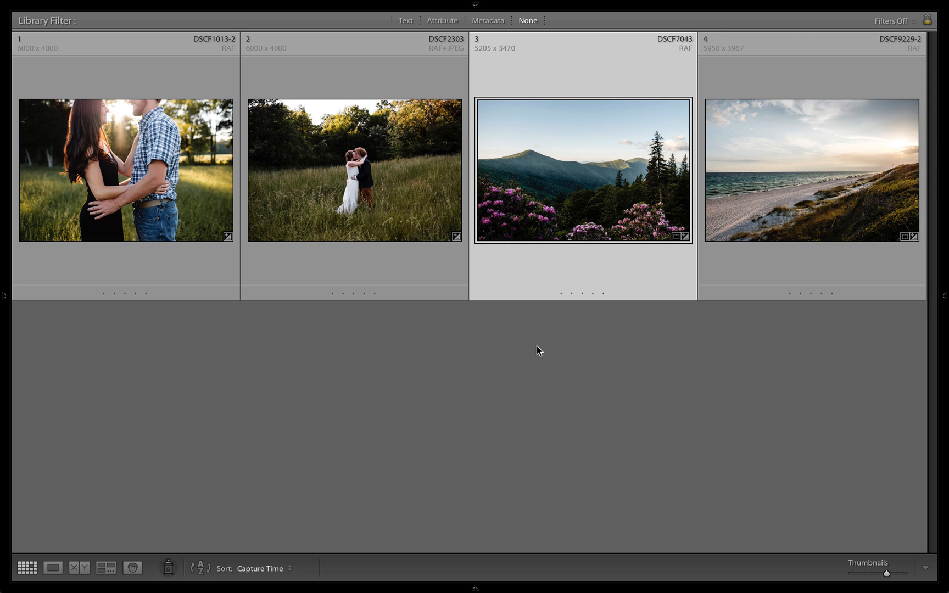
click(812, 170)
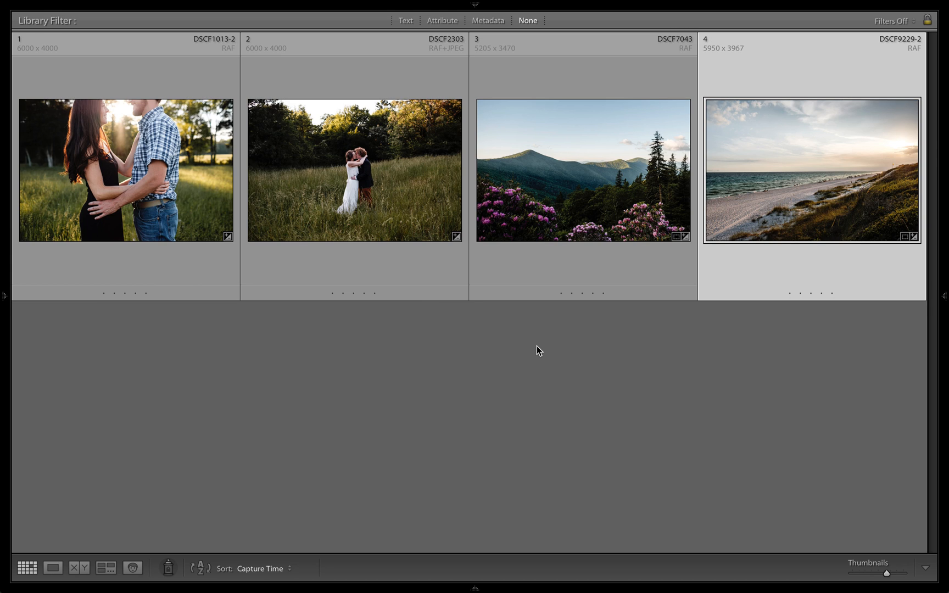
click(583, 170)
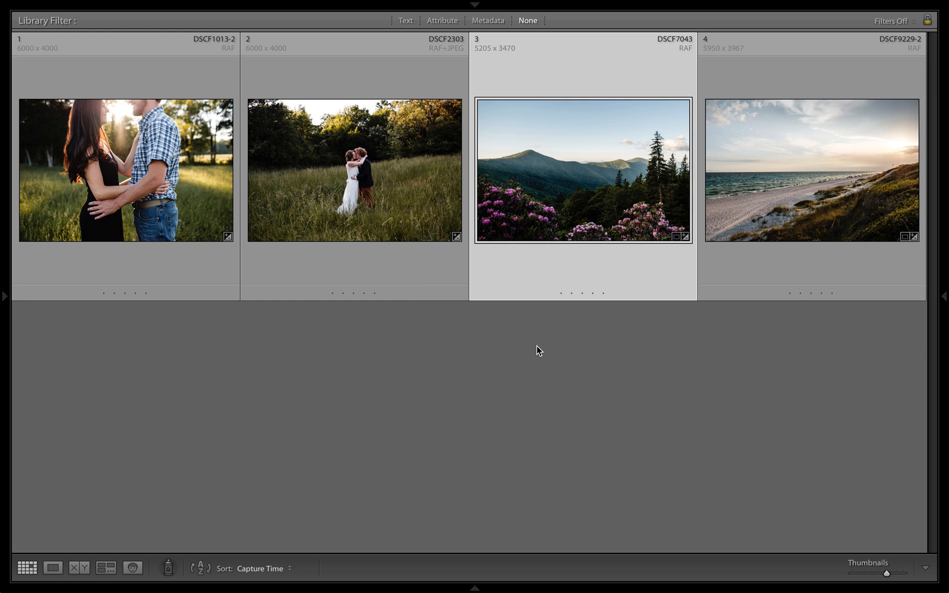
click(811, 171)
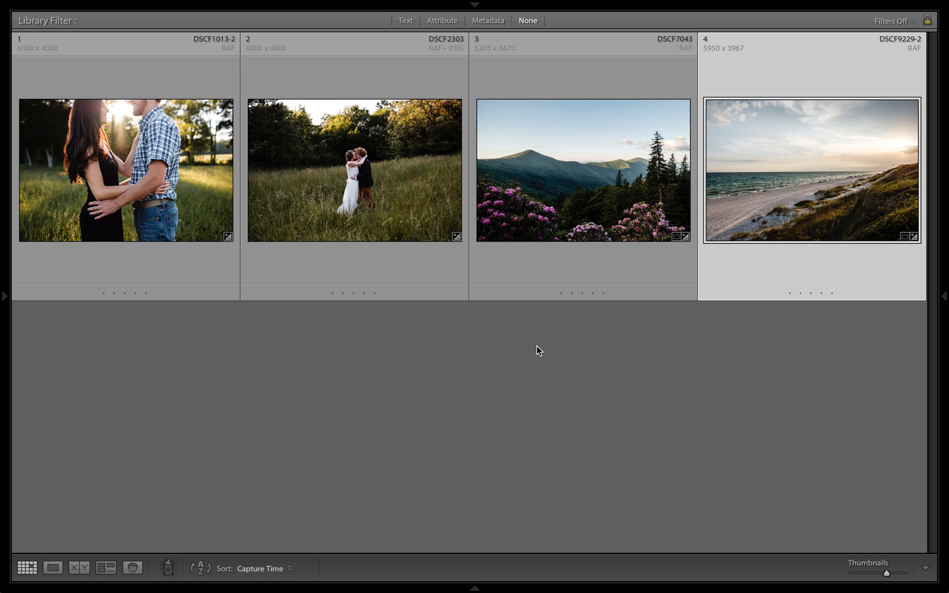
click(125, 170)
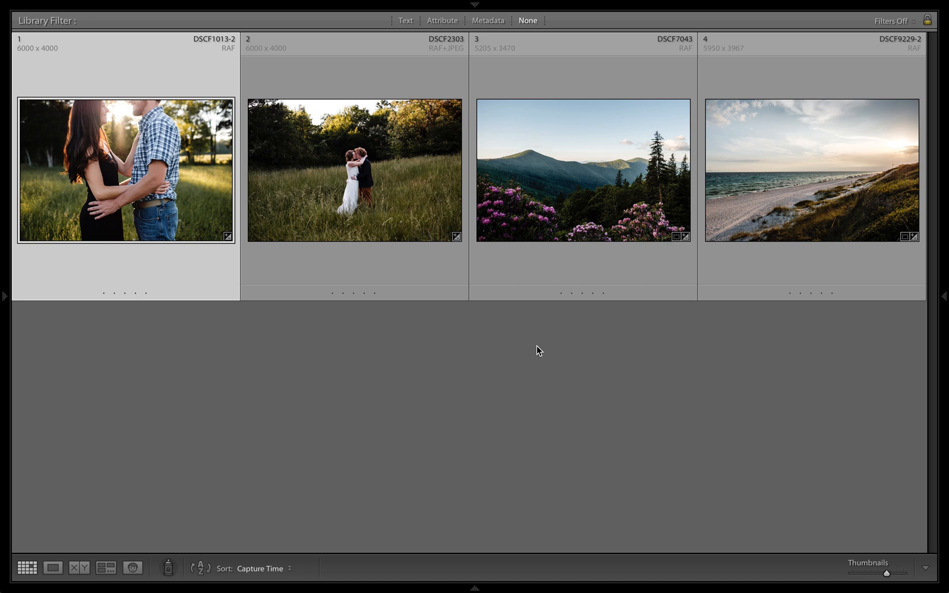